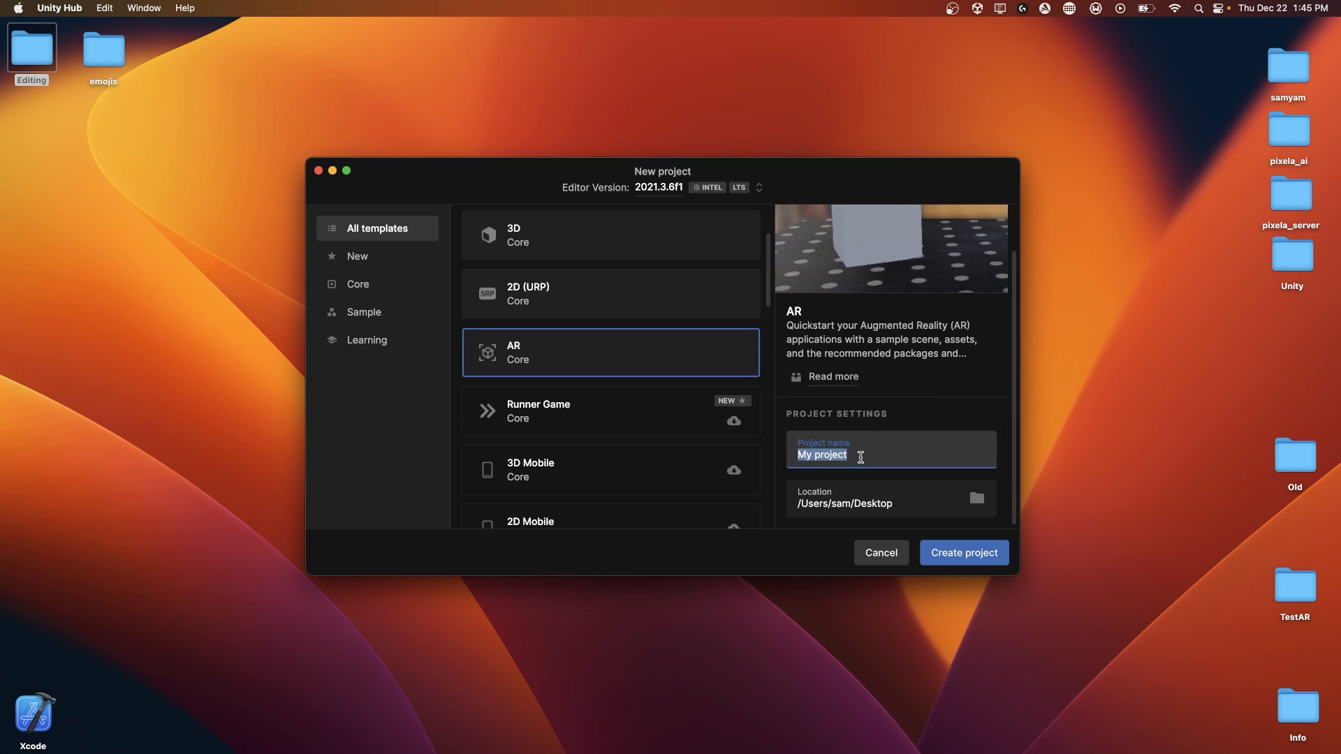
Name the new AR-template project 'AR Project' and create it.
text(AR Proce)
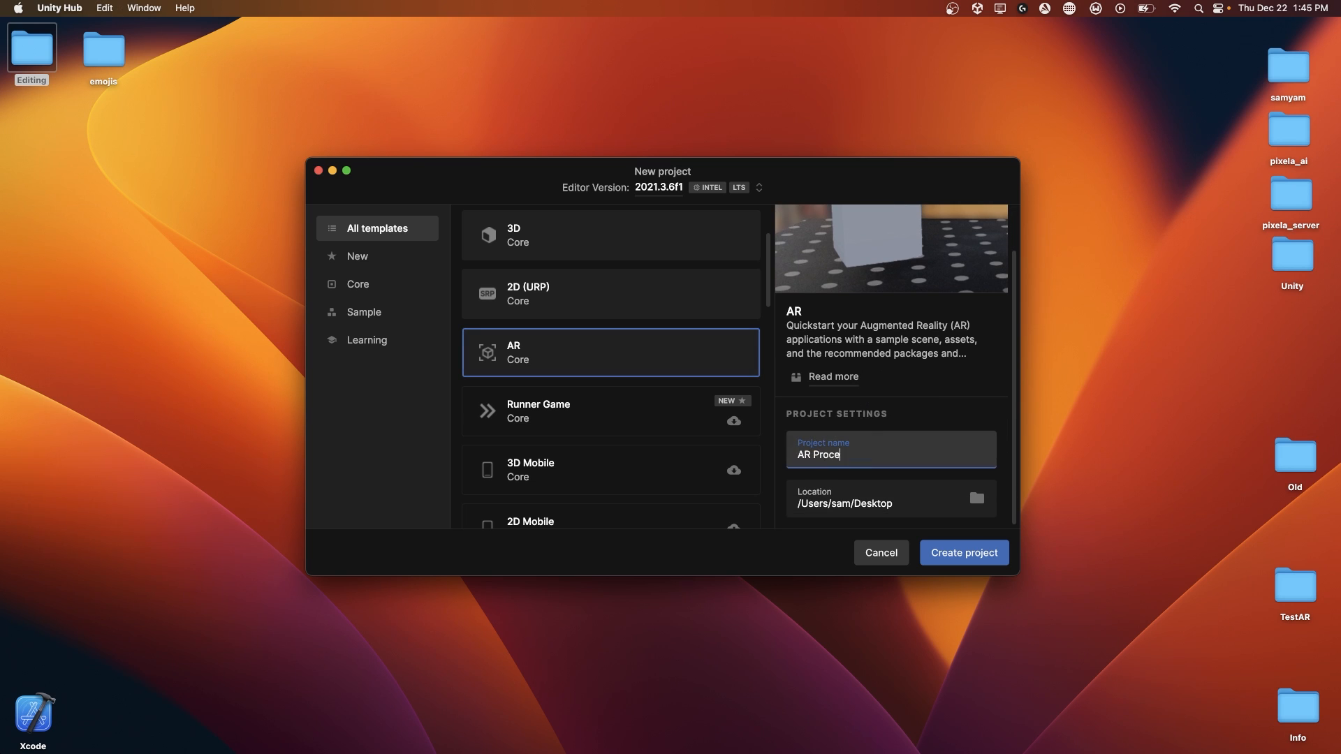
text(ject)
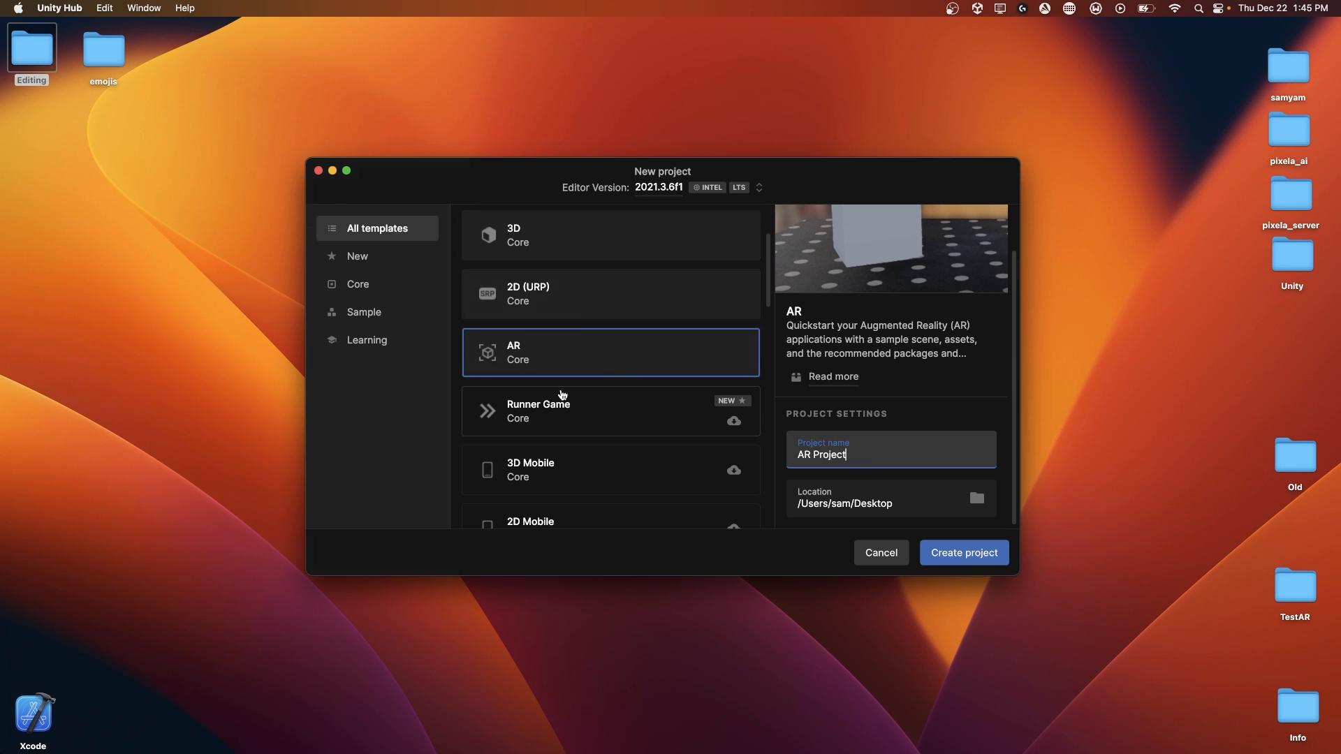
click(964, 553)
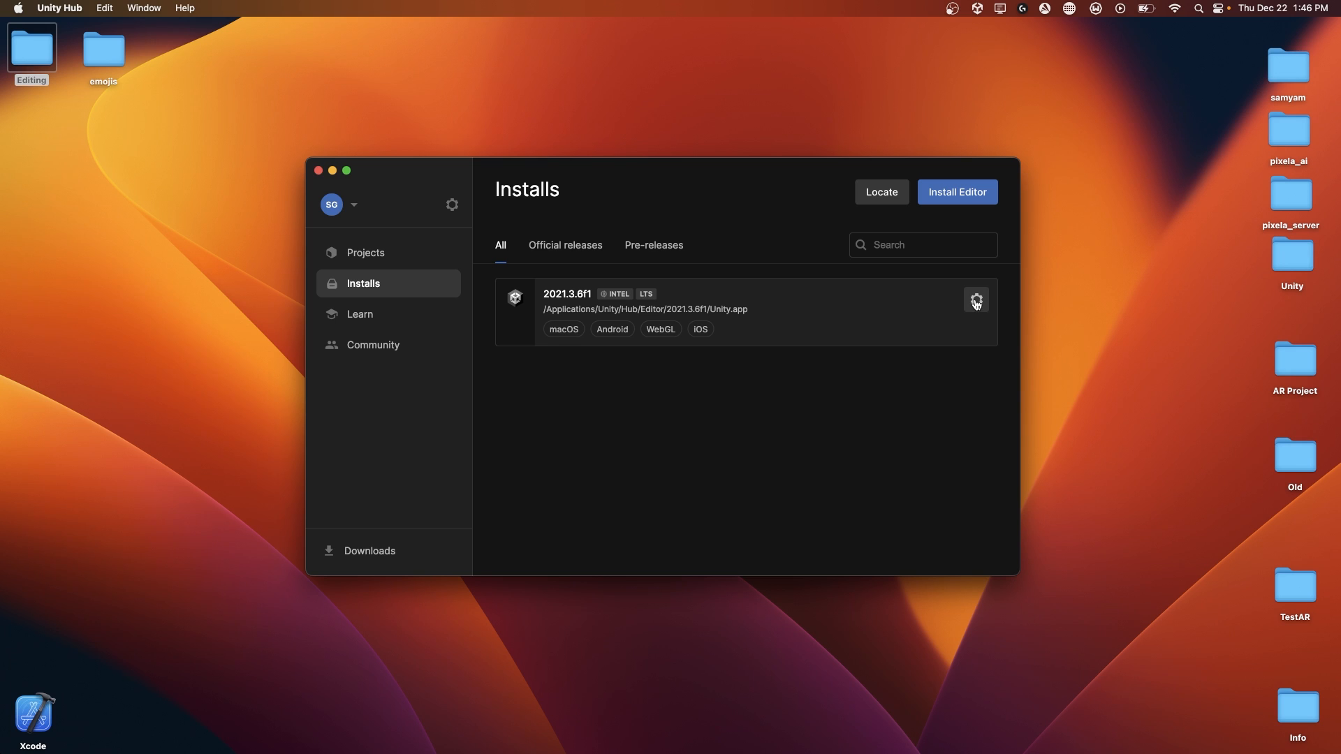
Show the add-on modules of the 2021.3.6f1 editor to confirm iOS and Android build support.
click(977, 299)
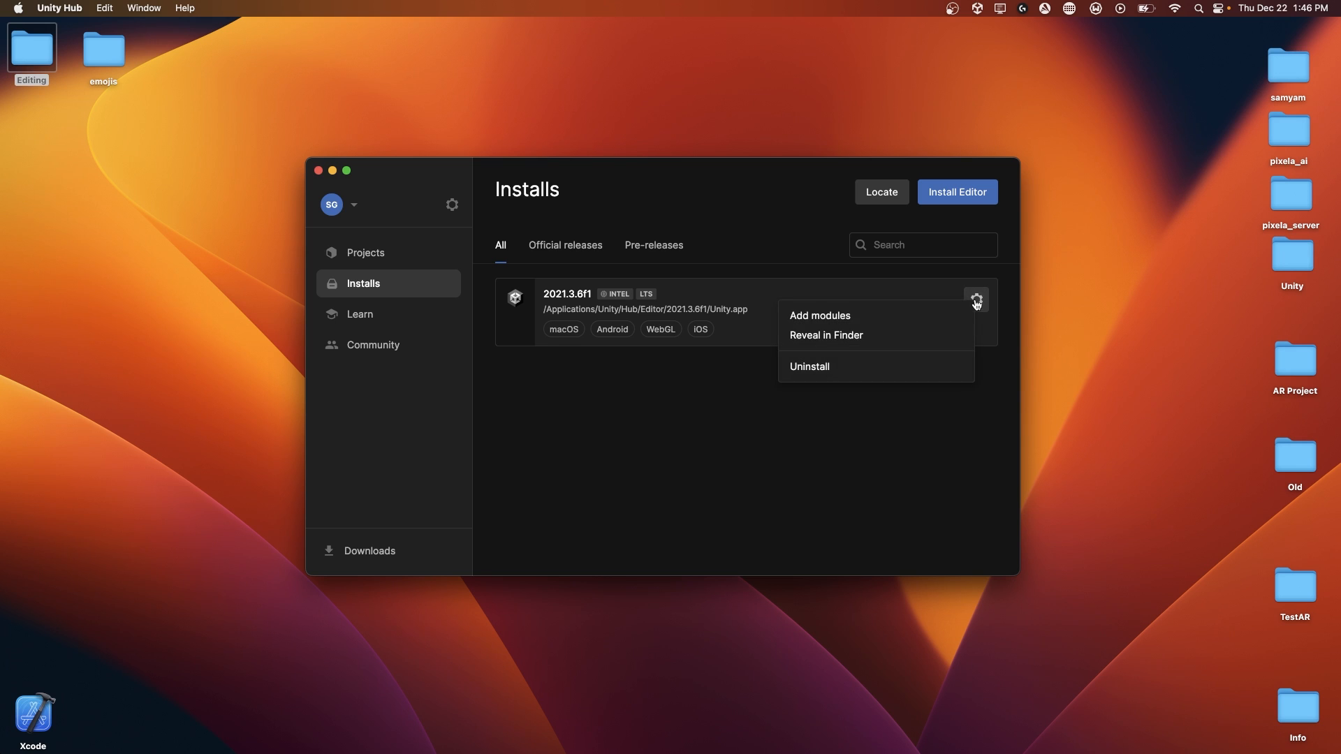
mouse_move(837, 315)
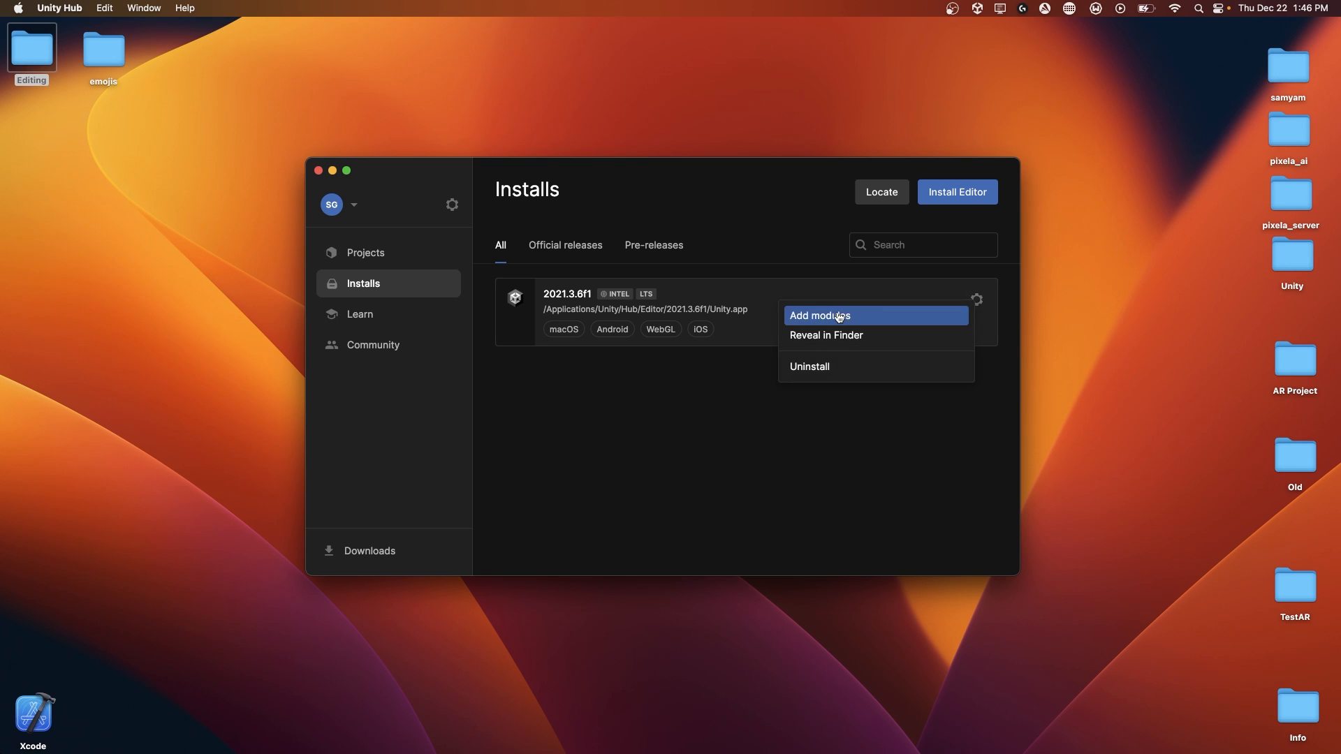
click(818, 316)
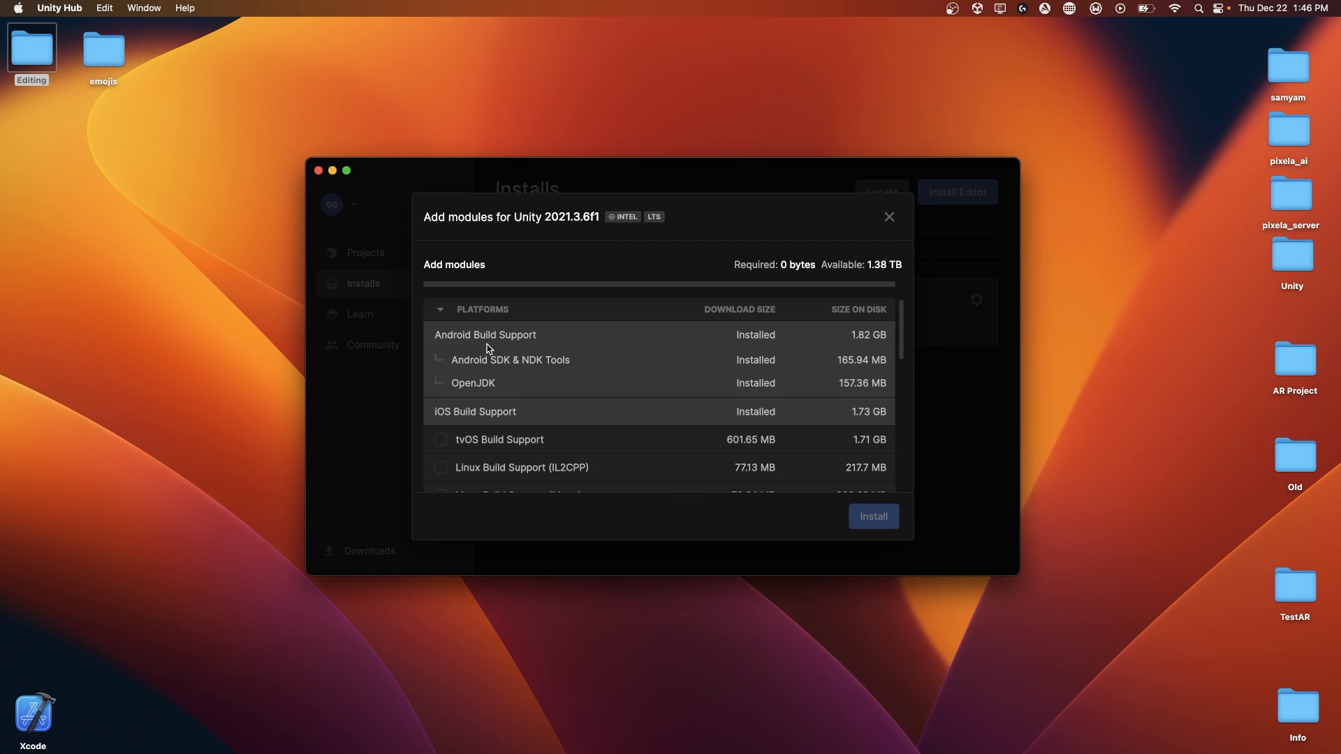
mouse_move(872, 257)
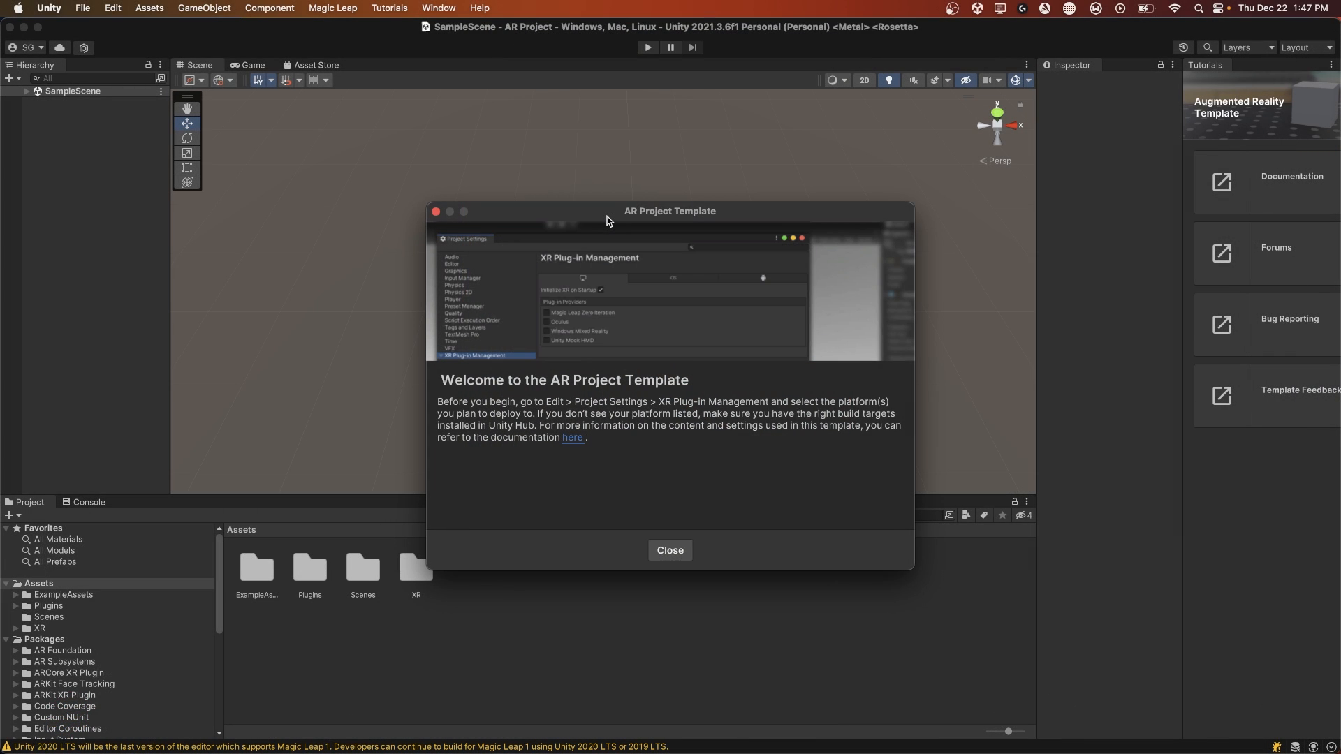
mouse_move(753, 482)
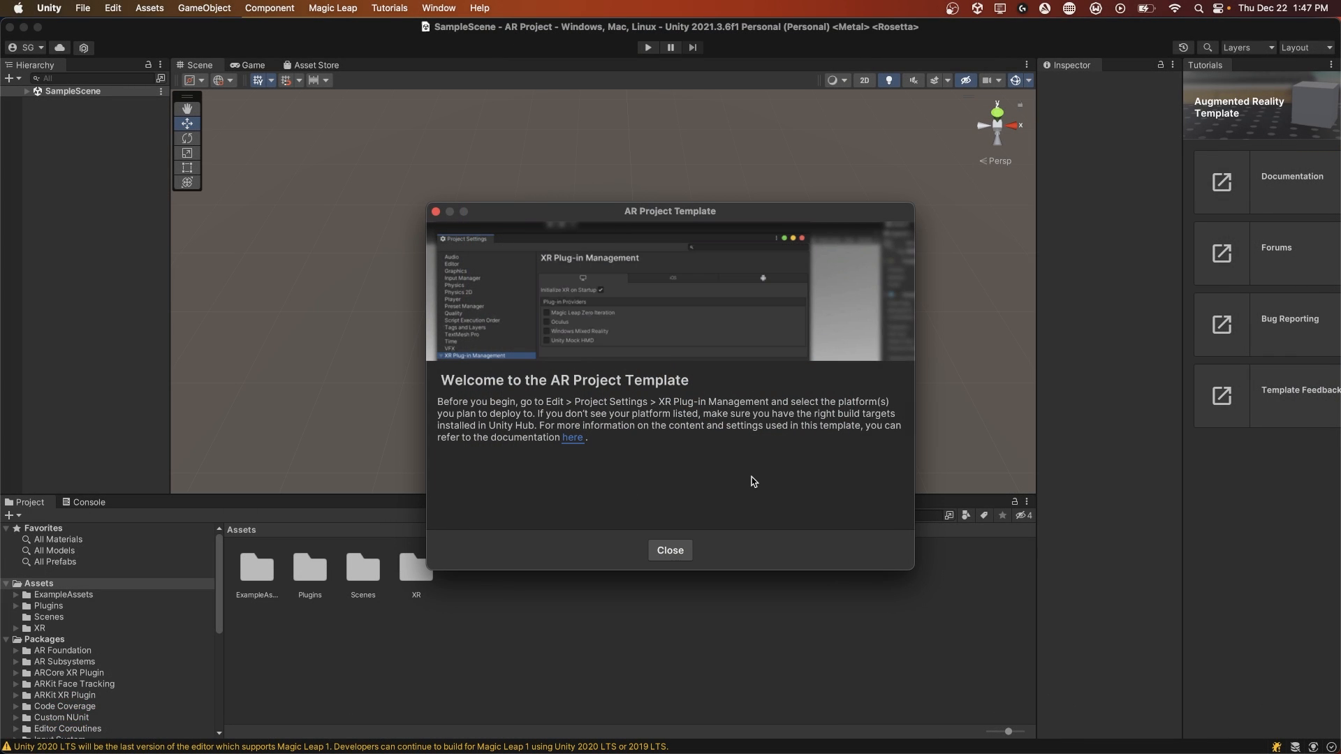
Dismiss the AR template welcome and bring up the Package Manager.
click(671, 550)
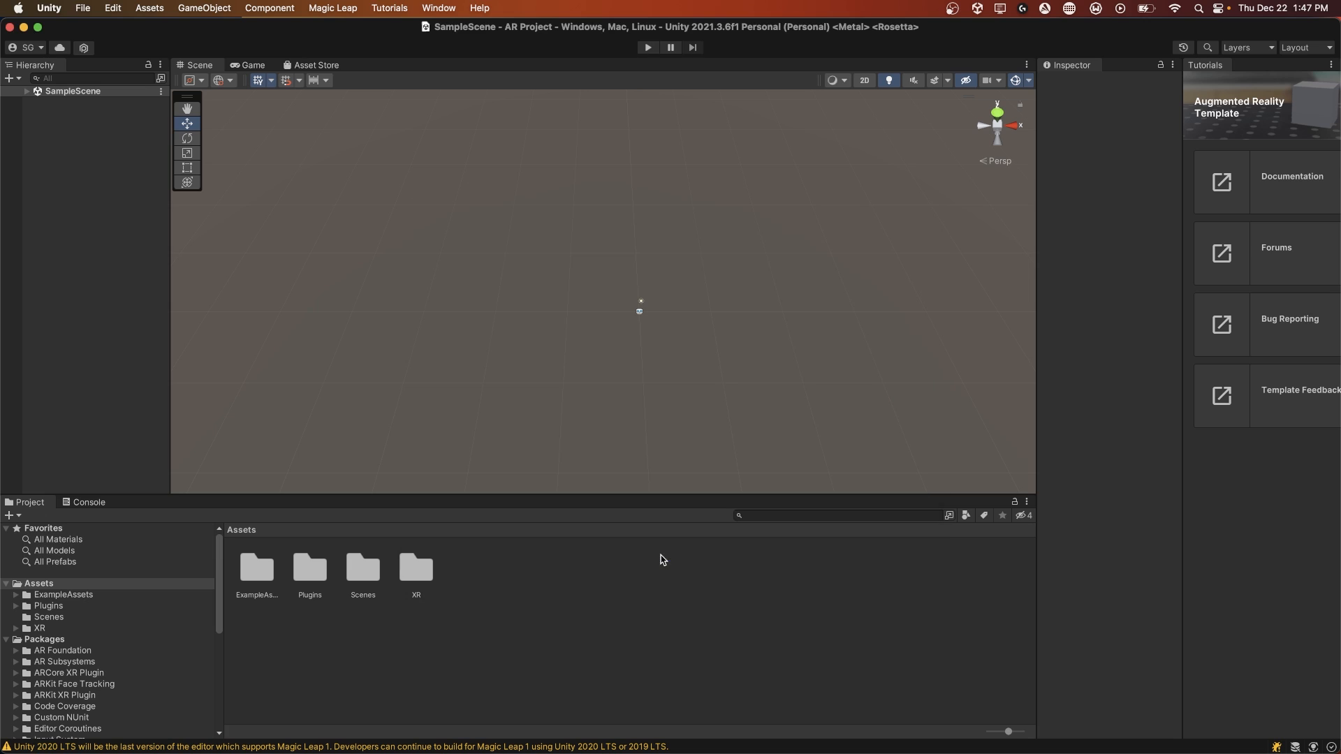
mouse_move(495, 8)
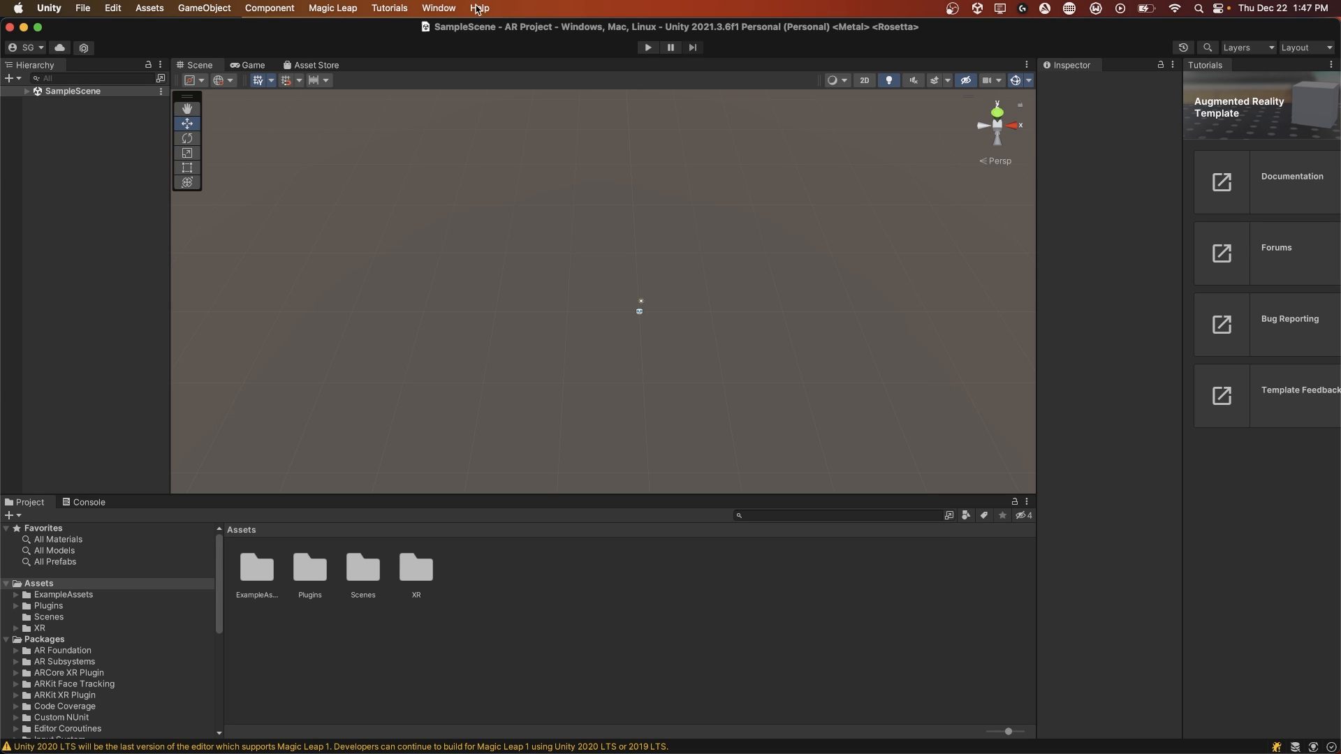
click(437, 7)
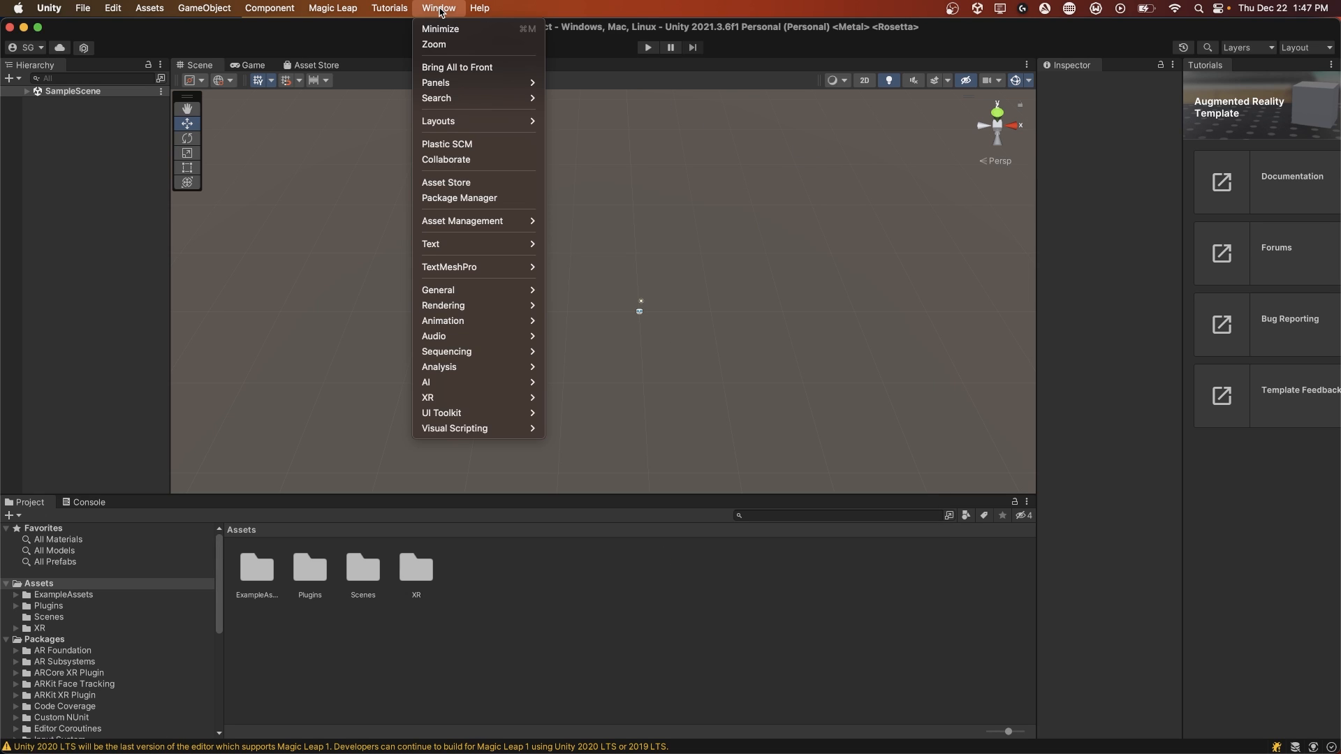
click(453, 204)
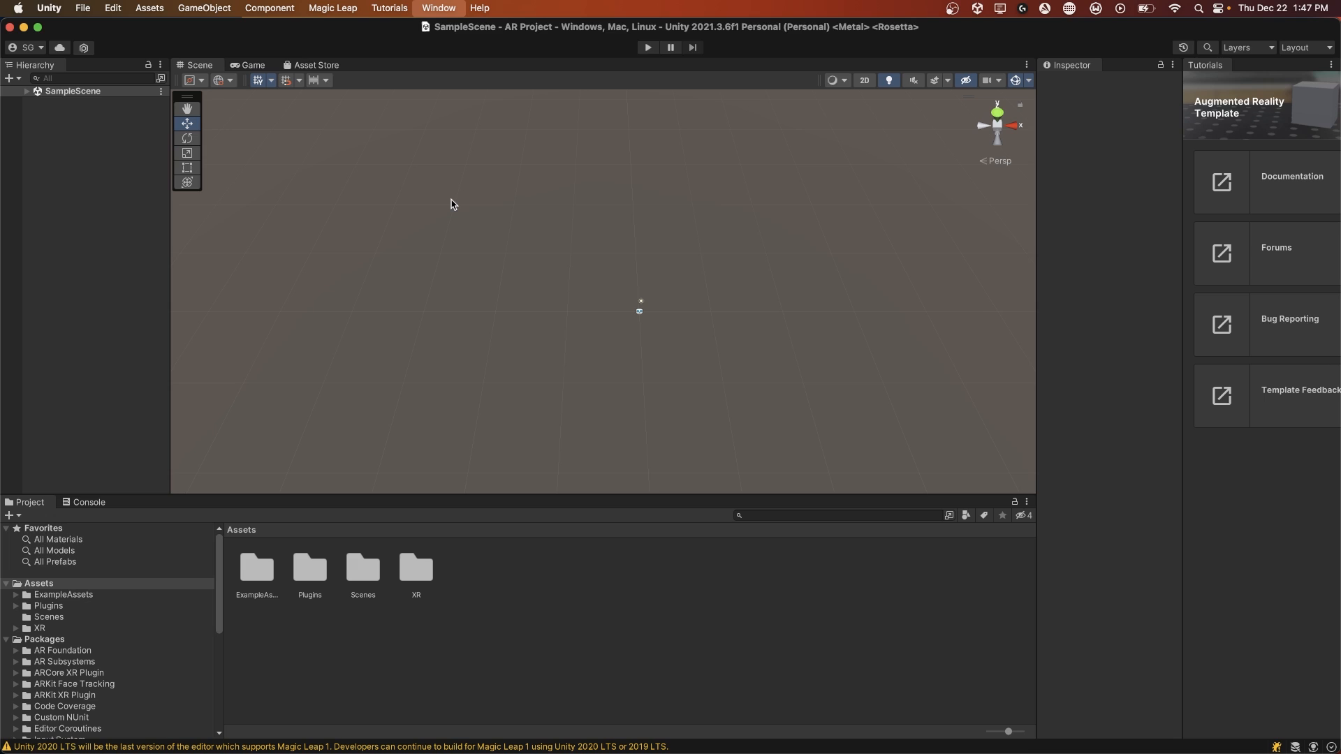
List Unity Registry packages and review AR Foundation, ARCore, ARKit and ARKit Face Tracking.
click(241, 98)
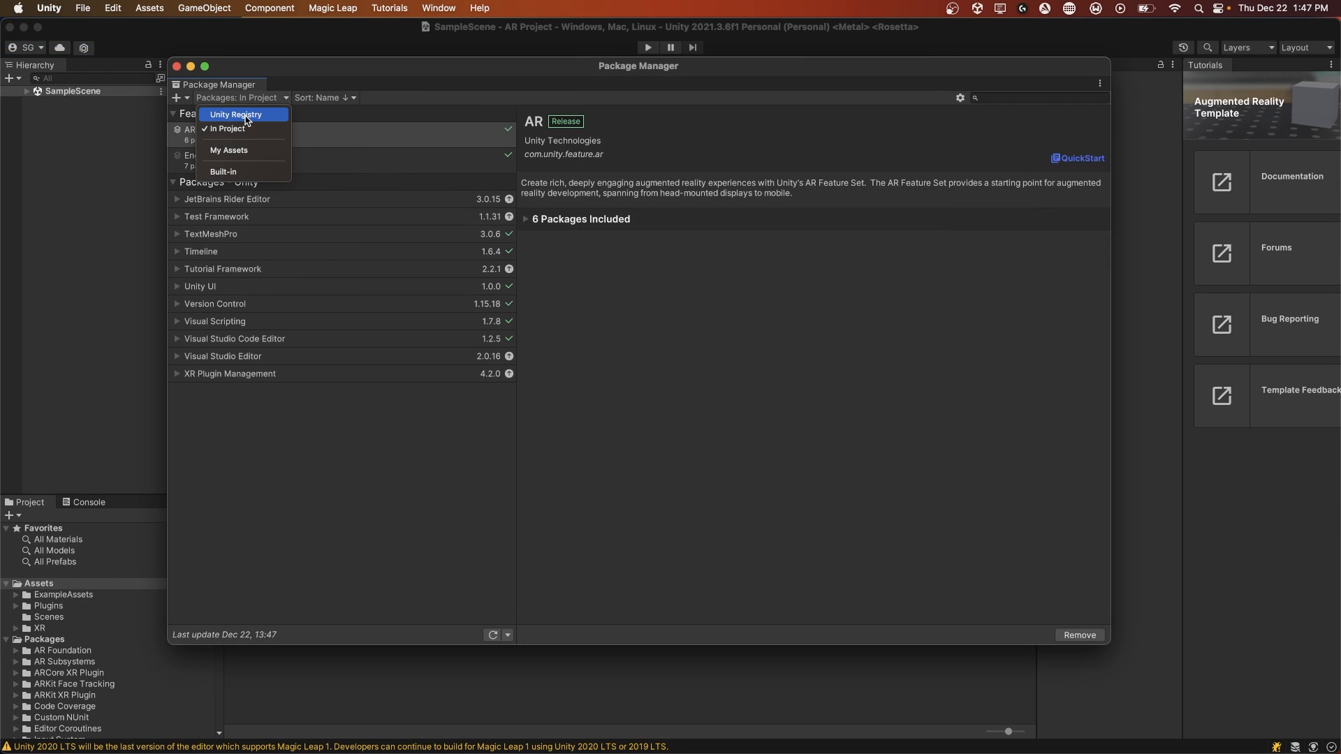
click(235, 115)
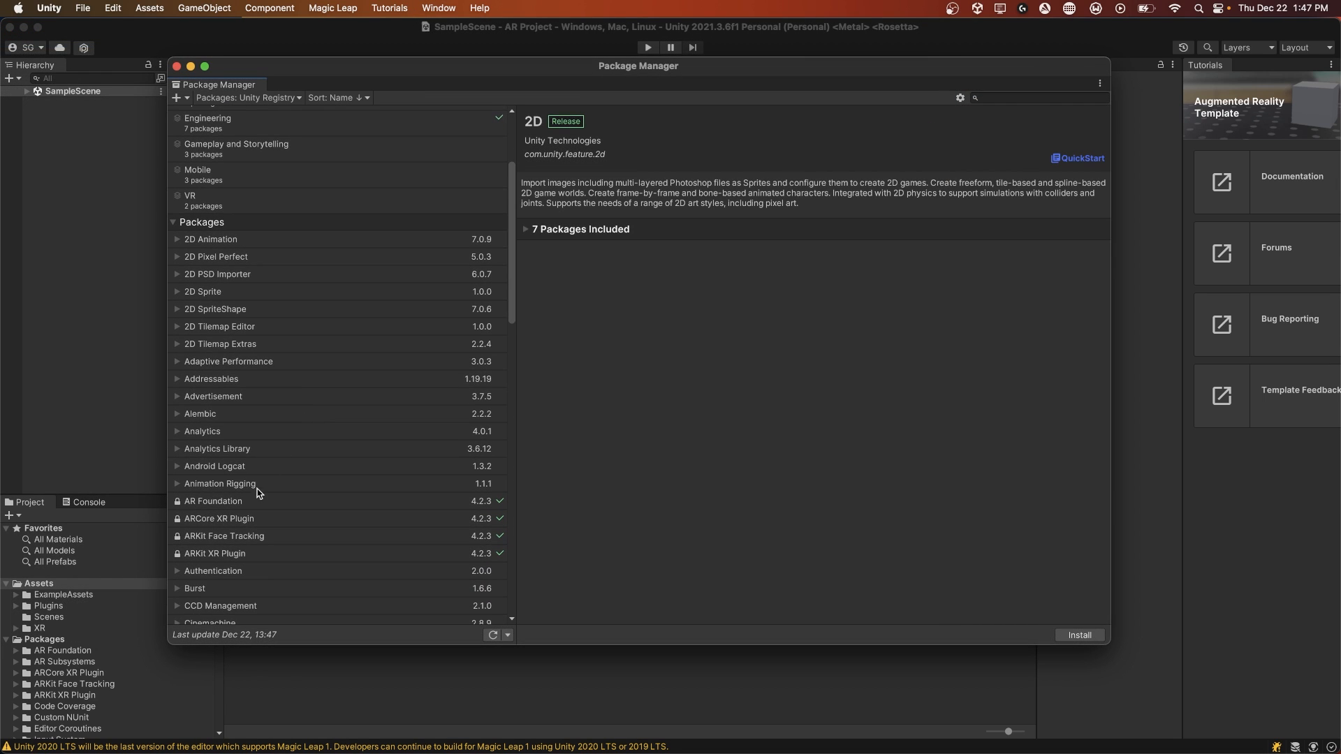
click(213, 500)
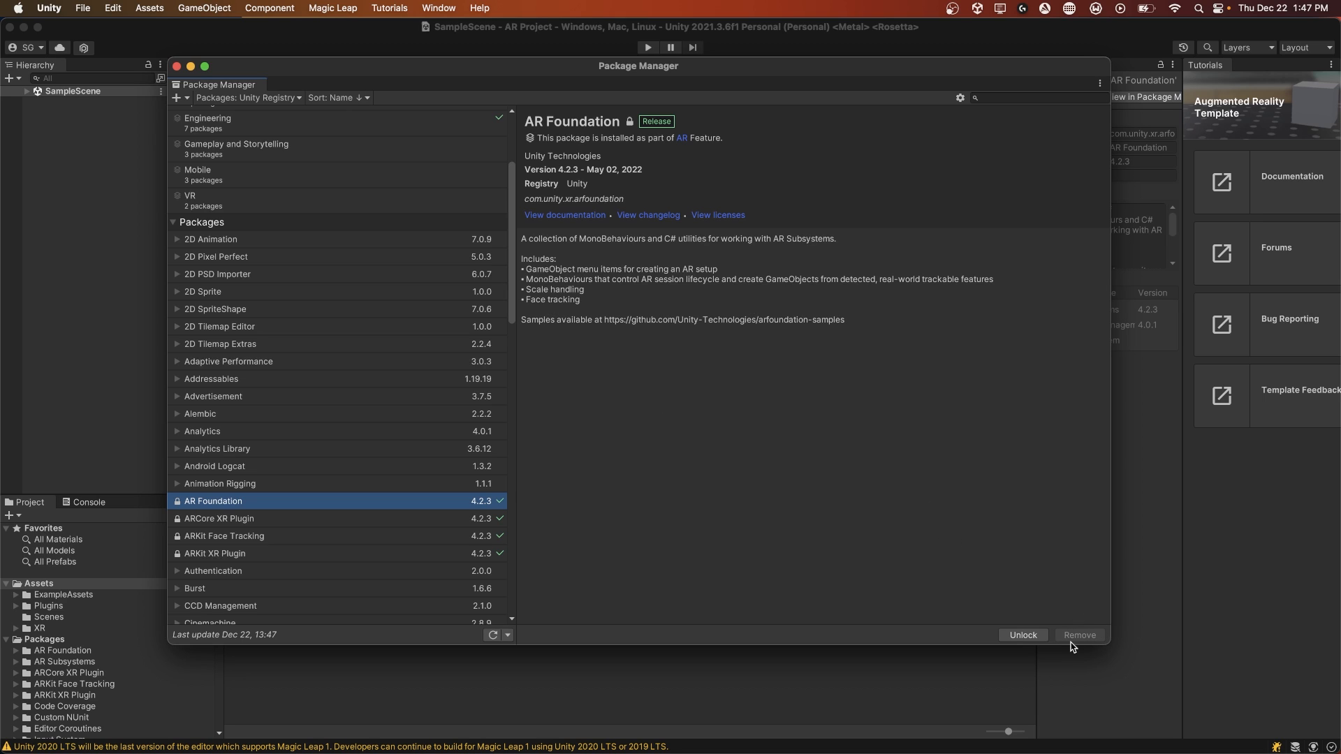
click(218, 518)
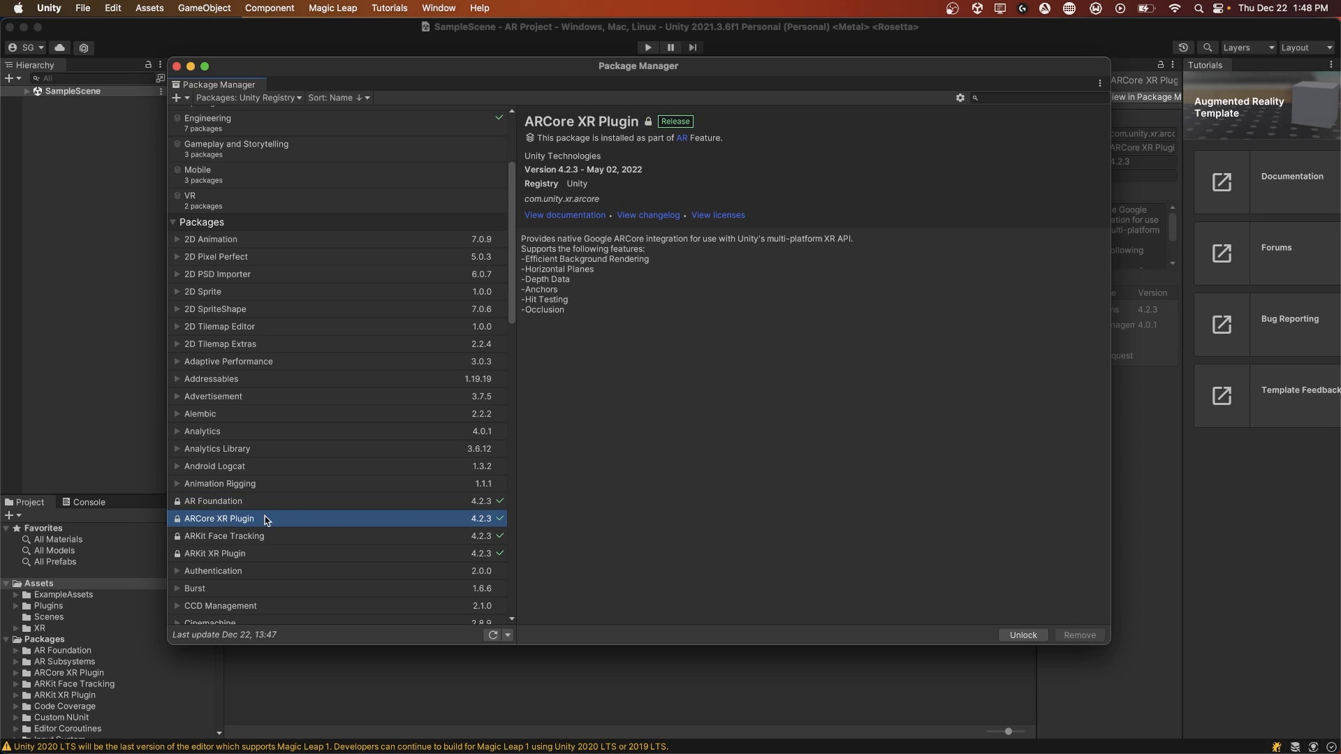
mouse_move(342, 248)
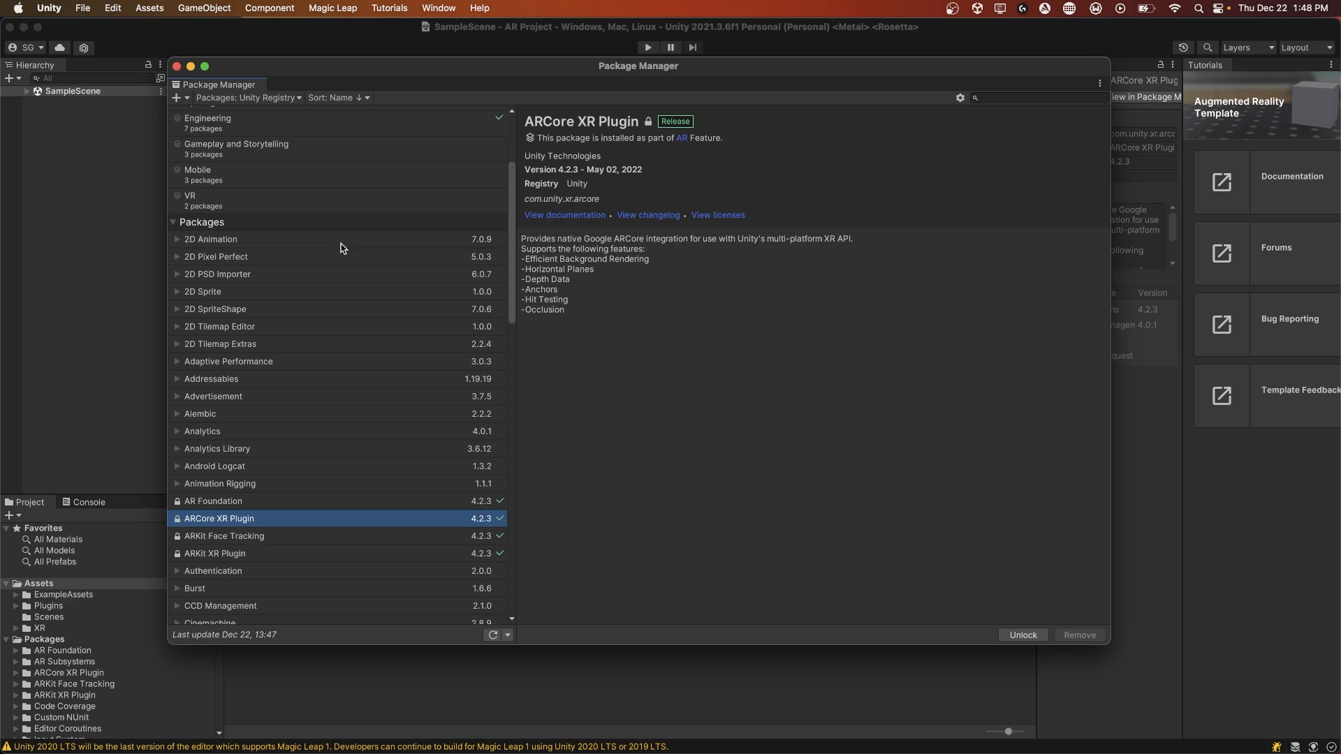
click(215, 553)
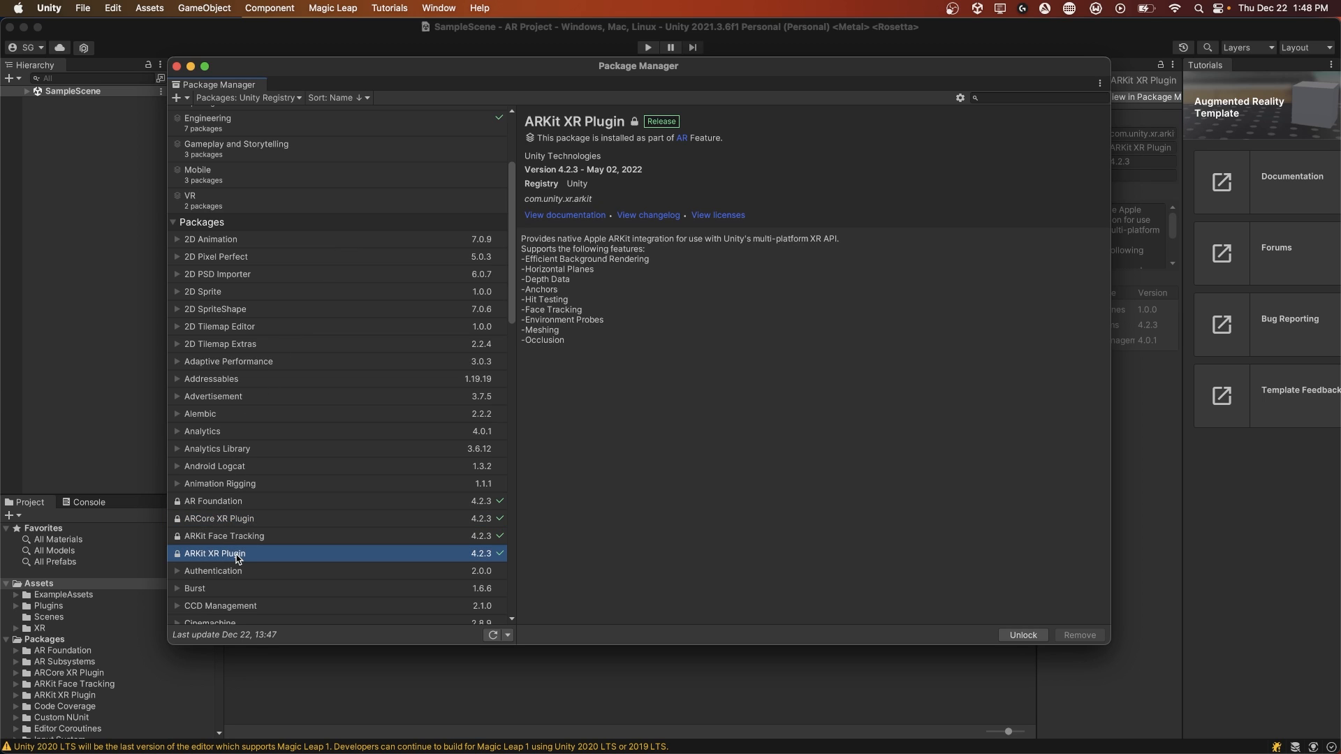
mouse_move(410, 429)
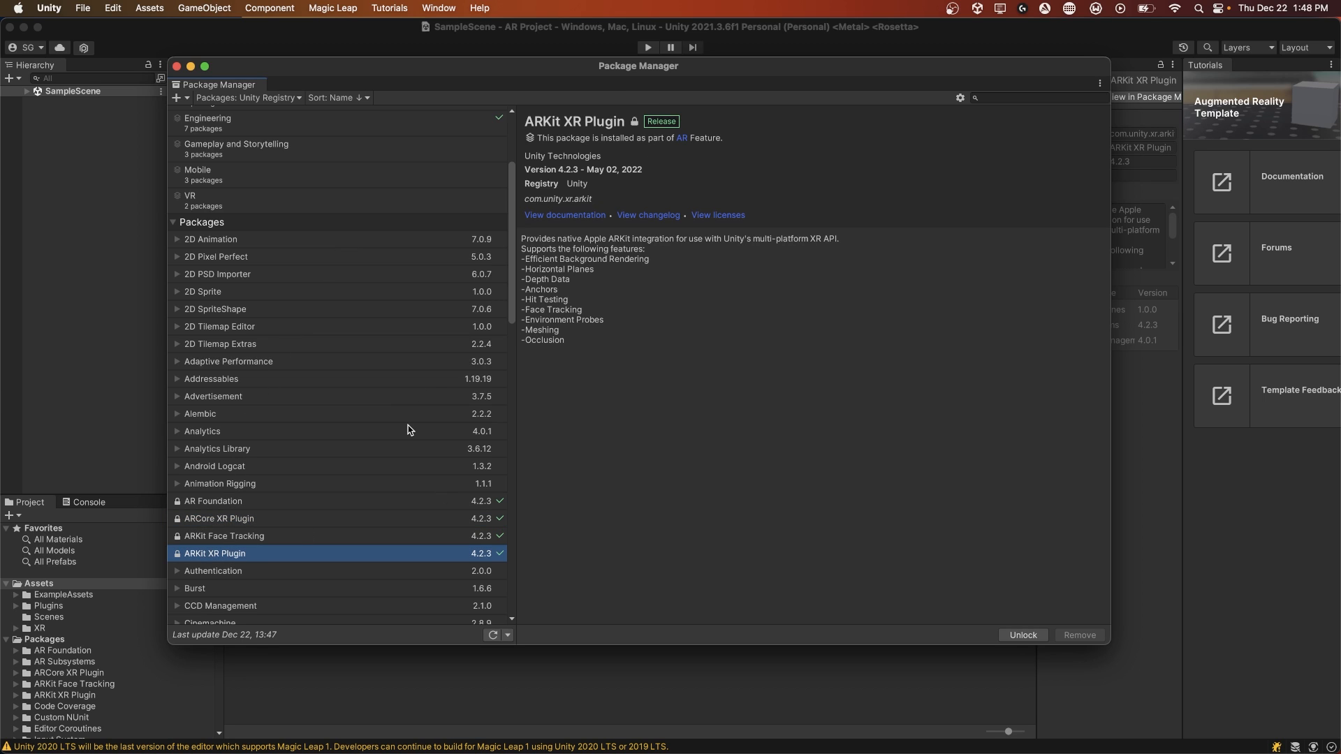
click(225, 536)
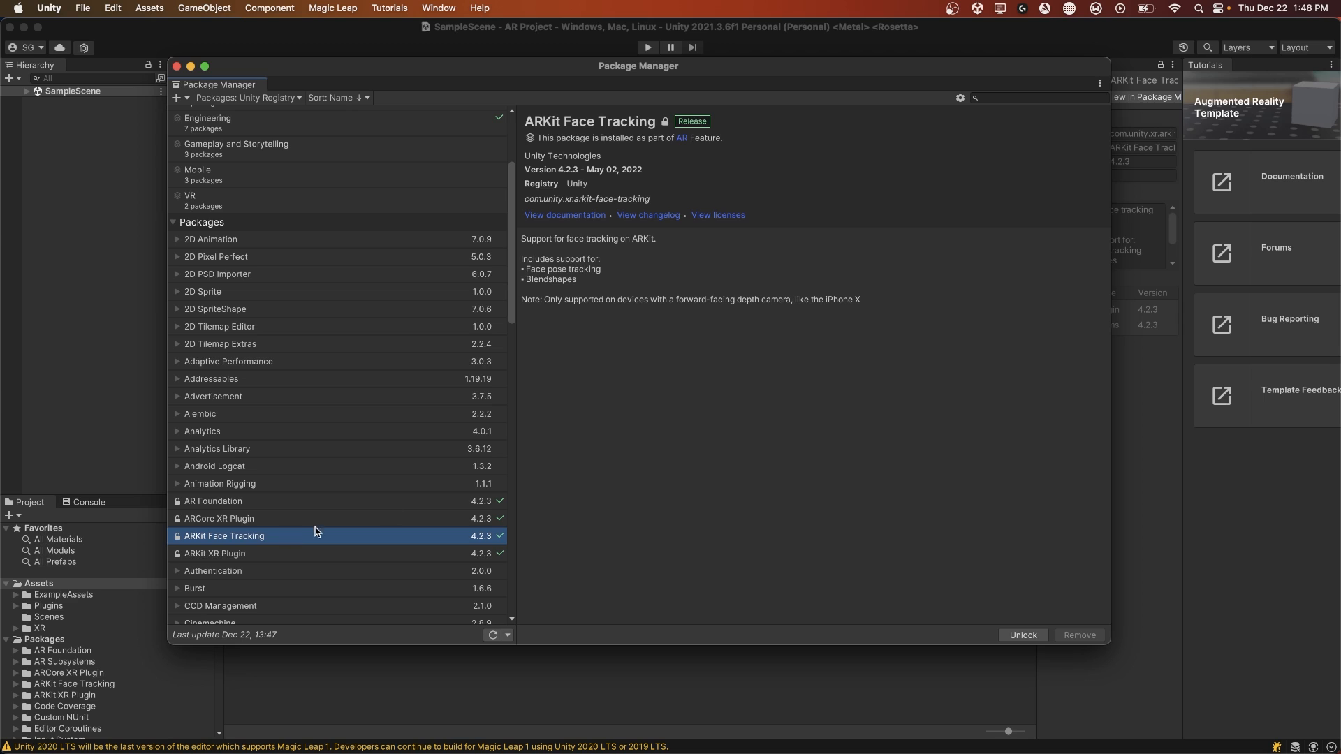
mouse_move(668, 176)
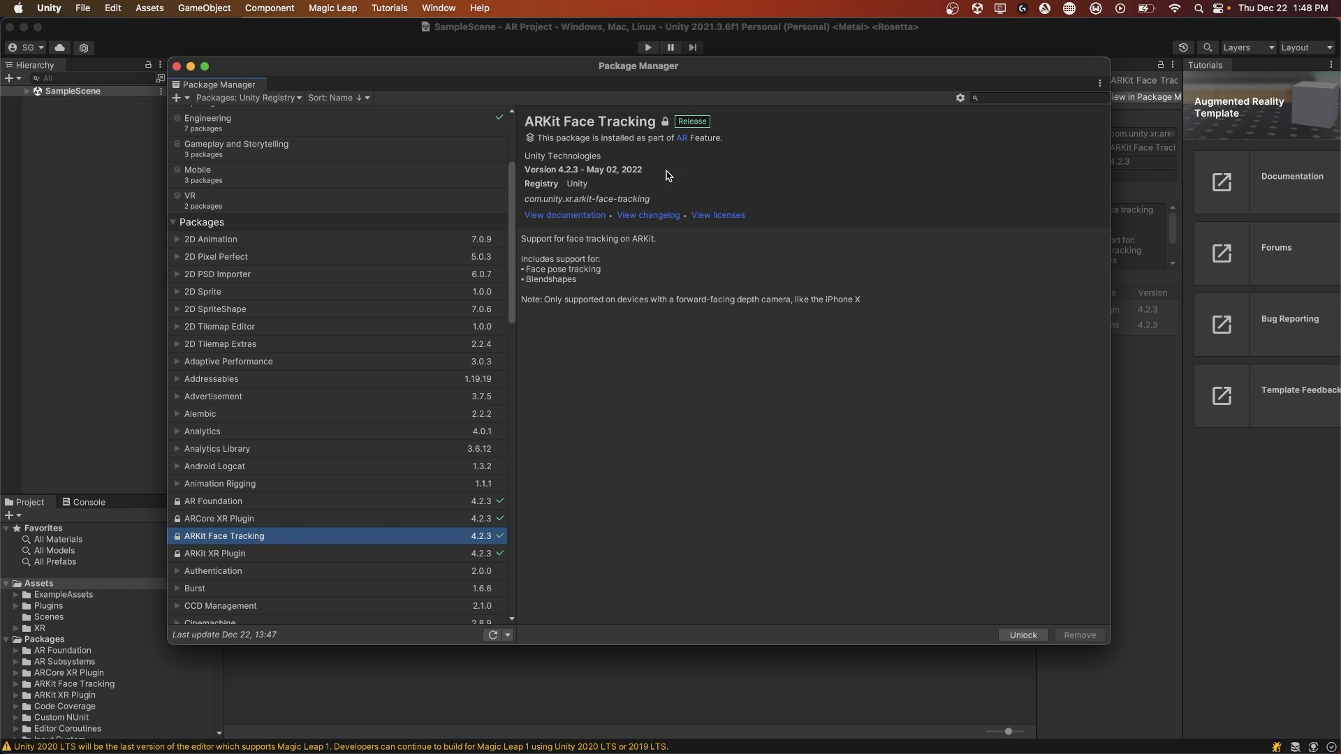
mouse_move(677, 174)
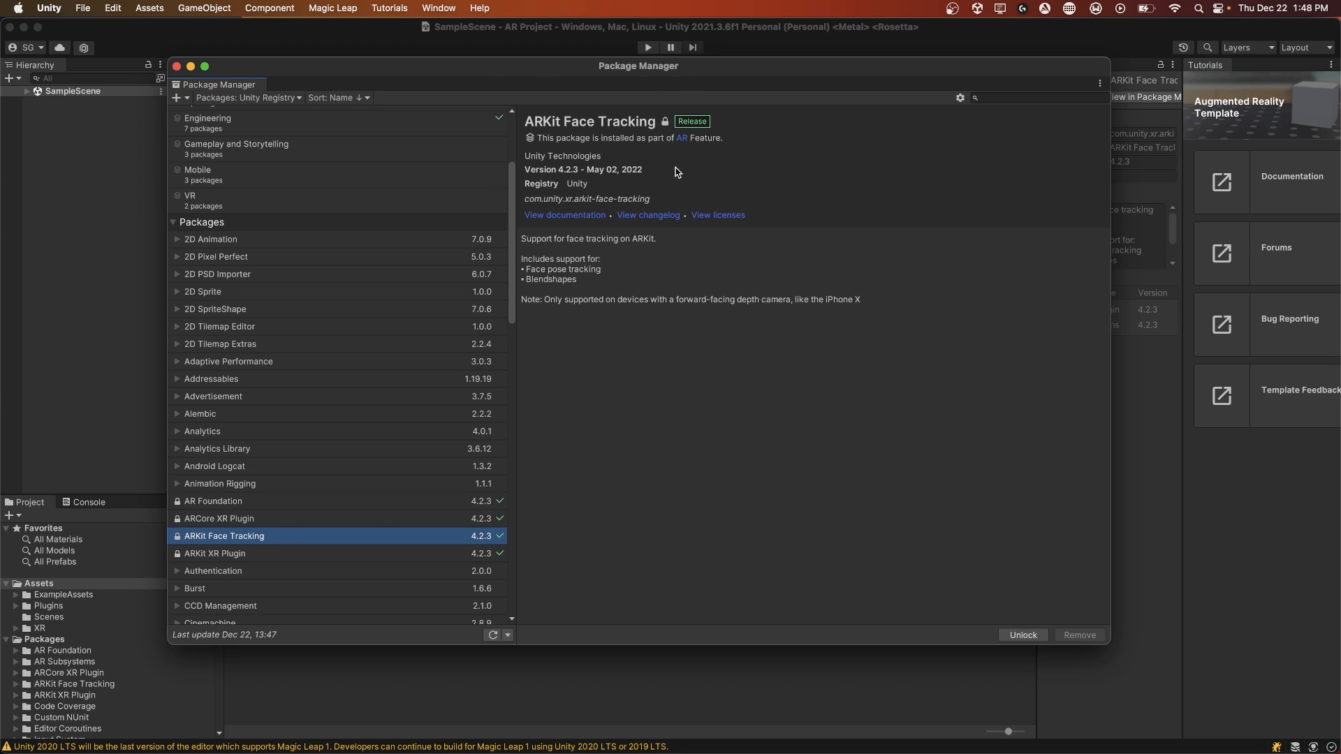
mouse_move(179, 65)
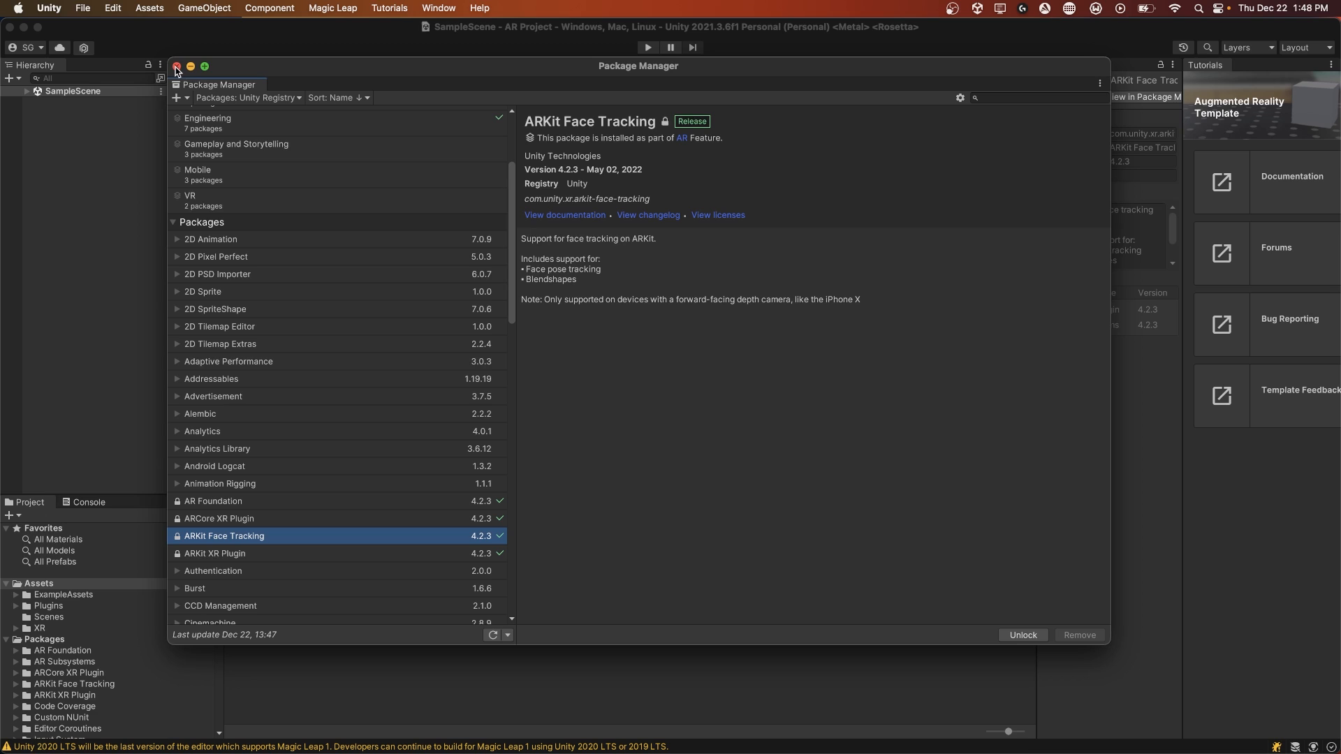
Confirm the Input System package is installed and close the Package Manager.
scroll(down, 3)
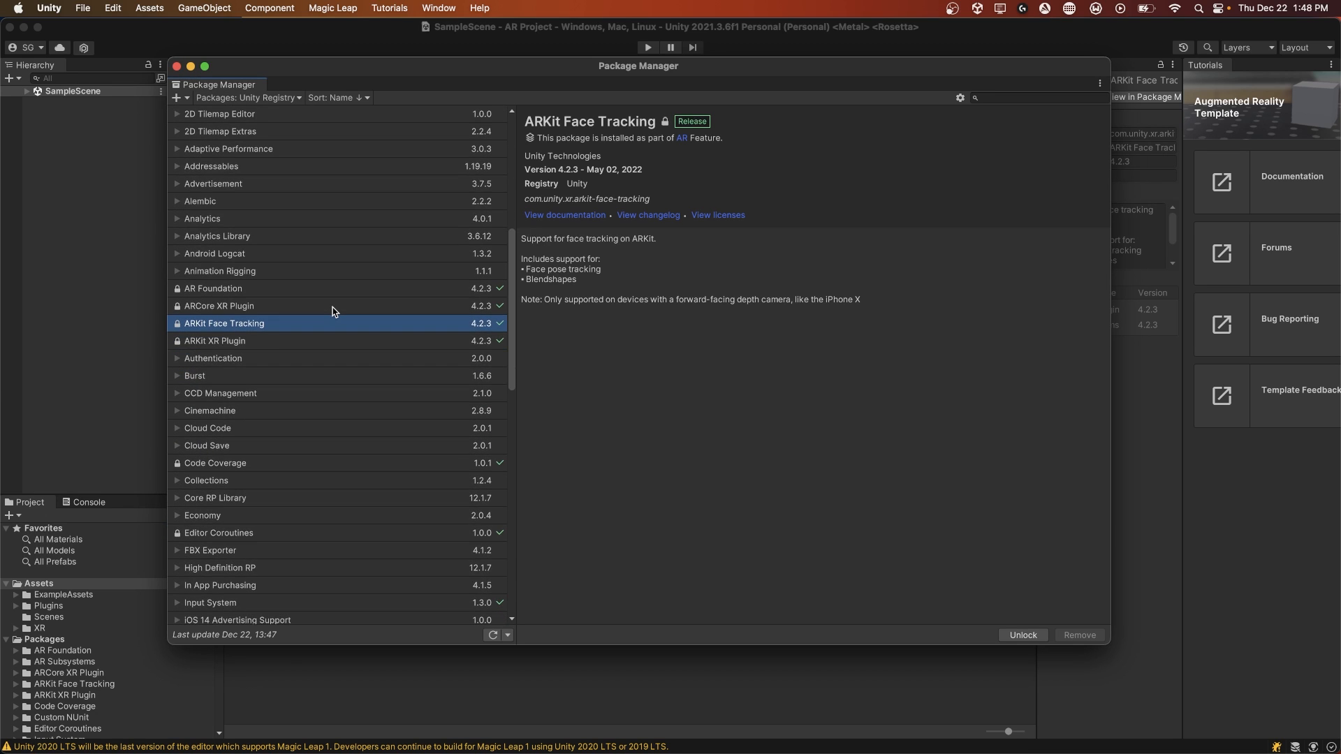
scroll(down, 3)
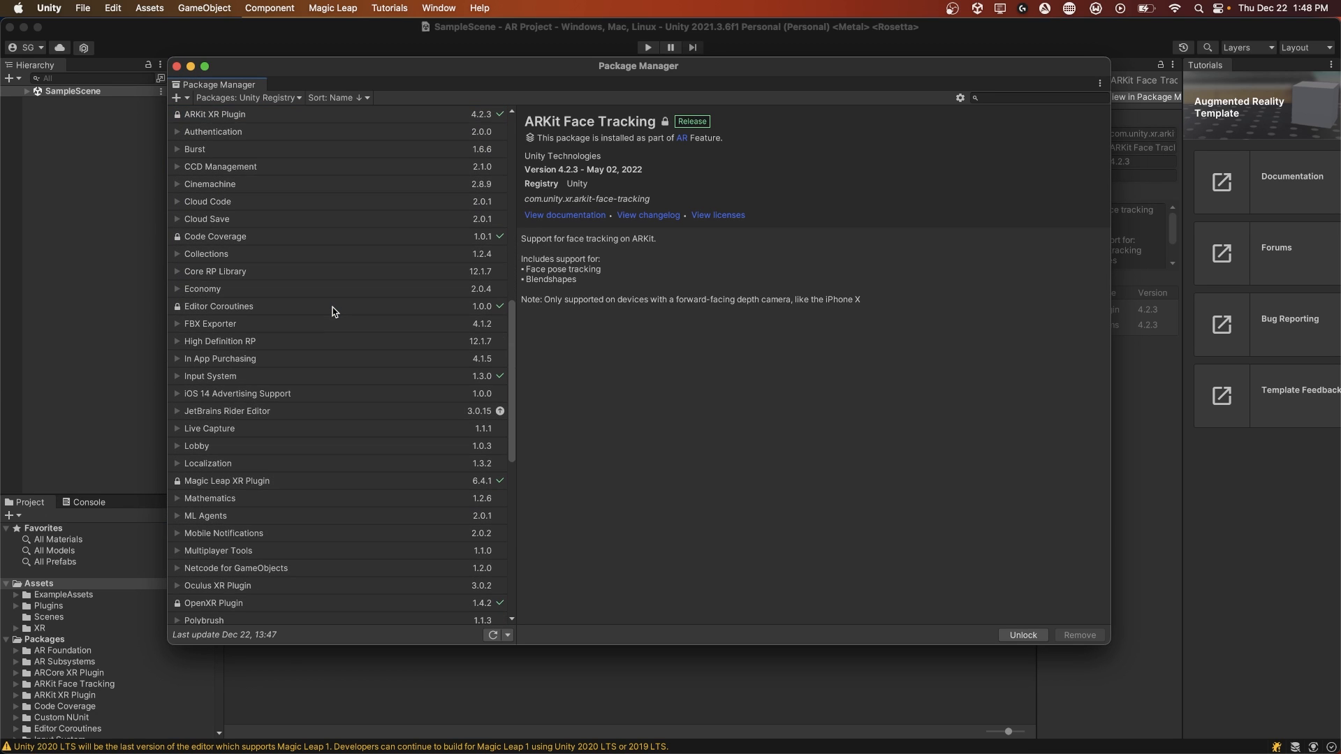
click(209, 377)
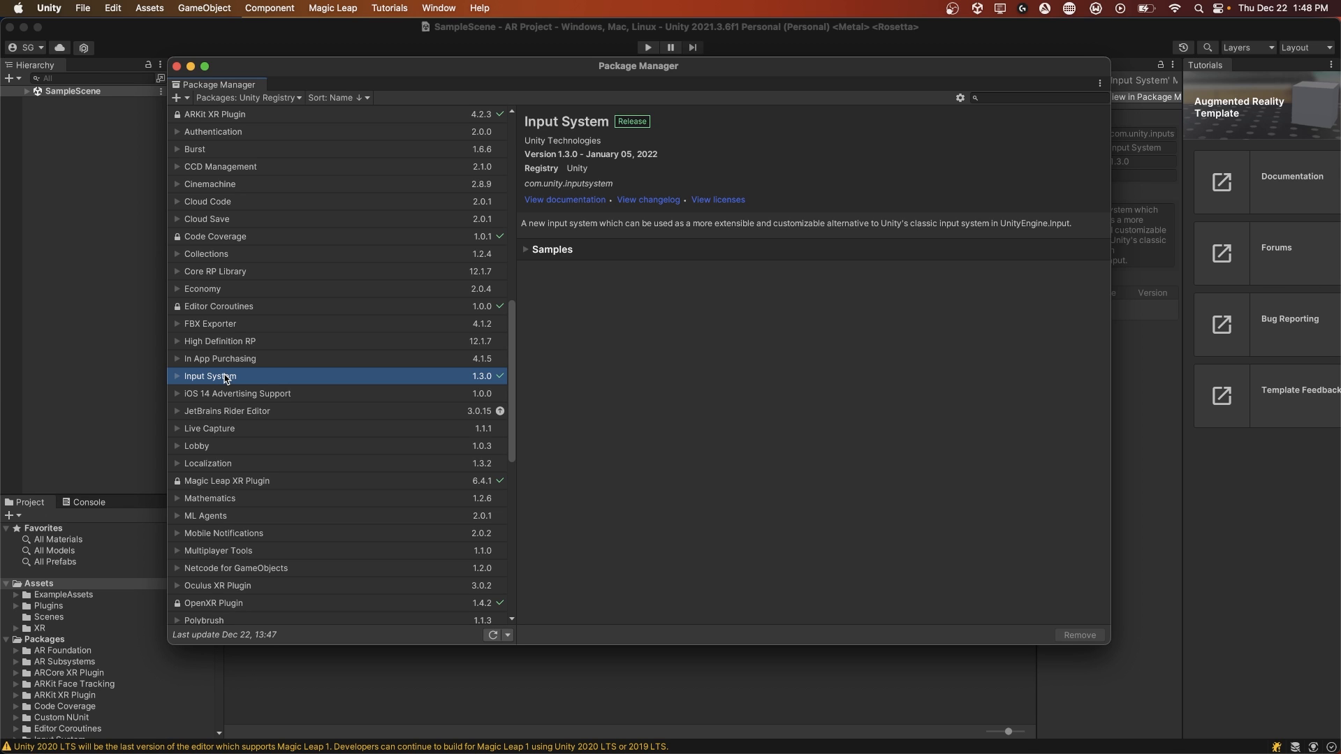
click(87, 8)
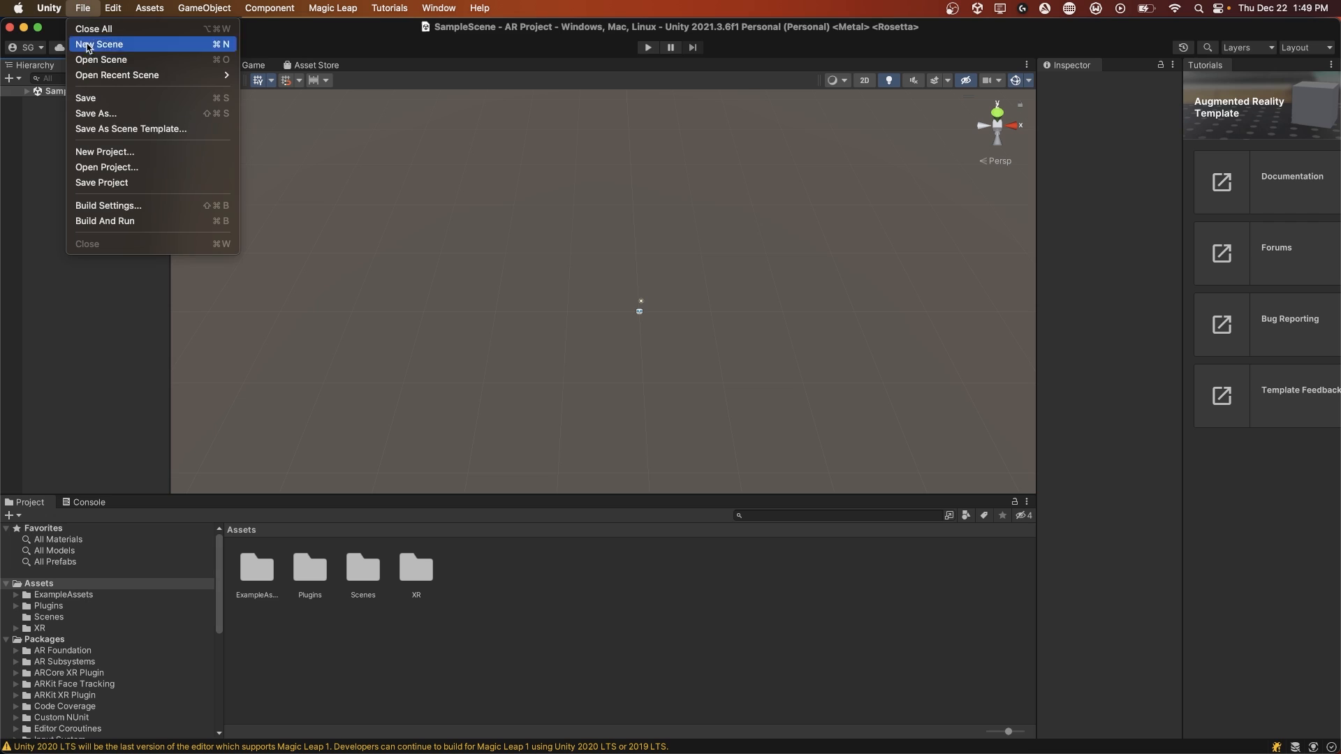
Switch the build platform to iOS and enable Development Build.
click(107, 205)
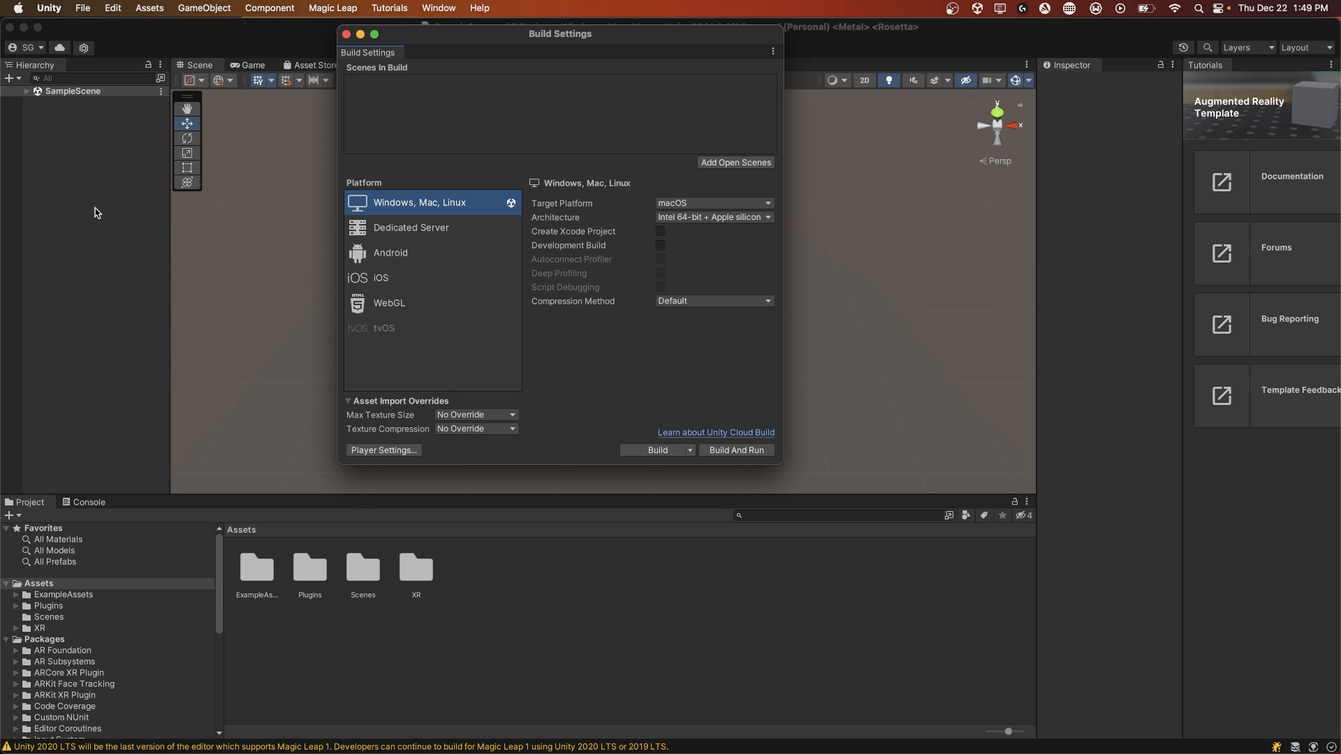
mouse_move(386, 258)
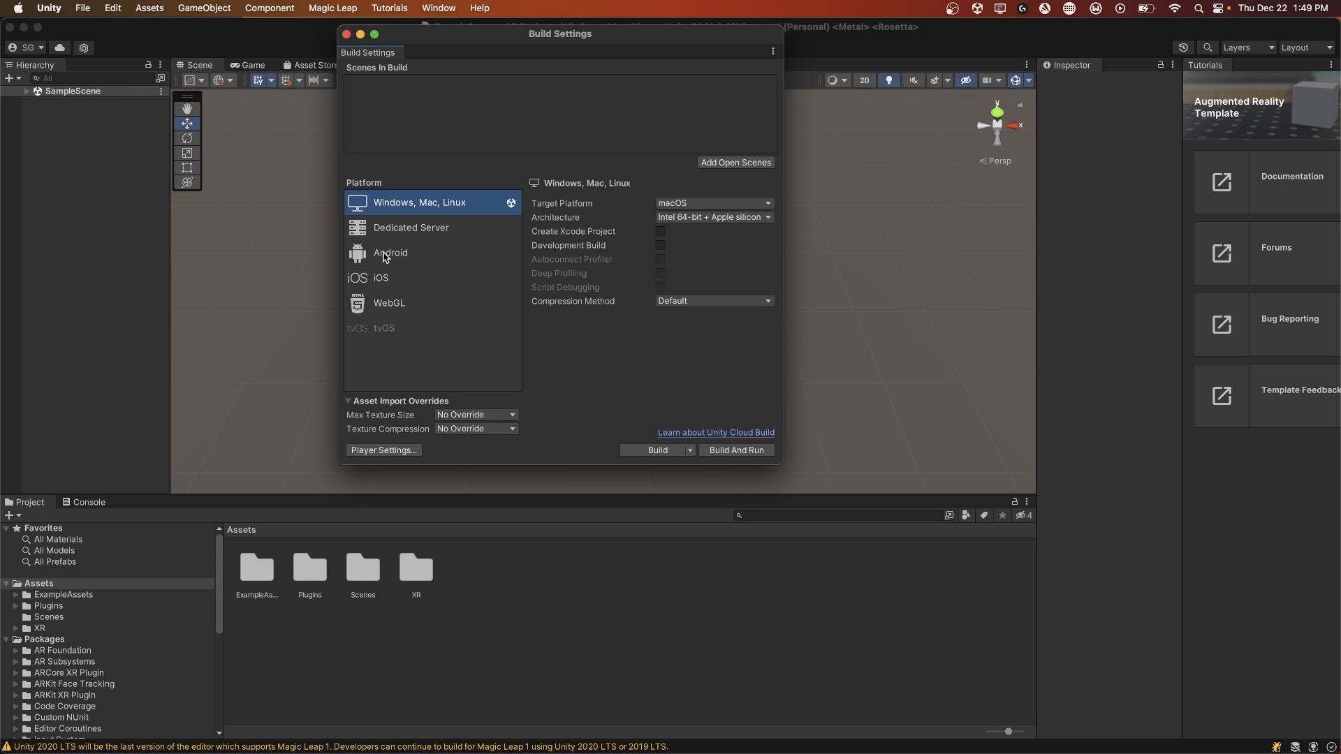
click(380, 278)
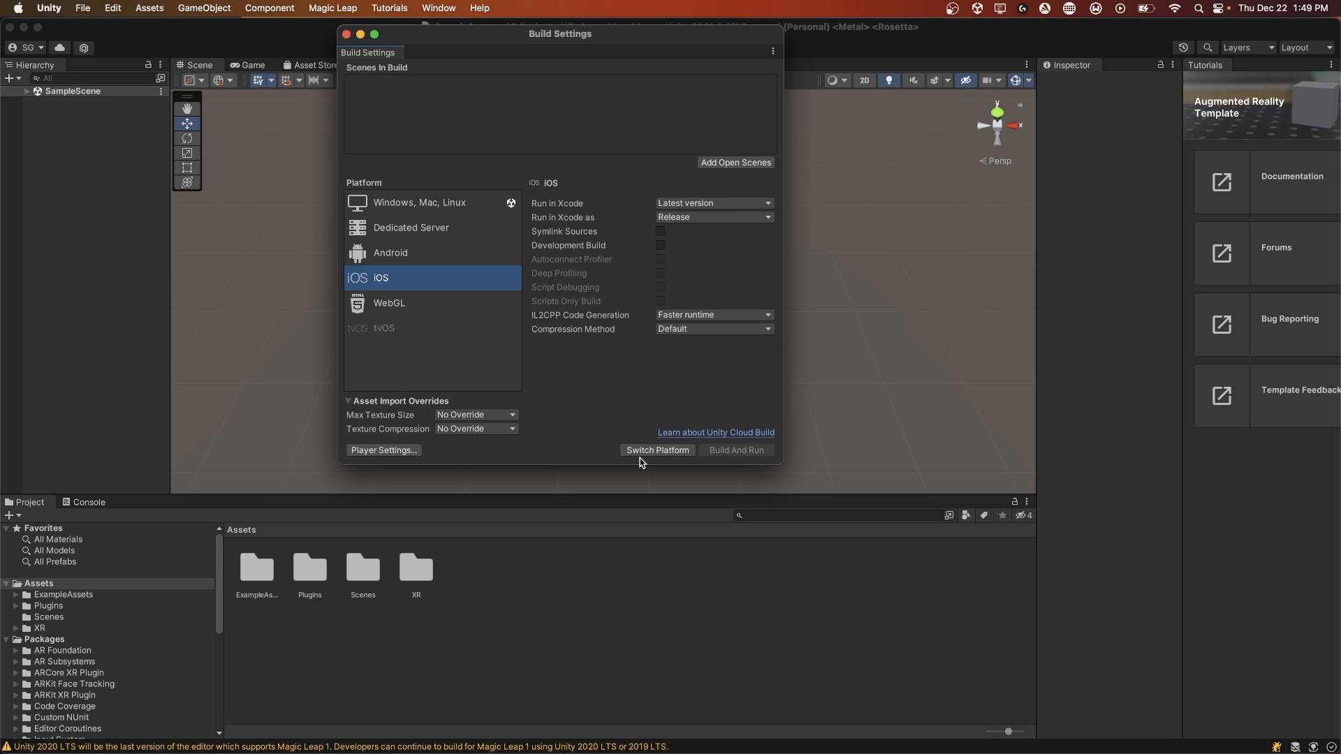
click(657, 450)
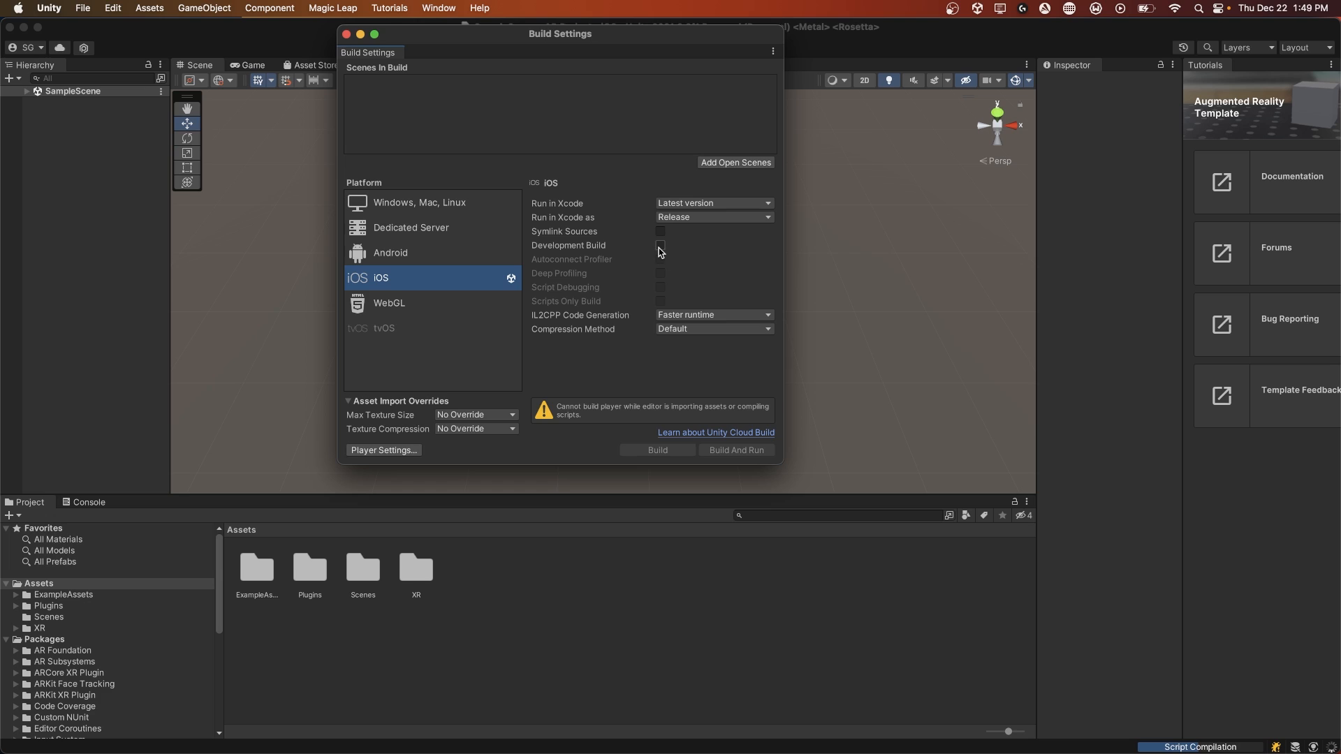
click(659, 245)
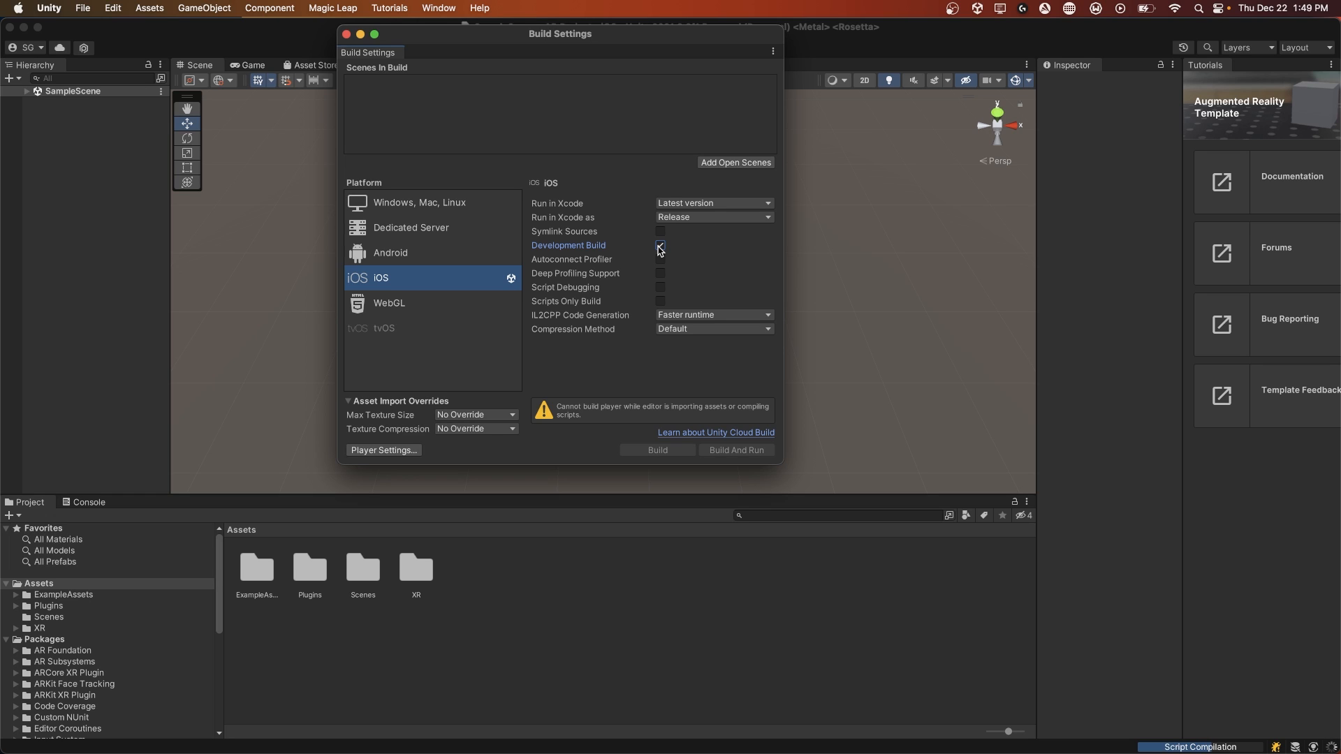
click(659, 244)
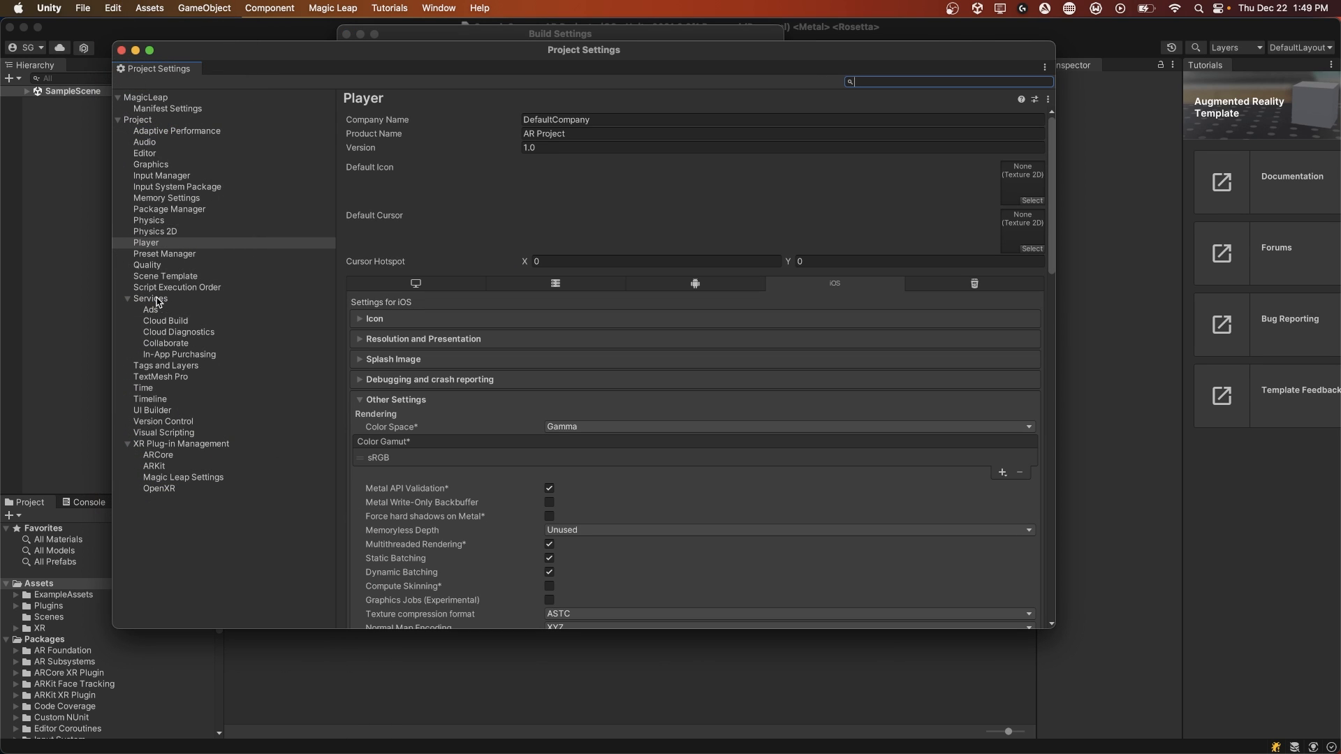
Require ARKit support for the iOS player with minimum iOS version 11.
click(147, 243)
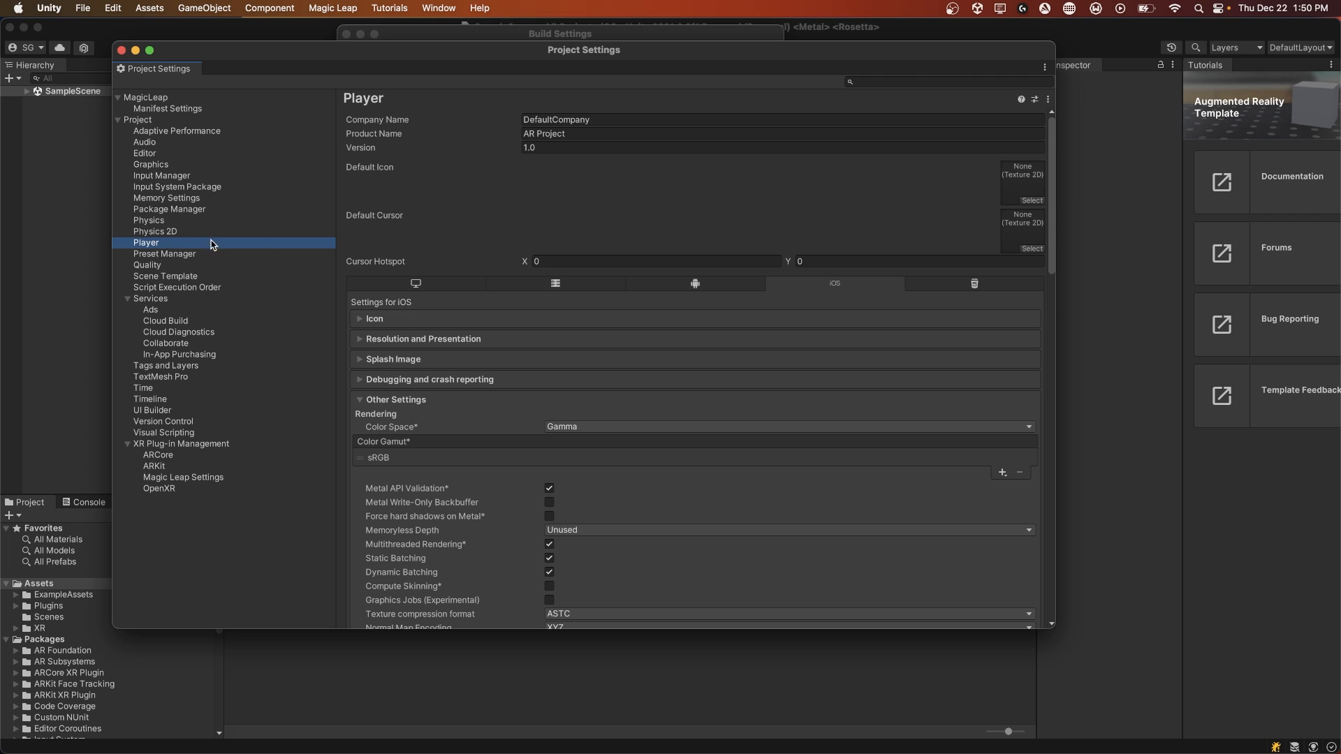
scroll(down, 3)
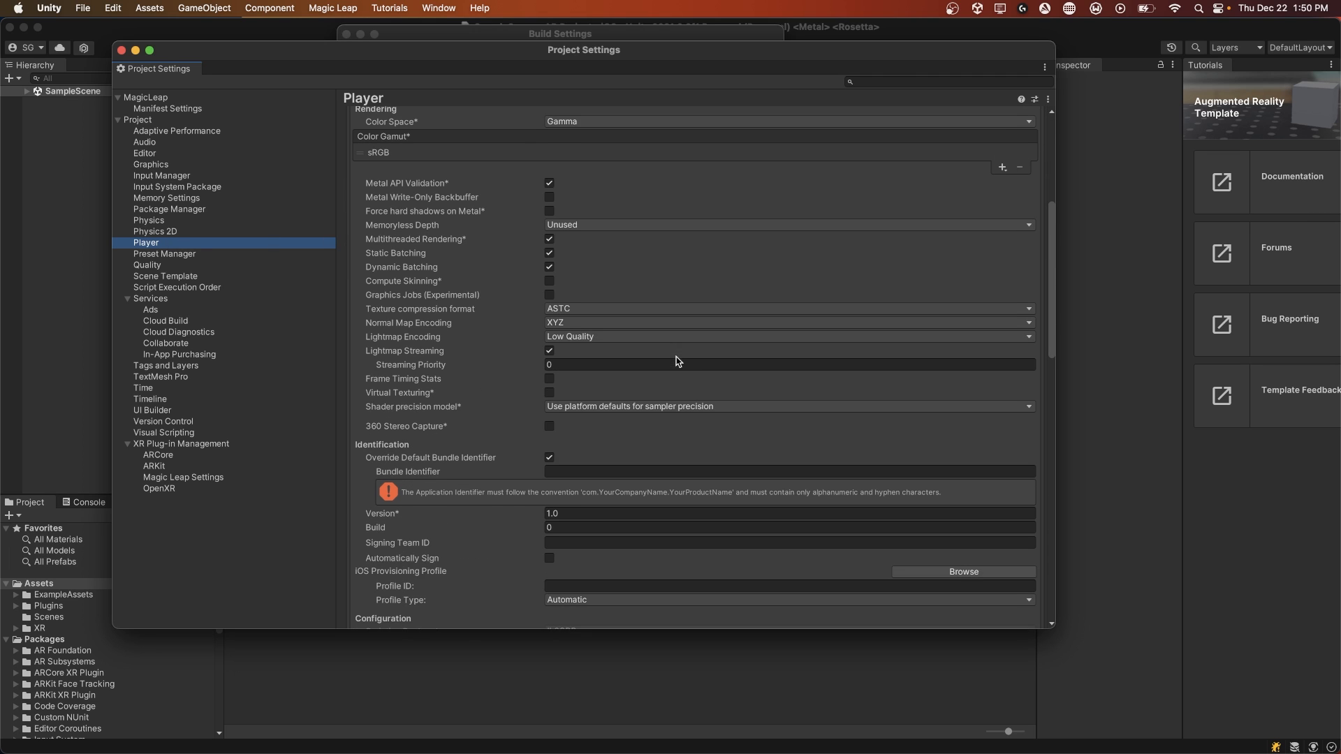
scroll(down, 3)
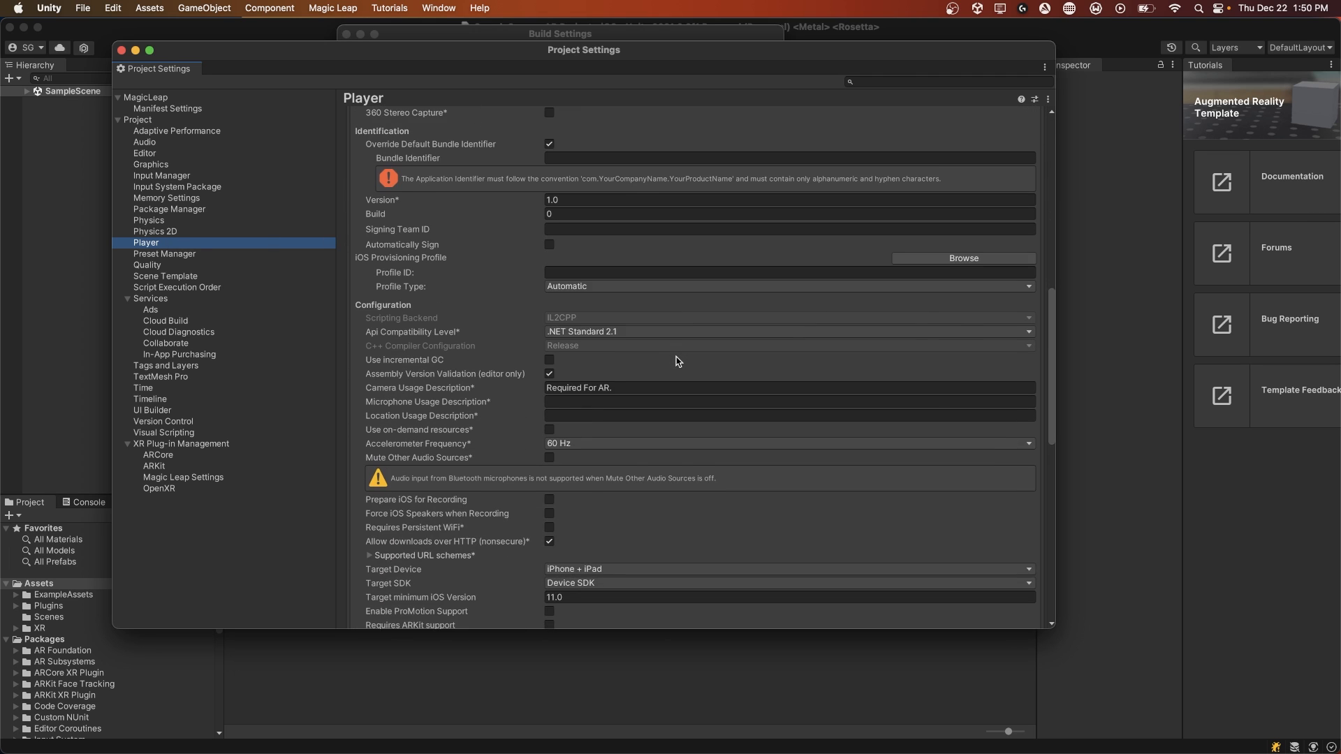
scroll(down, 3)
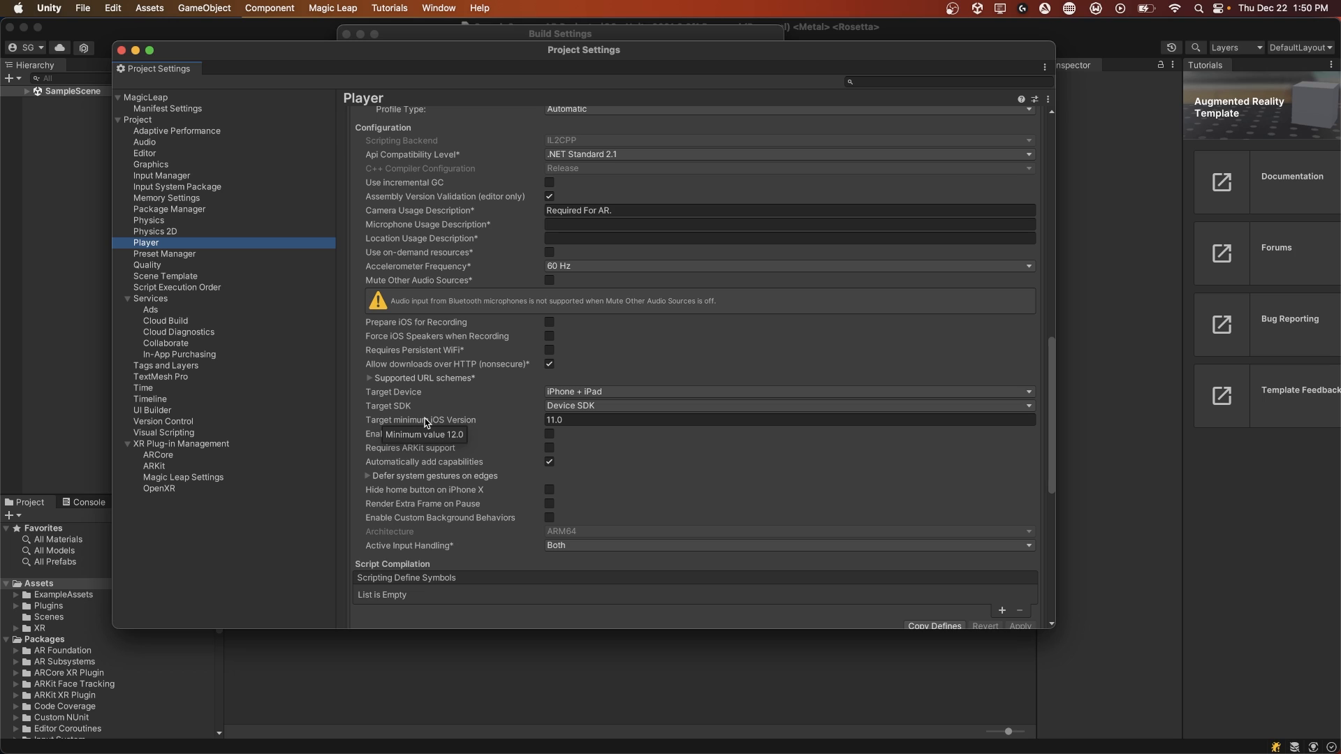
mouse_move(572, 429)
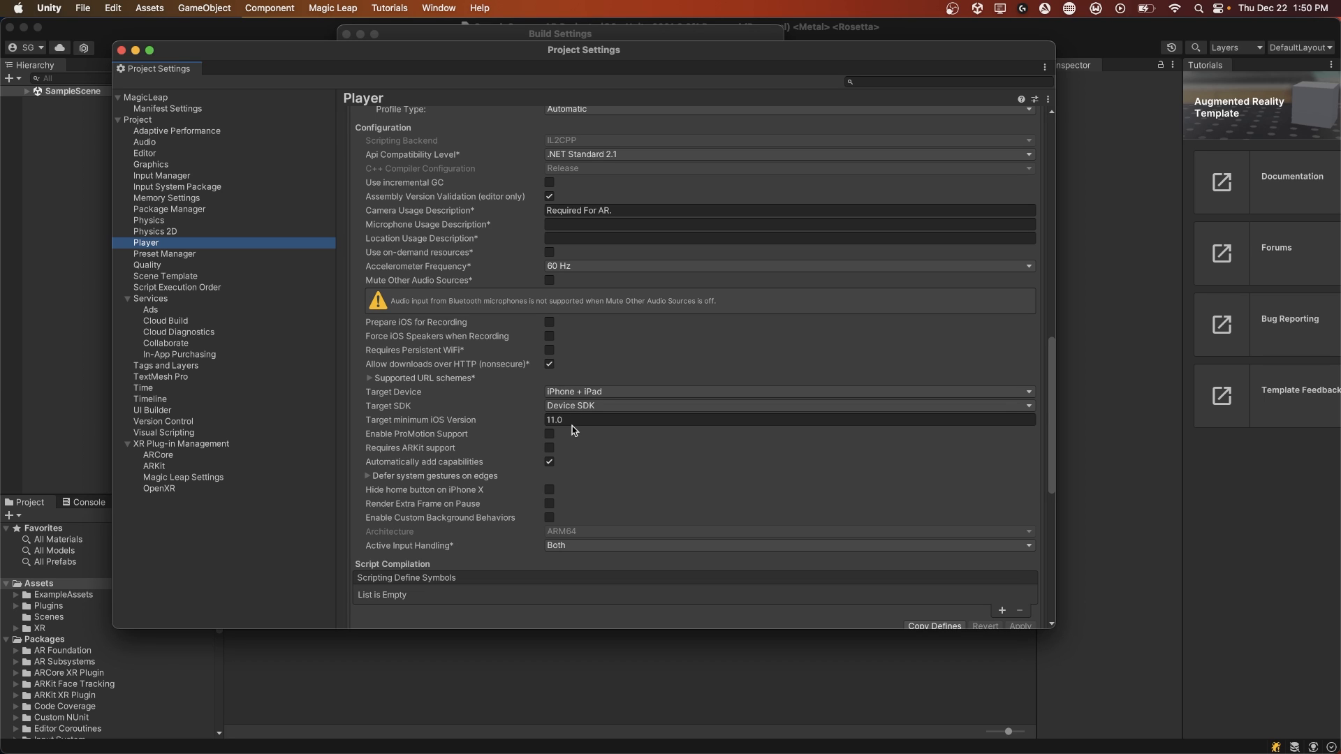
mouse_move(422, 453)
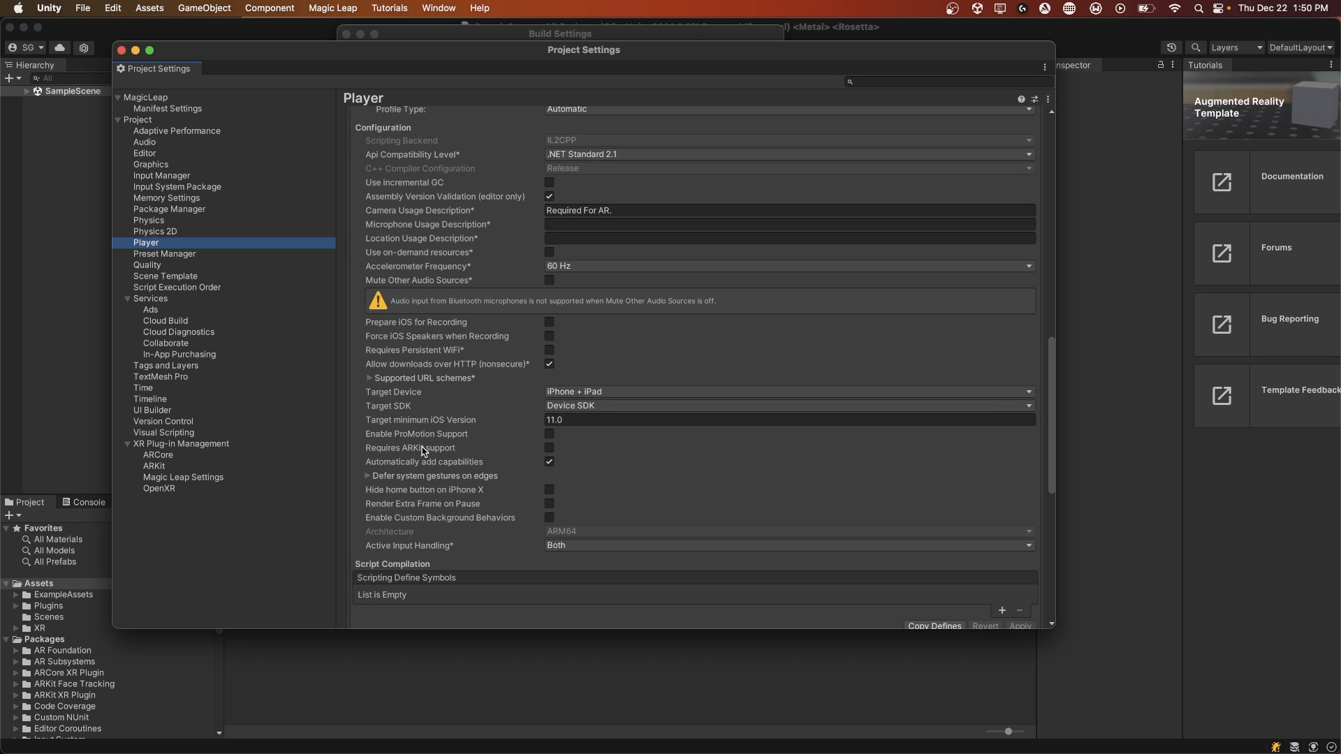
mouse_move(414, 455)
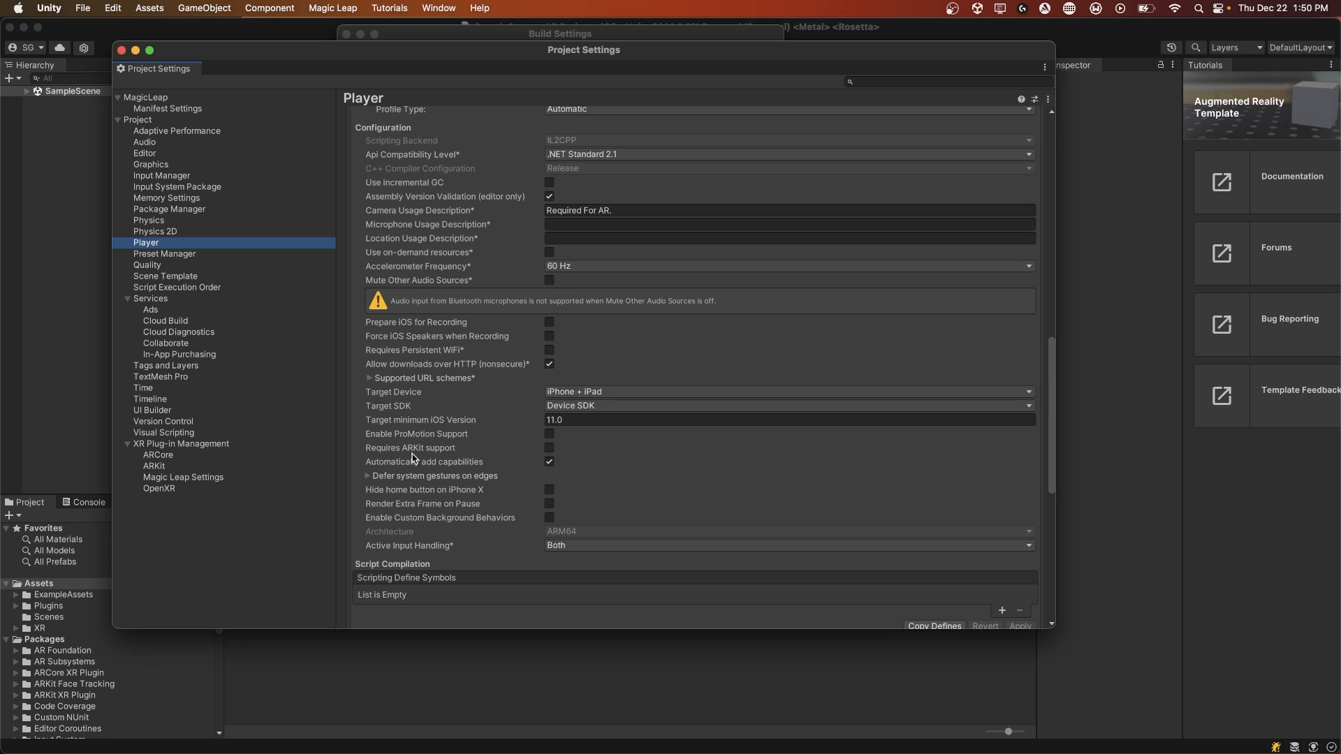
click(549, 447)
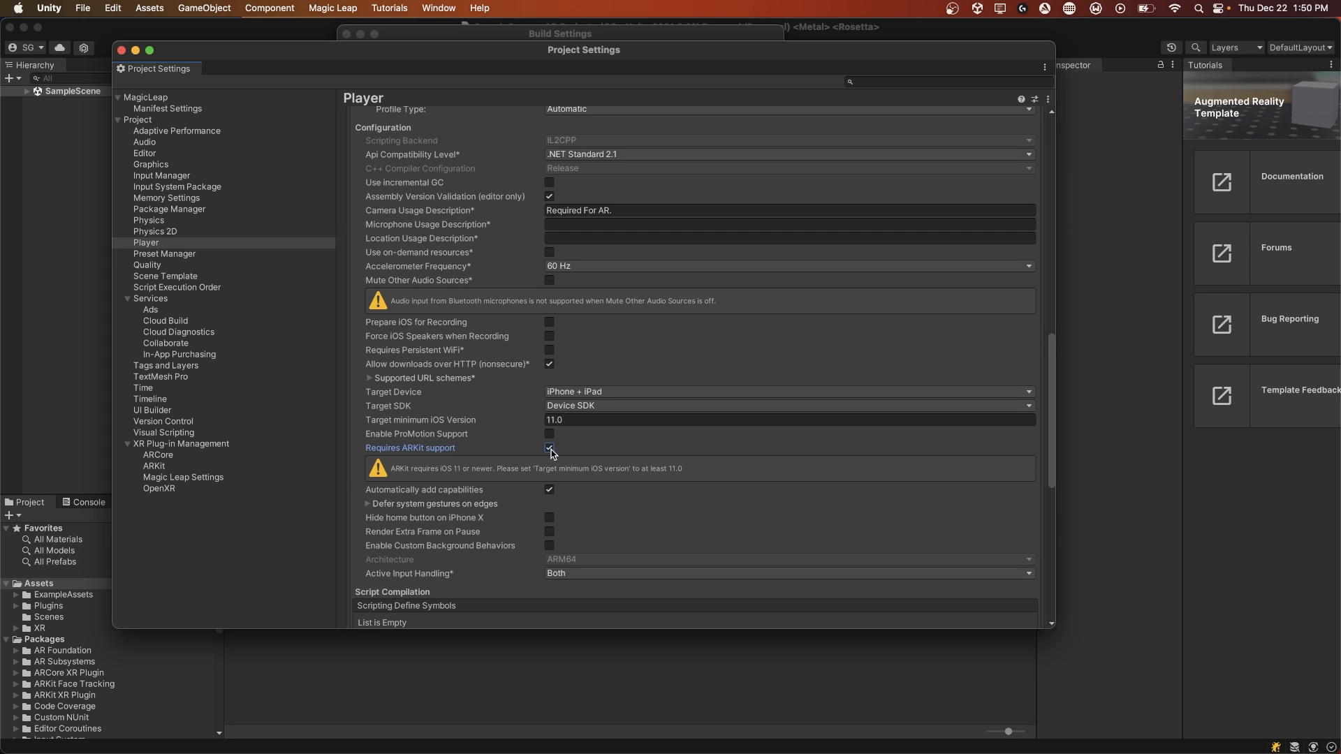
click(570, 419)
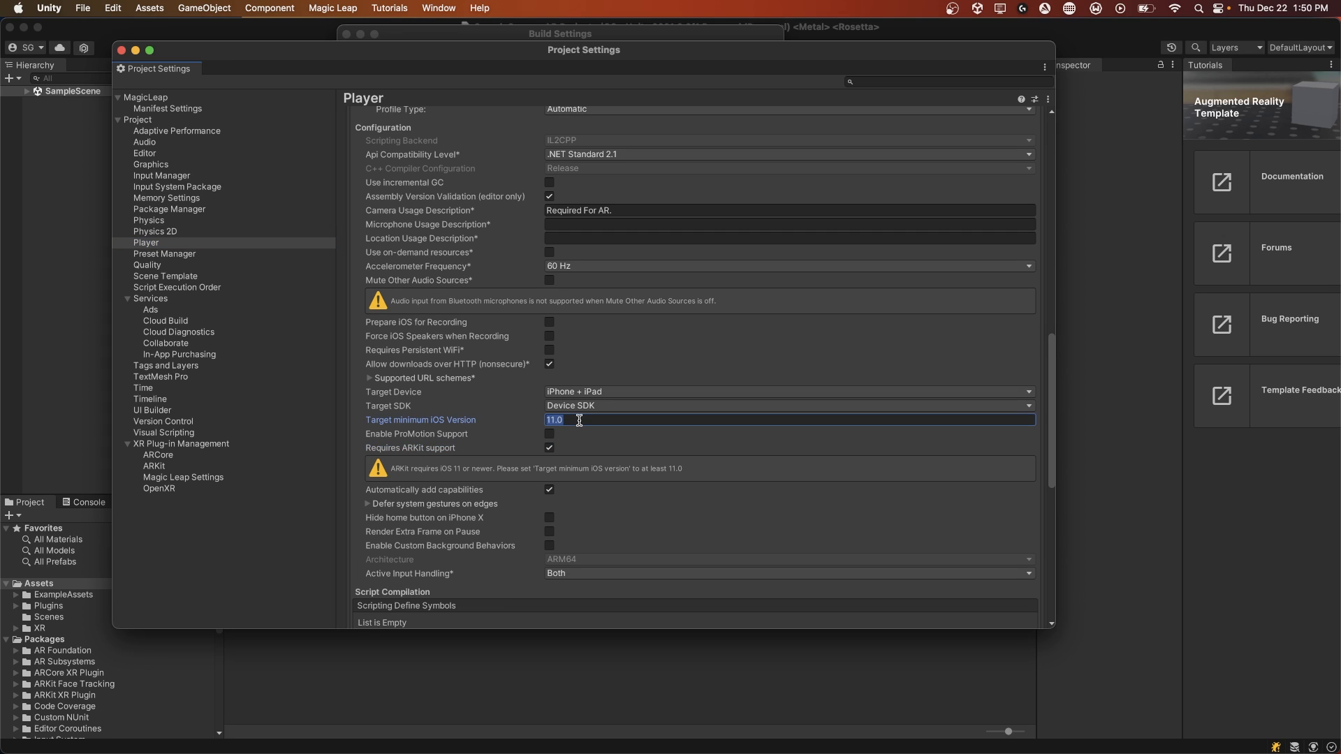
text(11)
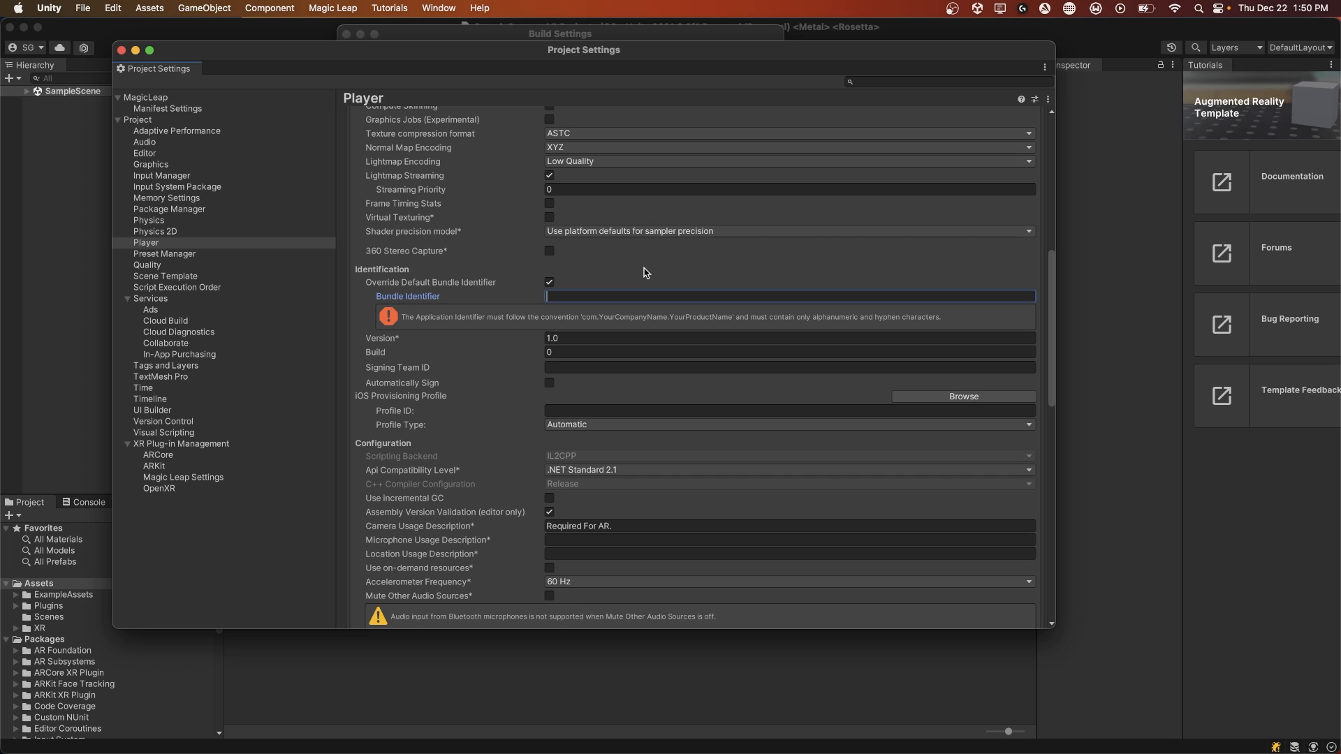
Enter a custom 'com...' bundle identifier for the iOS app.
text(com.samyam.)
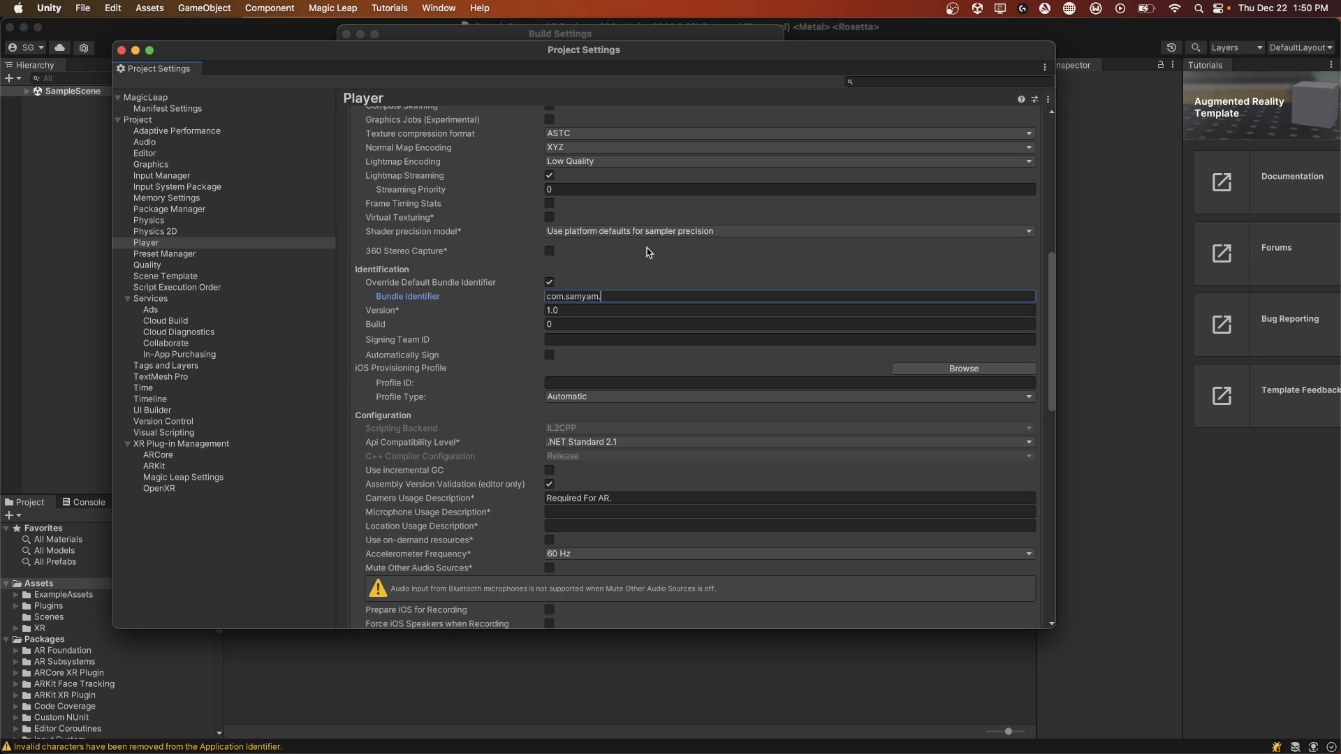
text(ap)
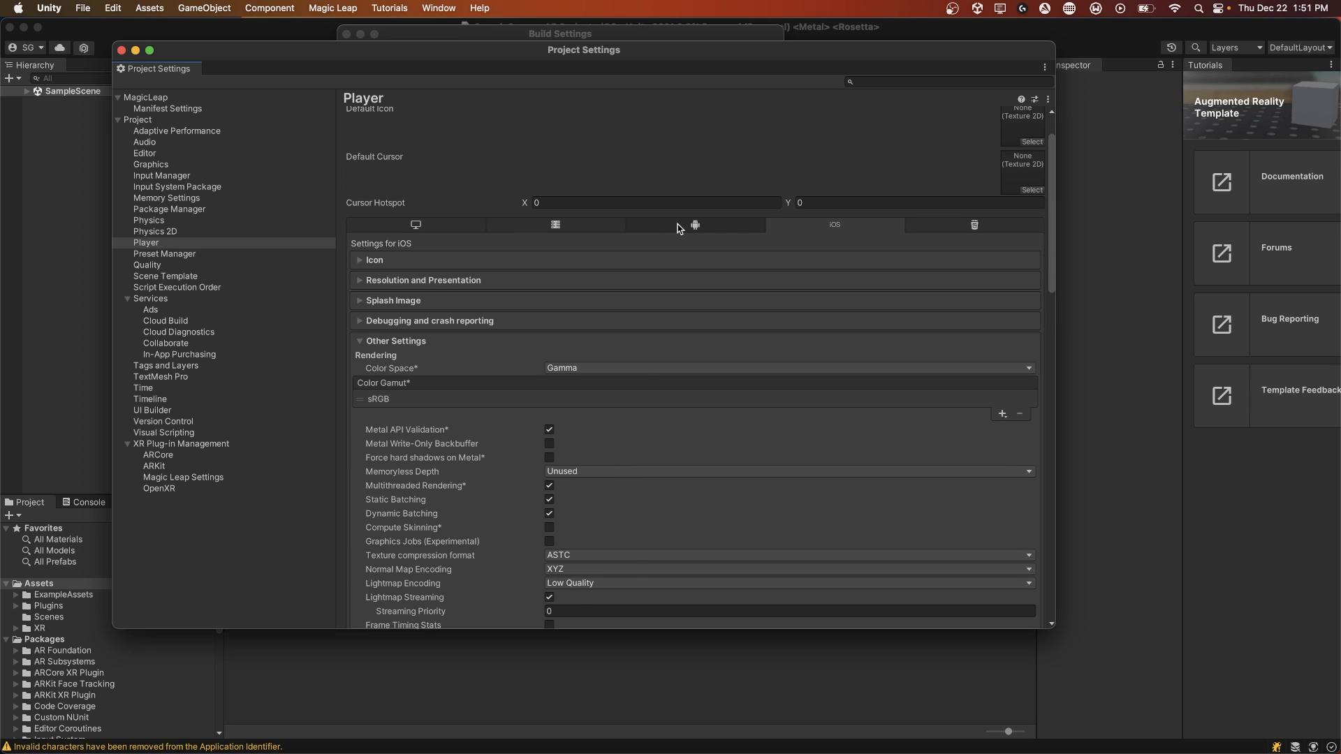
Give the Android player the package name 'com.samyam' and review the graphics APIs list.
scroll(down, 3)
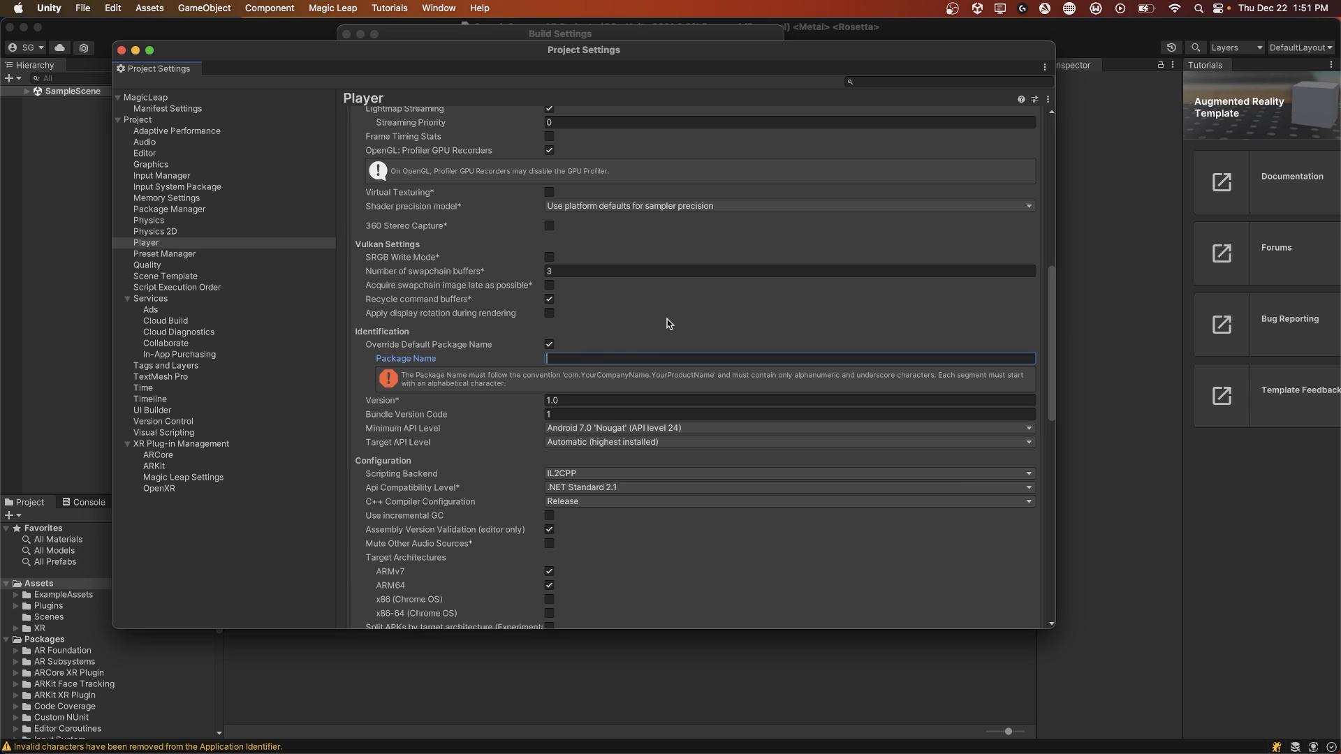
text(com.samyam.app)
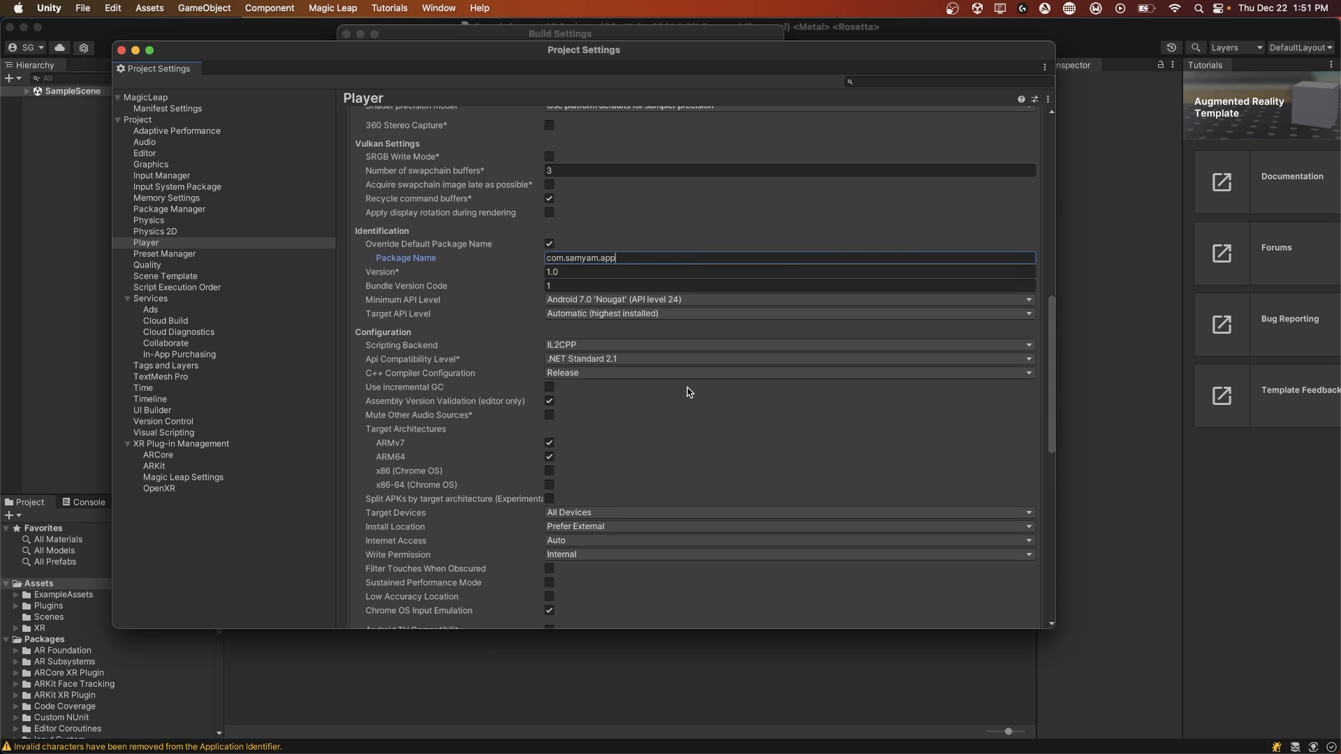
scroll(down, 3)
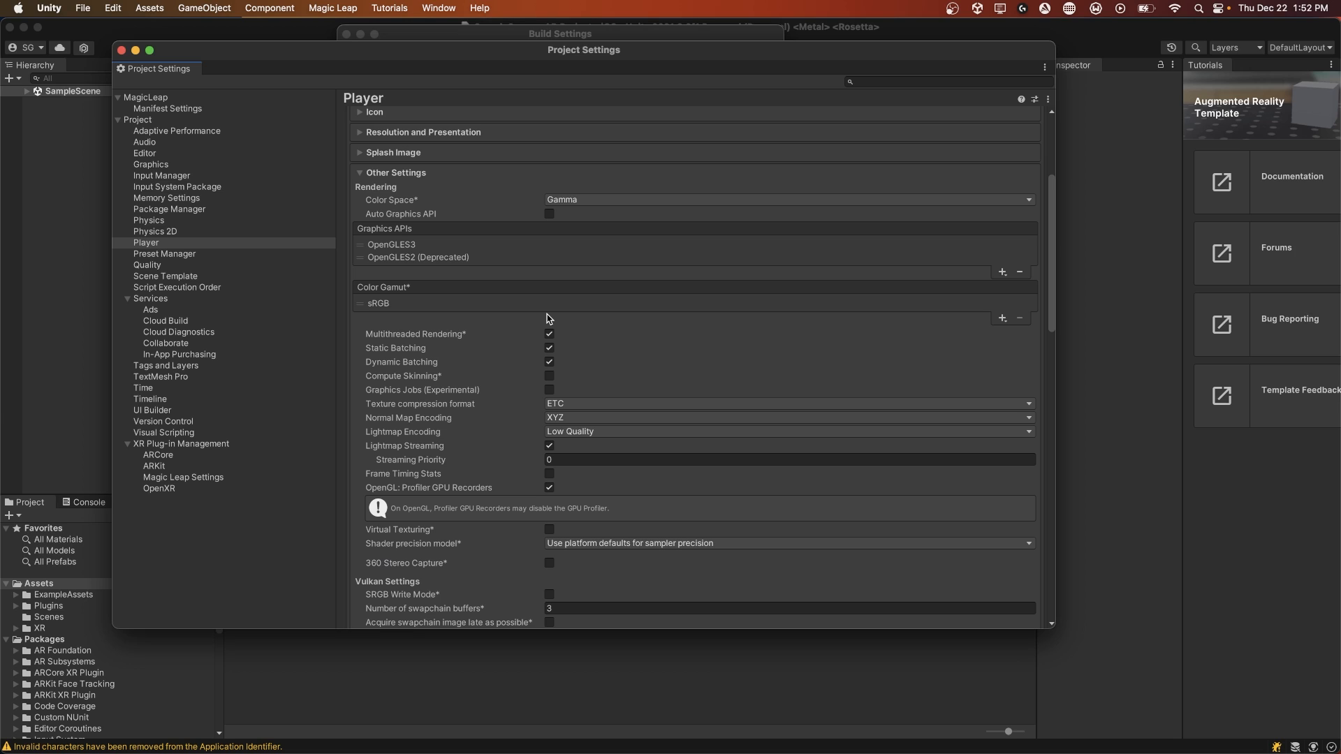
mouse_move(430, 225)
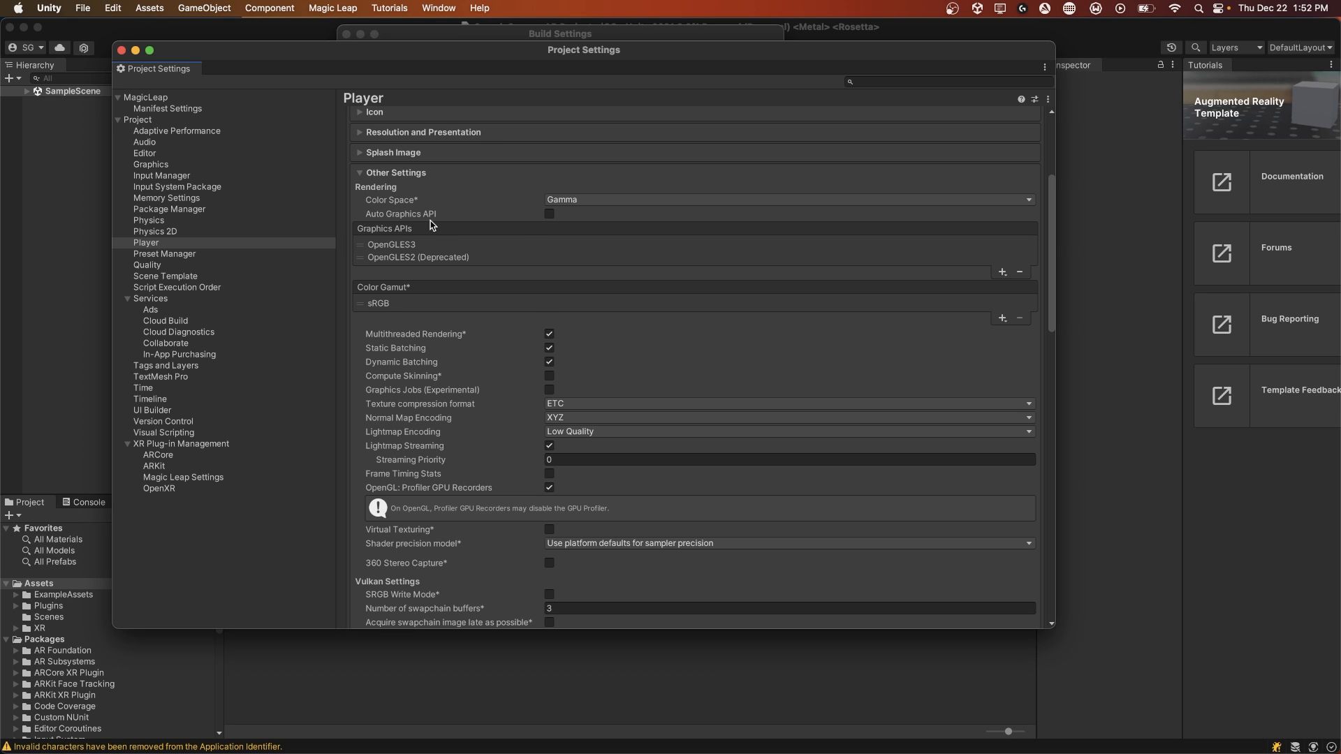
mouse_move(550, 209)
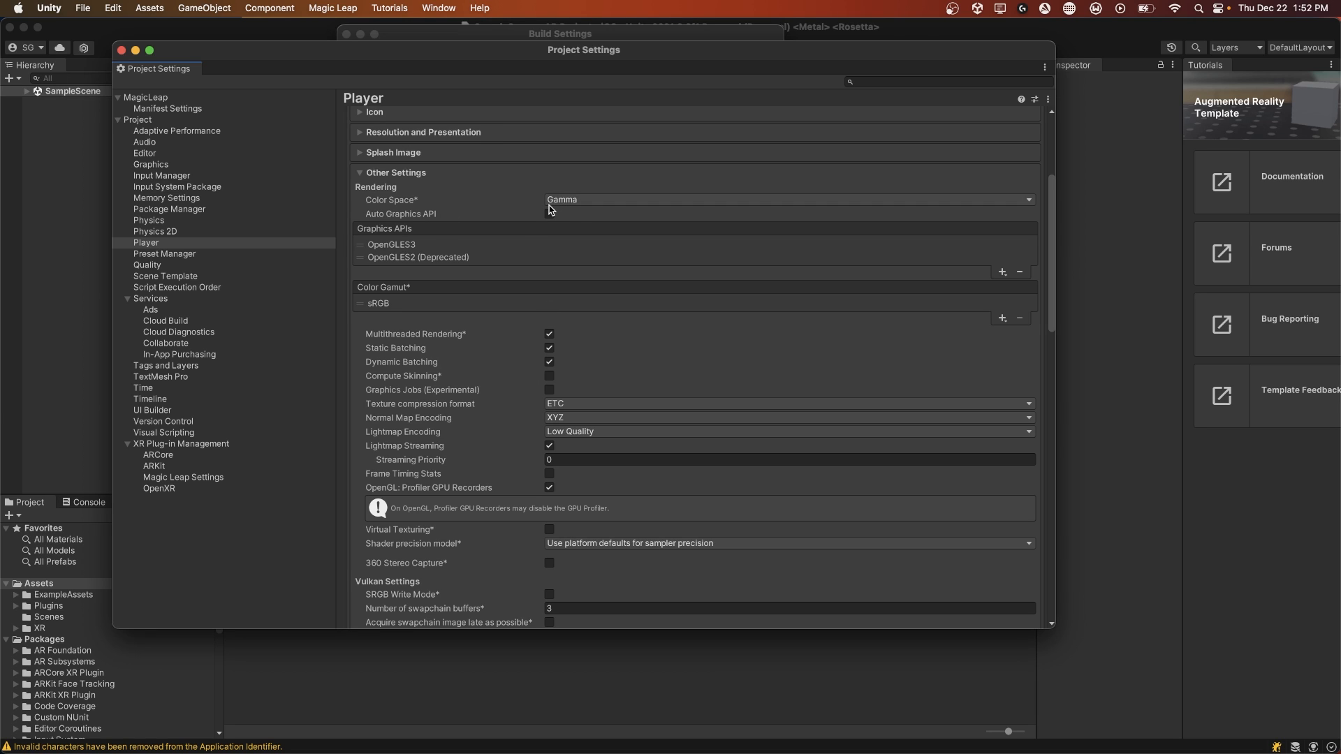
click(418, 257)
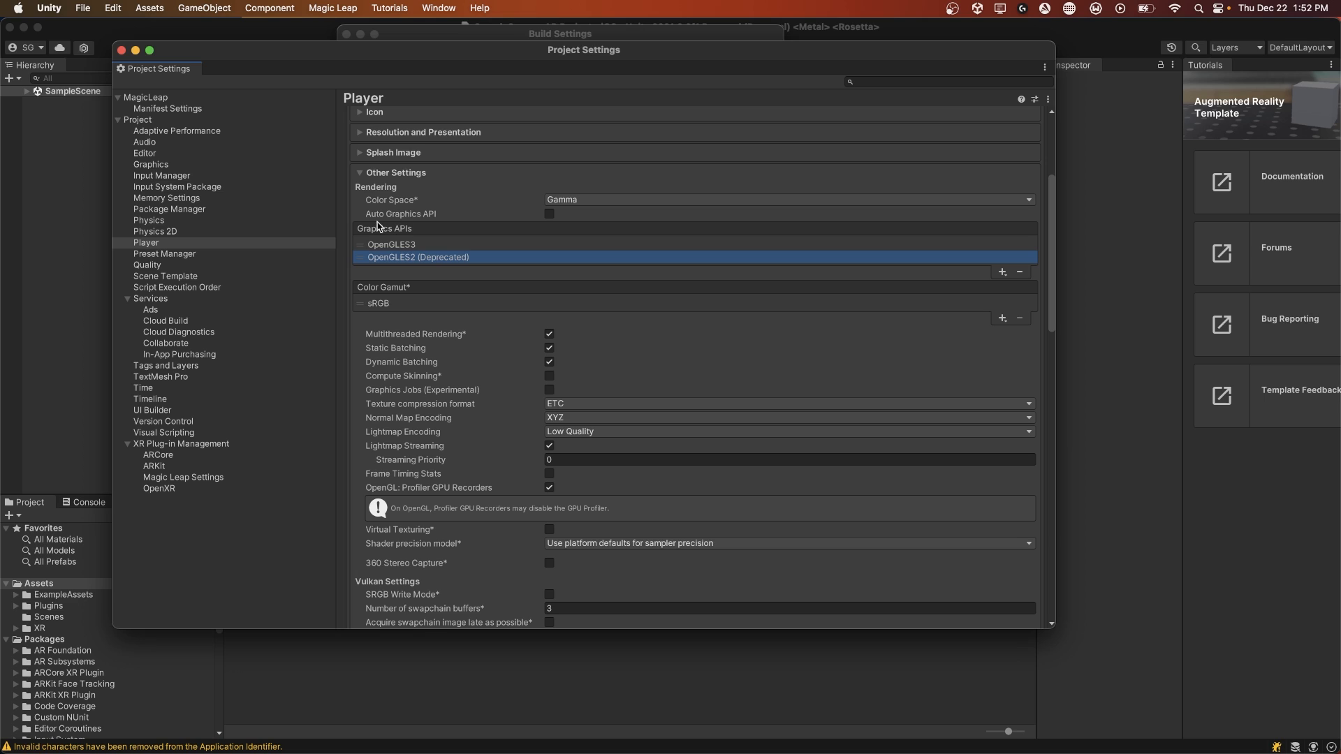
mouse_move(1019, 275)
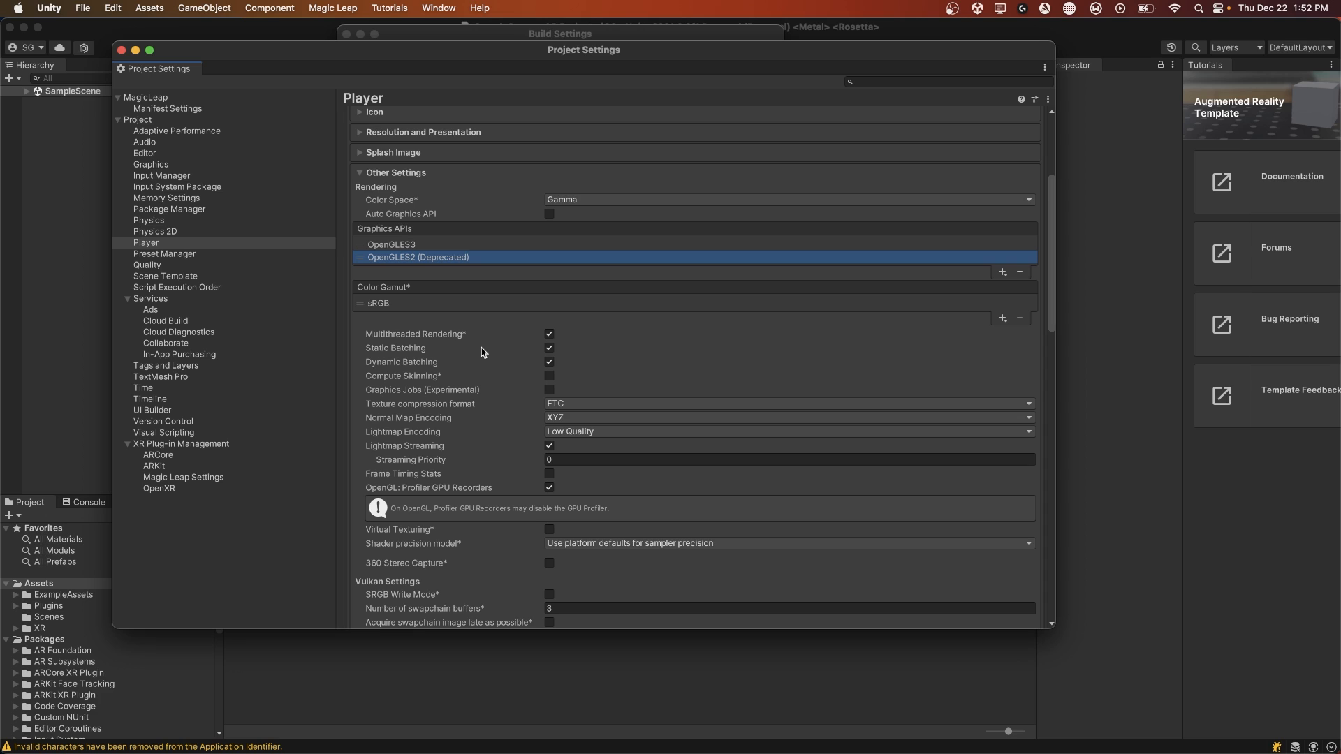
Set the Android scripting backend to IL2CPP with ARM64 architecture.
scroll(down, 3)
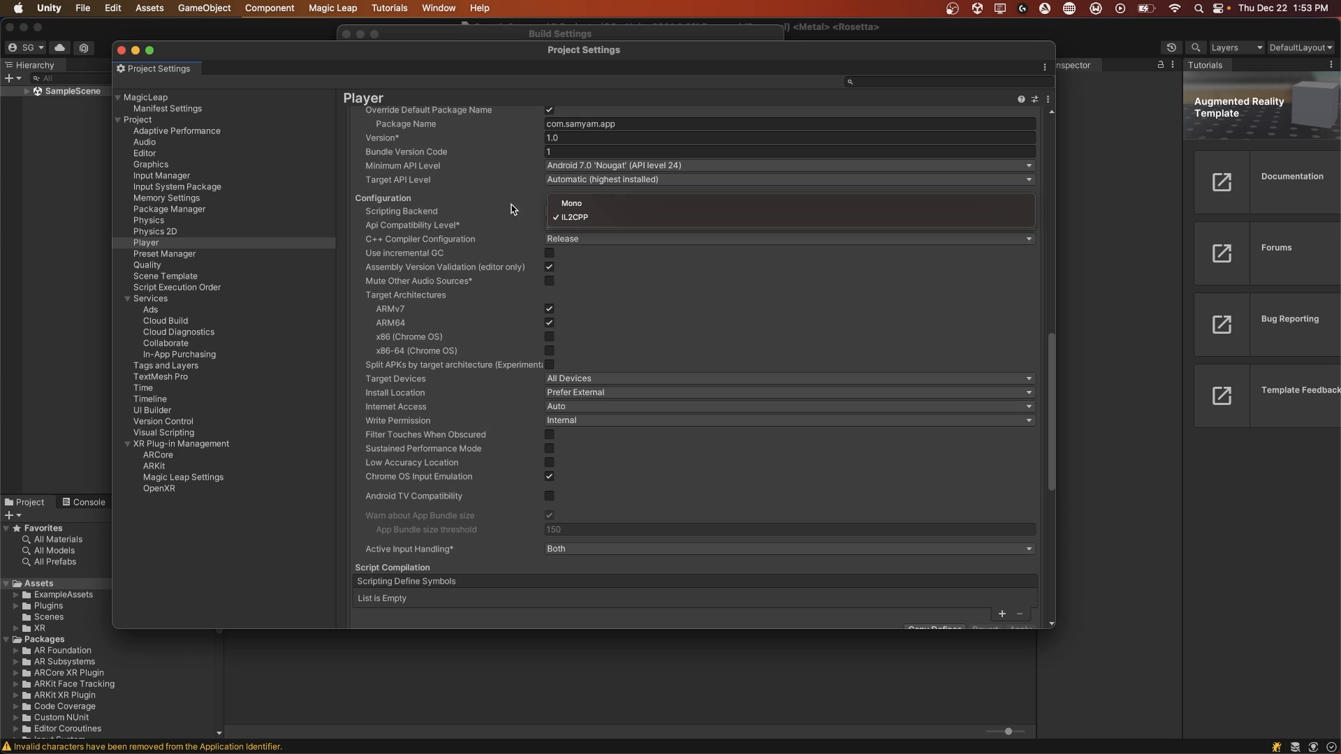
click(575, 216)
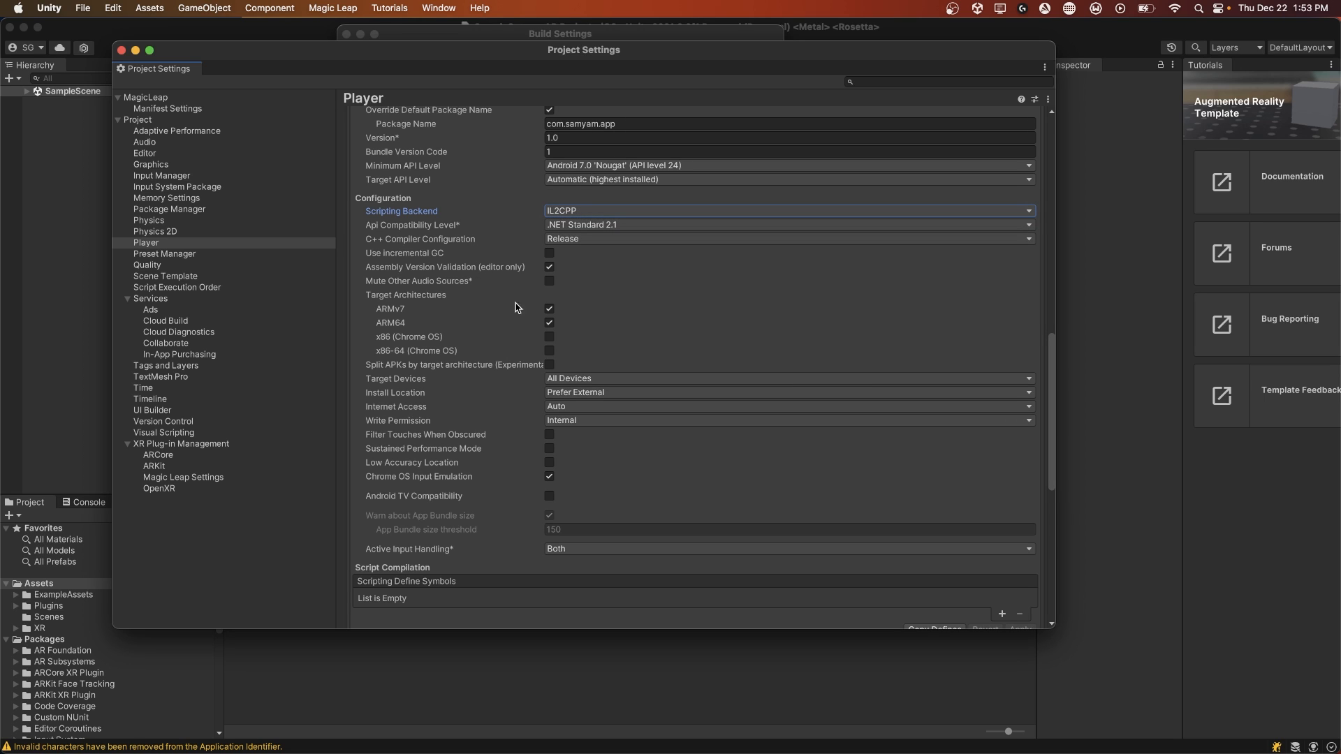
mouse_move(396, 318)
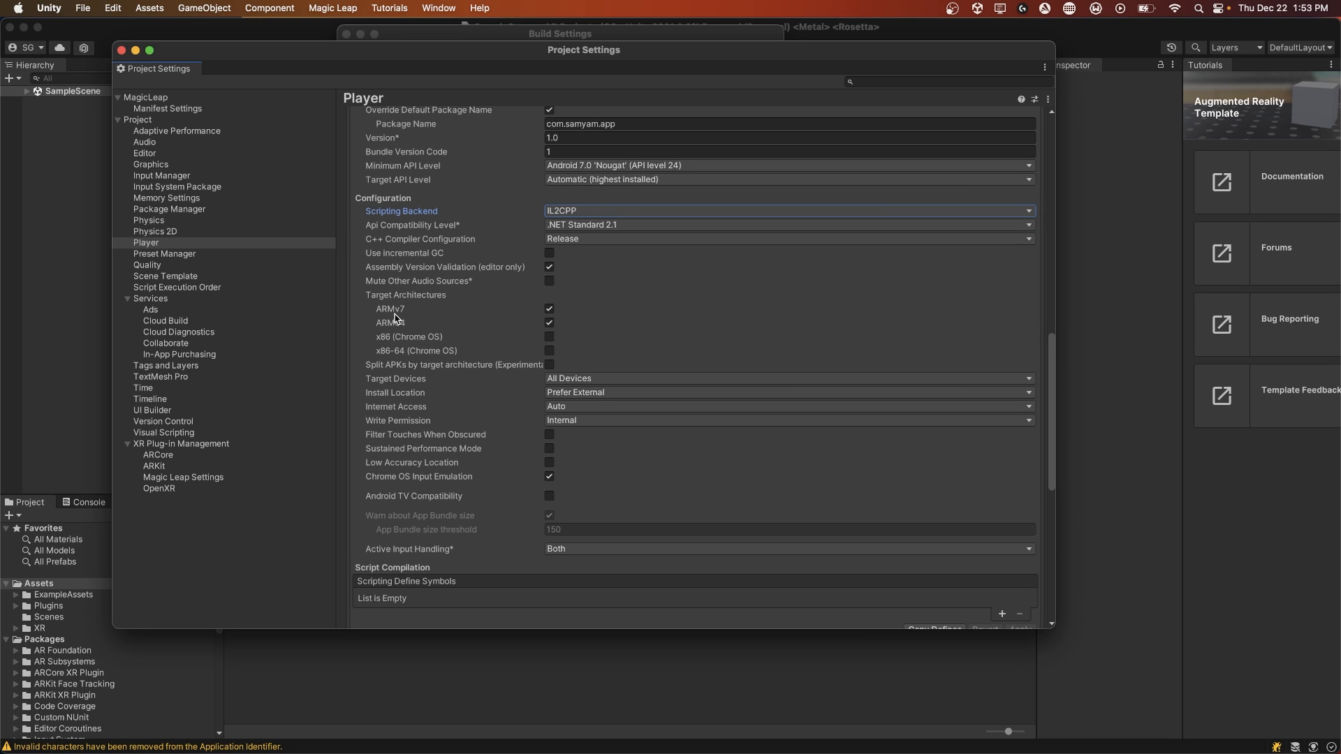
mouse_move(395, 315)
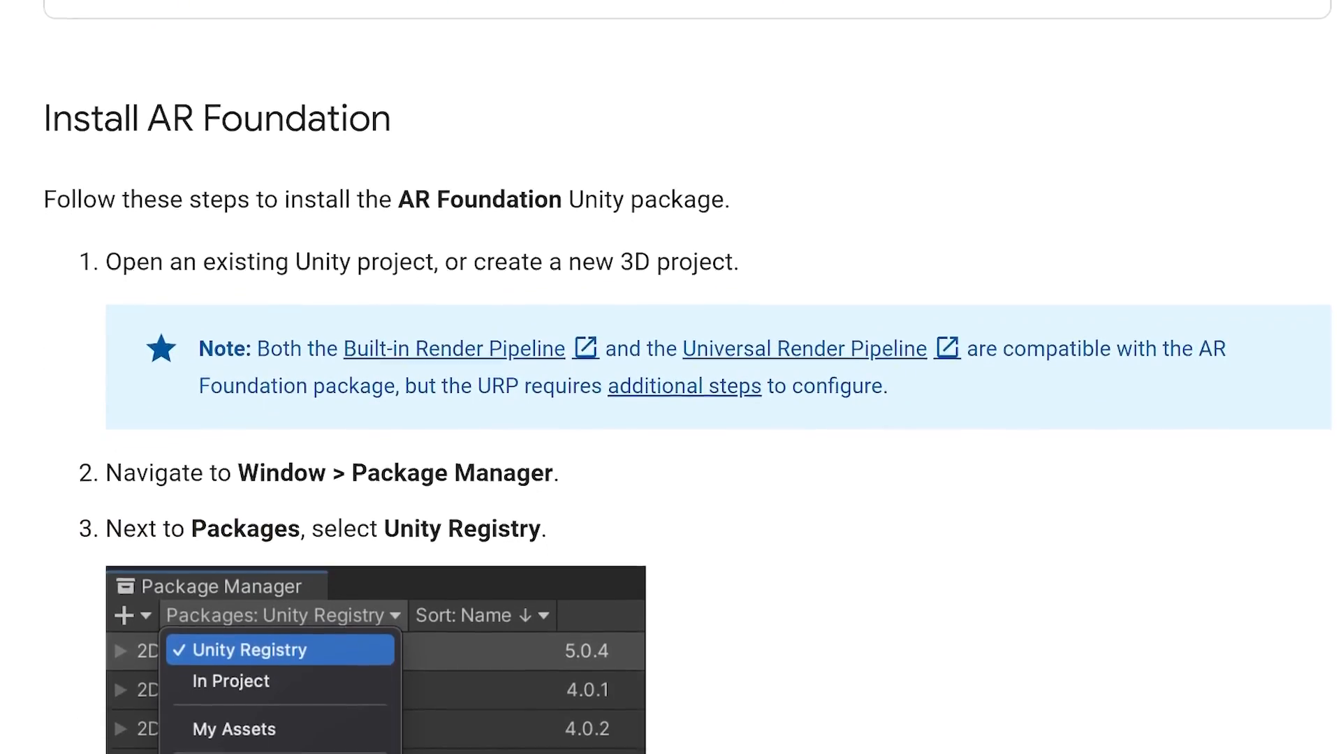
scroll(down, 3)
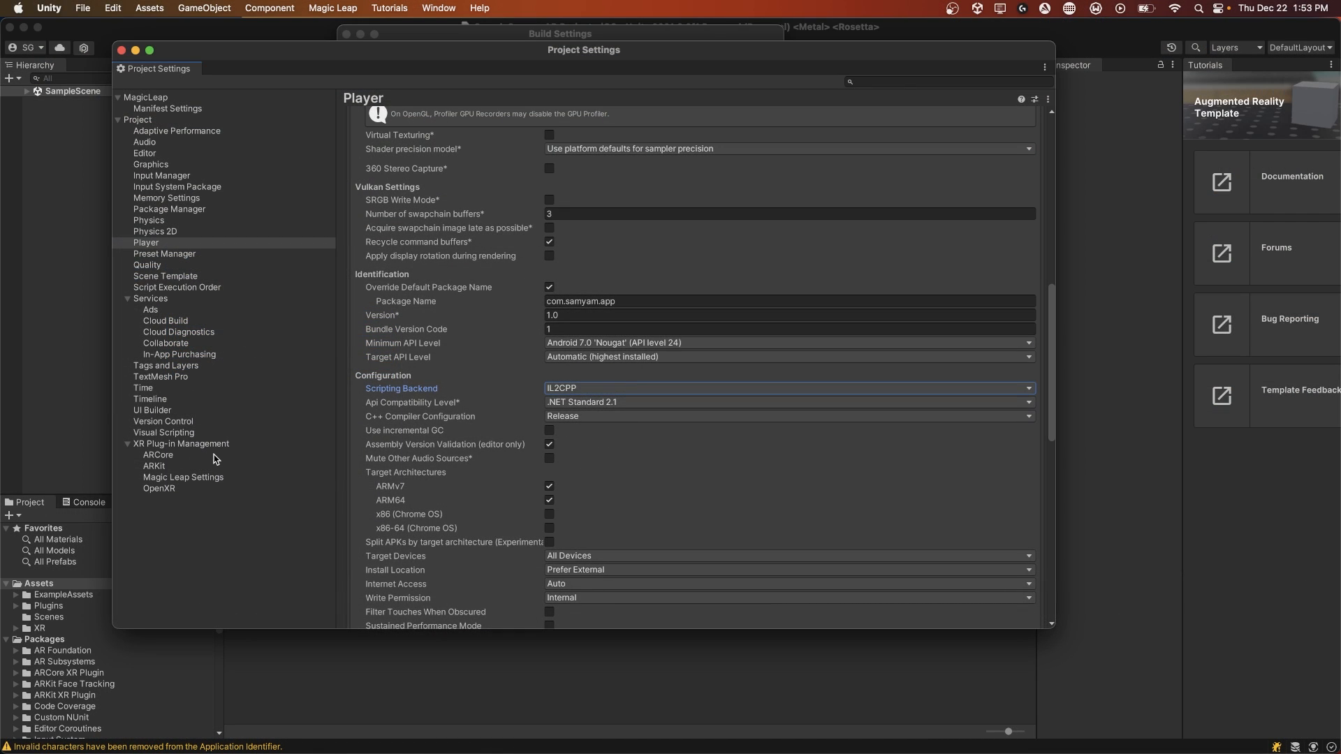
Enable ARKit as the iOS provider in XR Plug-in Management.
click(182, 444)
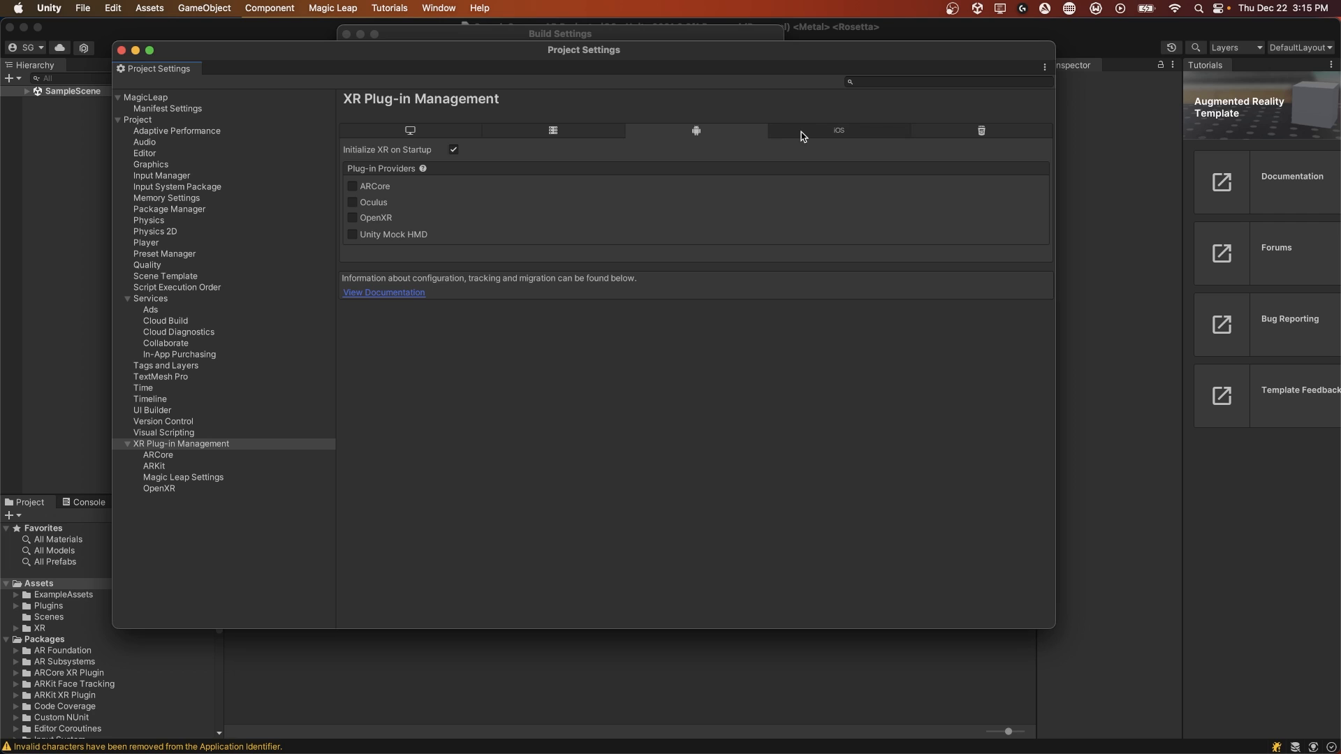
click(837, 132)
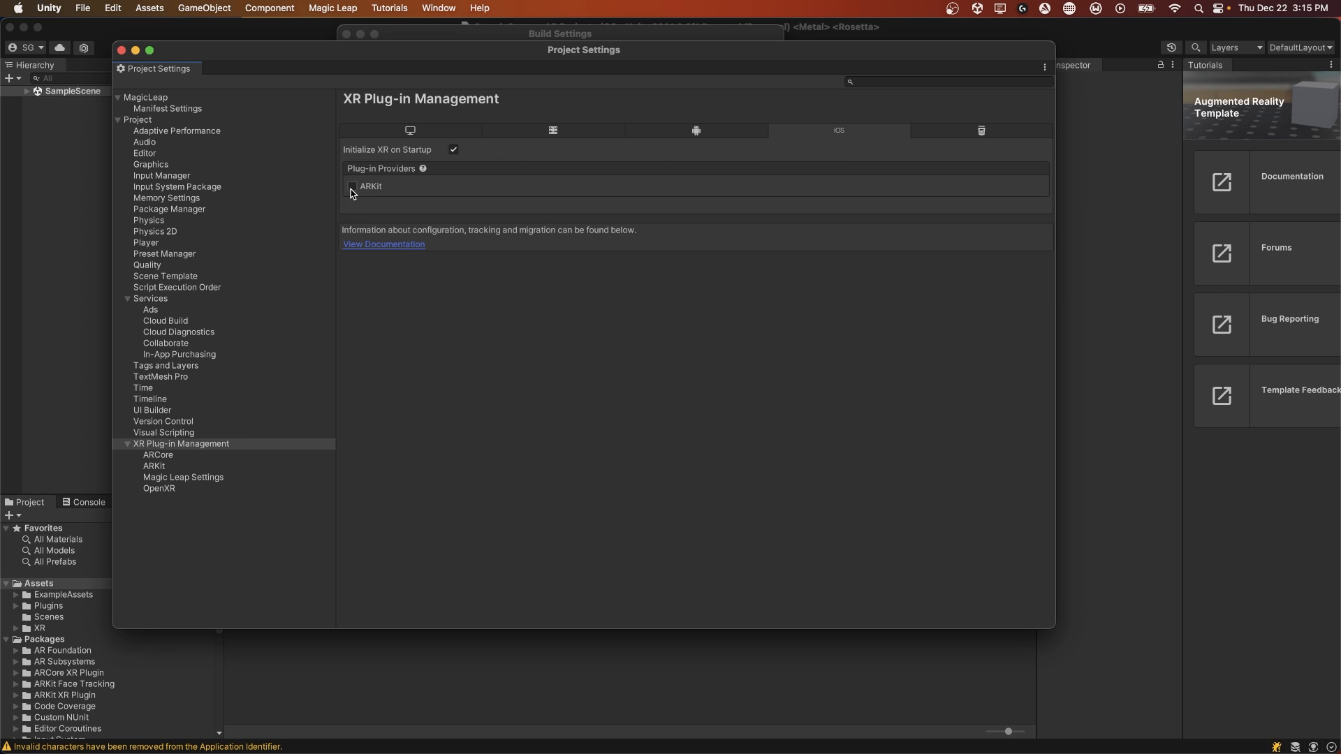
click(353, 187)
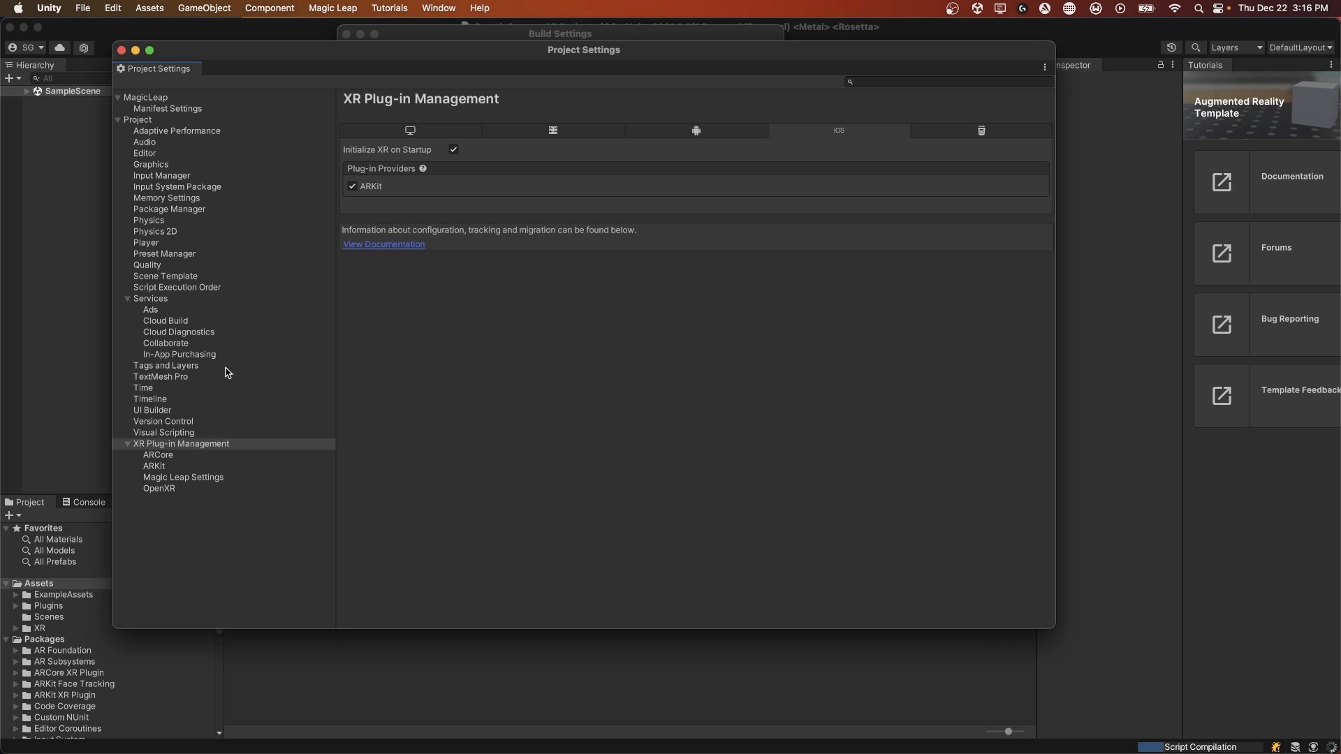
mouse_move(148, 469)
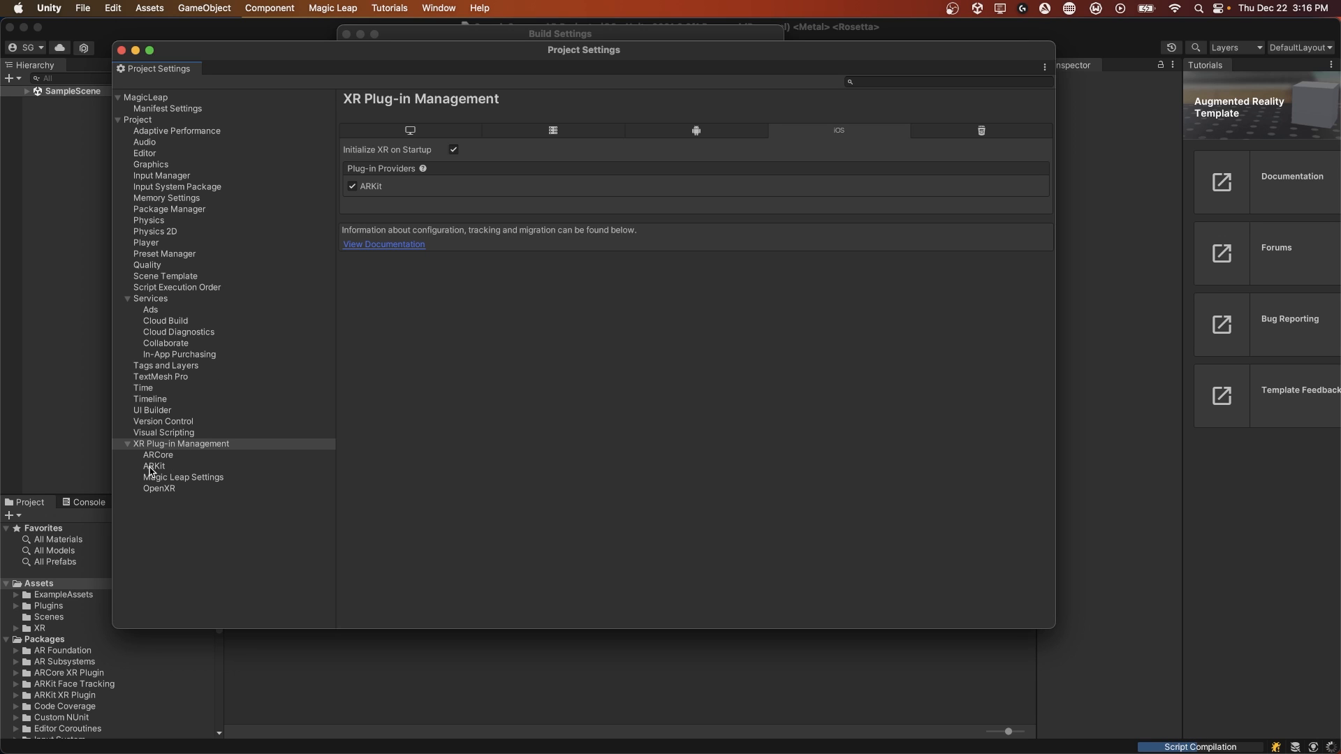
mouse_move(167, 469)
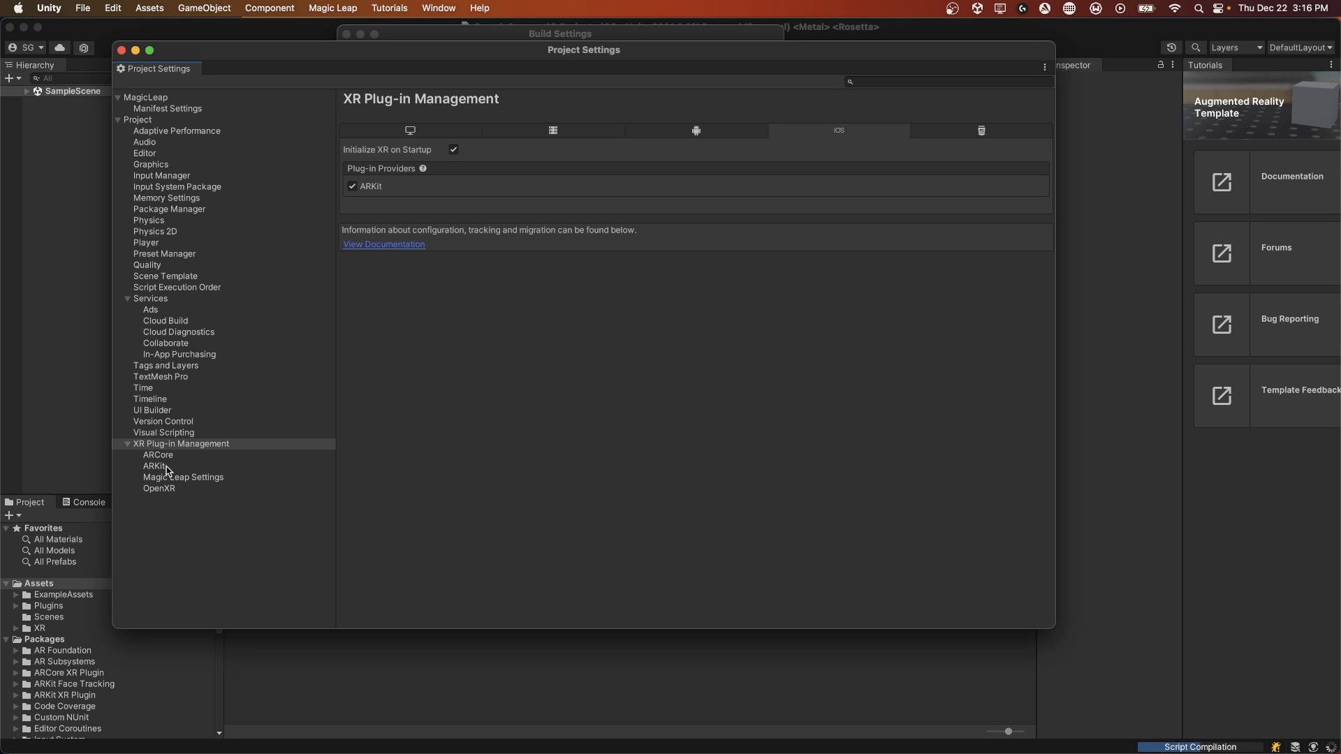
Set the ARKit requirement to Required and show the ARCore settings.
click(155, 467)
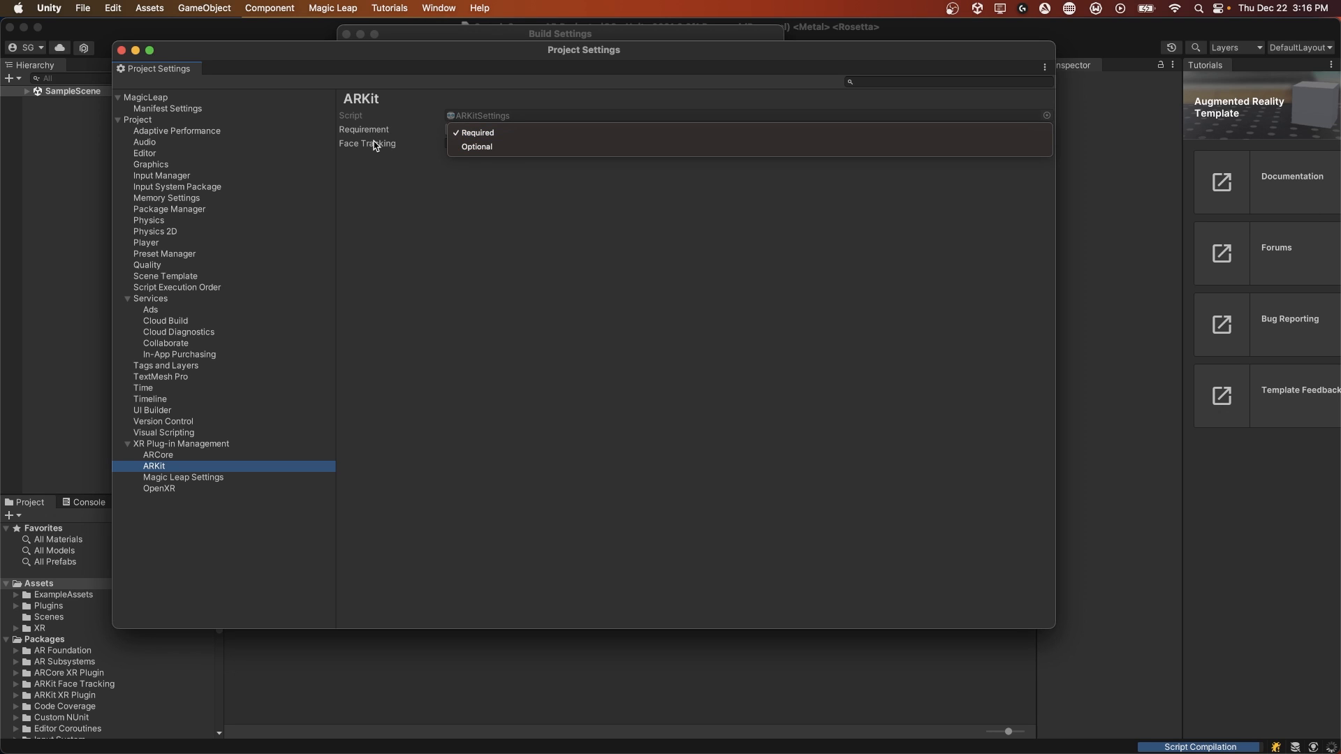
click(478, 132)
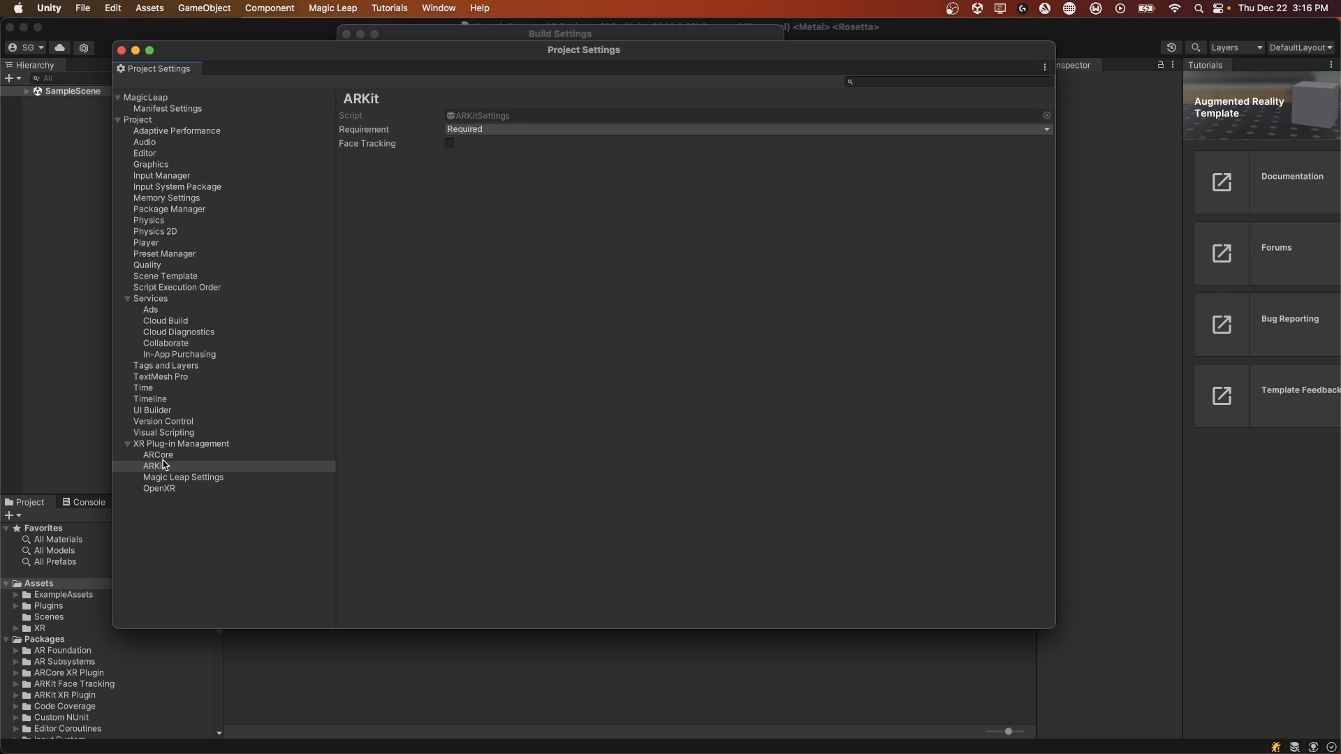
click(158, 455)
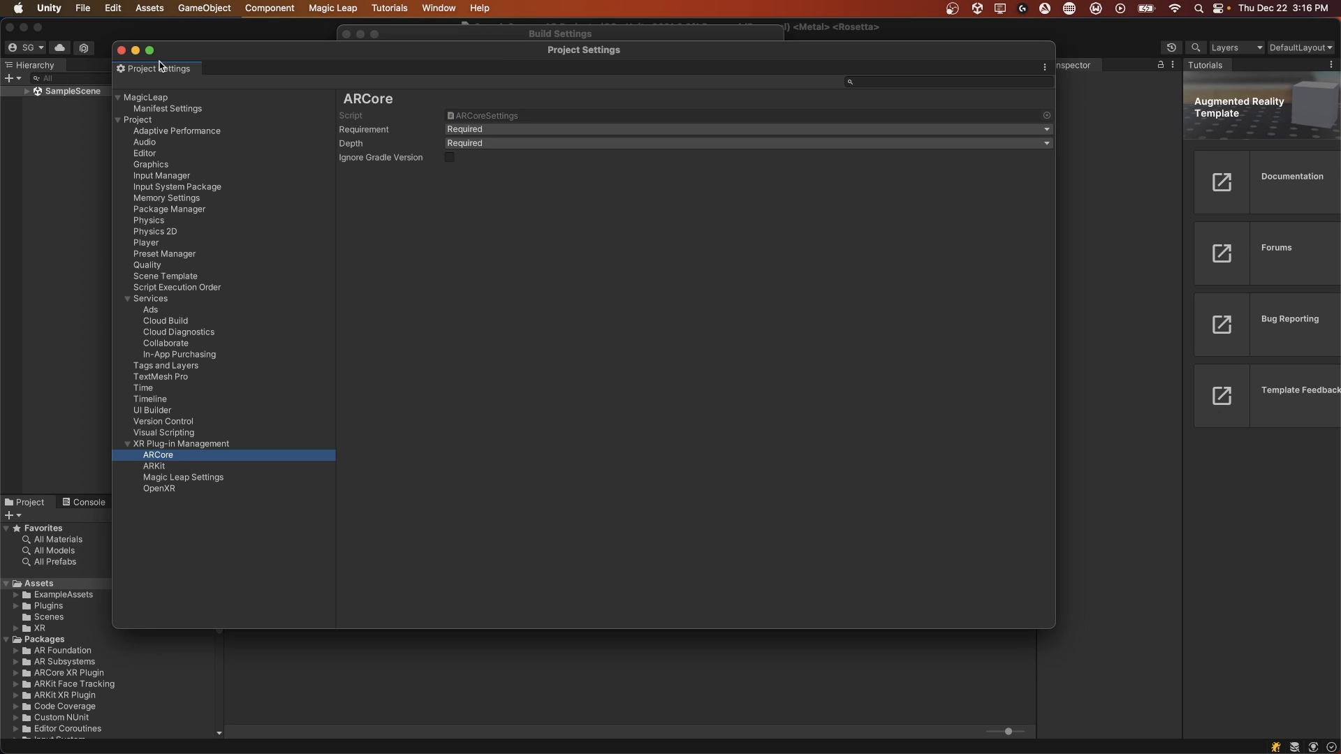
Load the BlankAR scene and close the Tutorials panel.
click(121, 48)
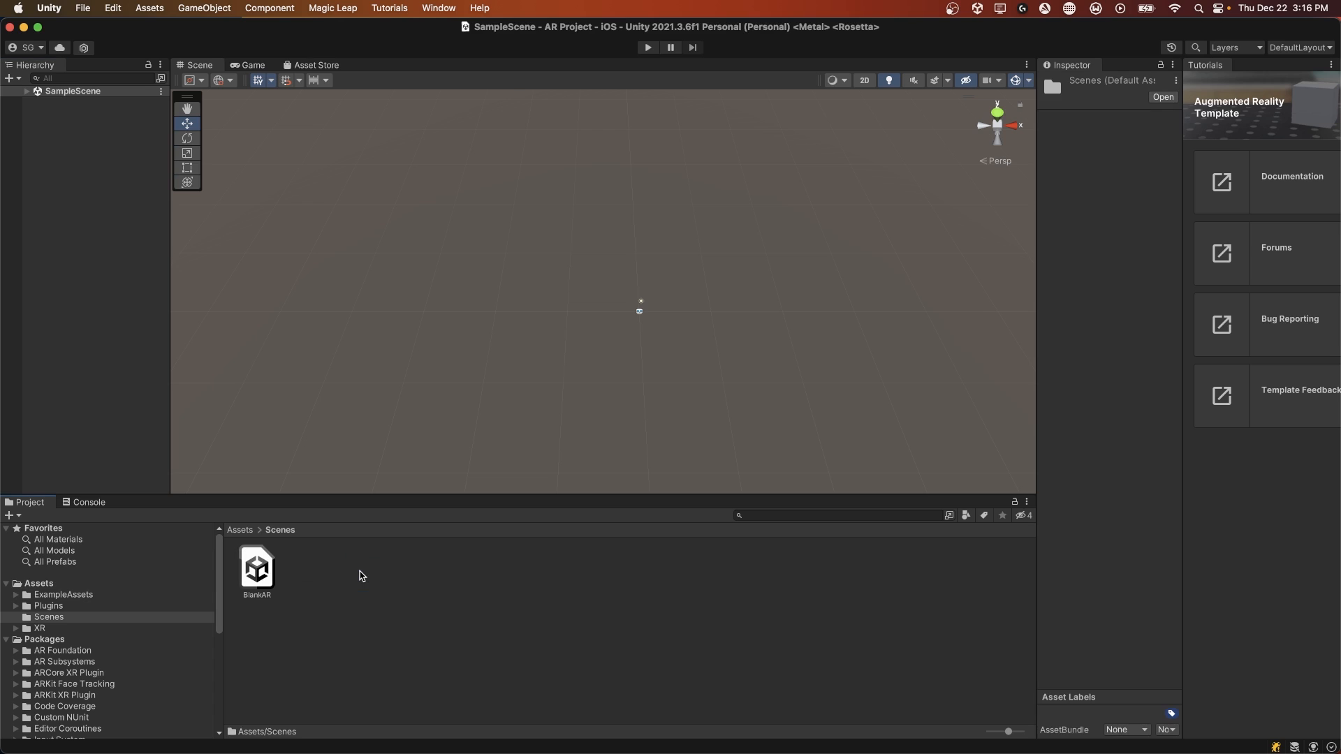
double_click(257, 567)
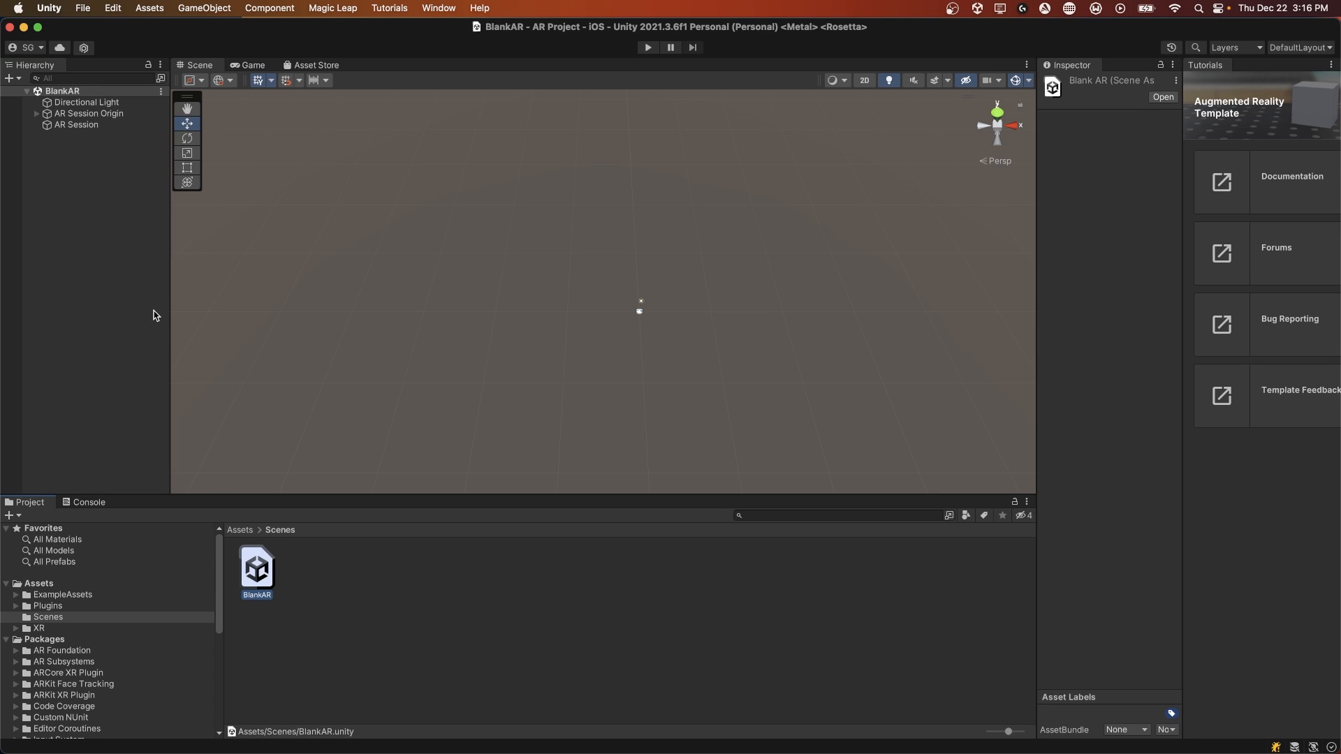
mouse_move(198, 164)
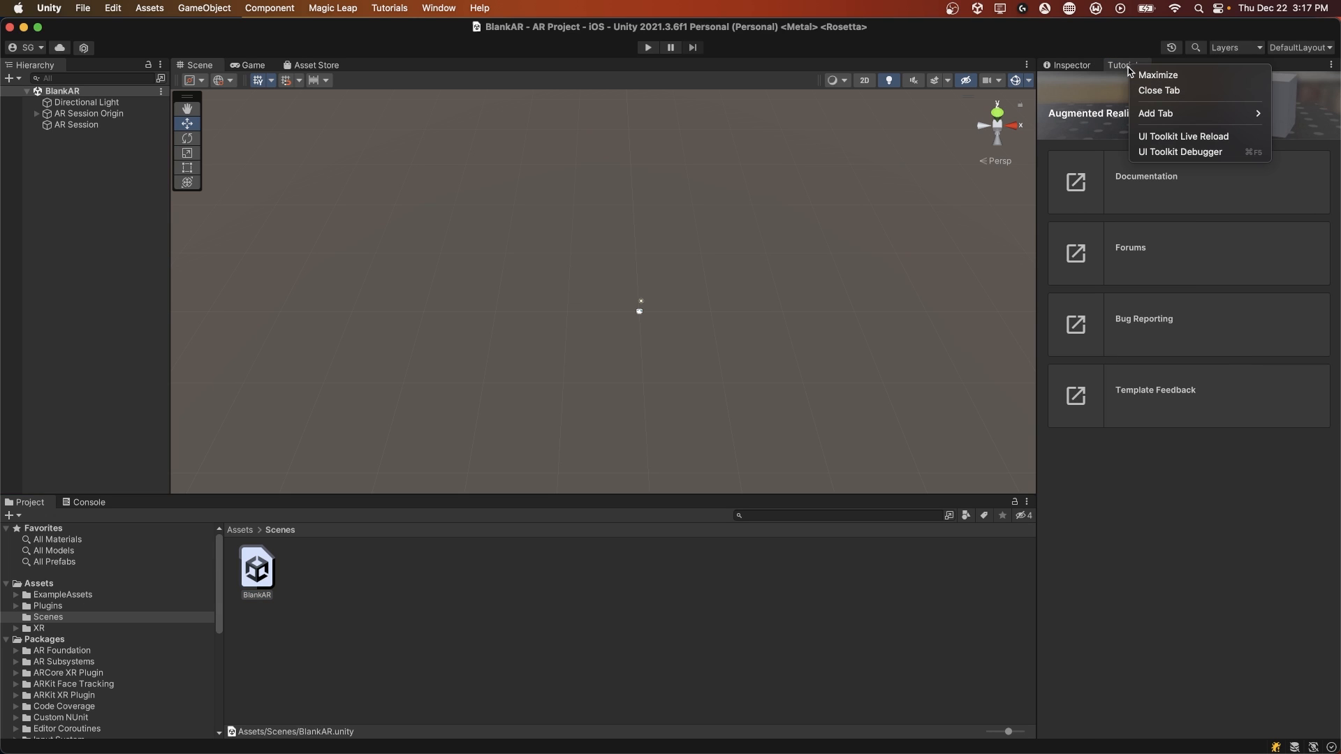
click(1159, 90)
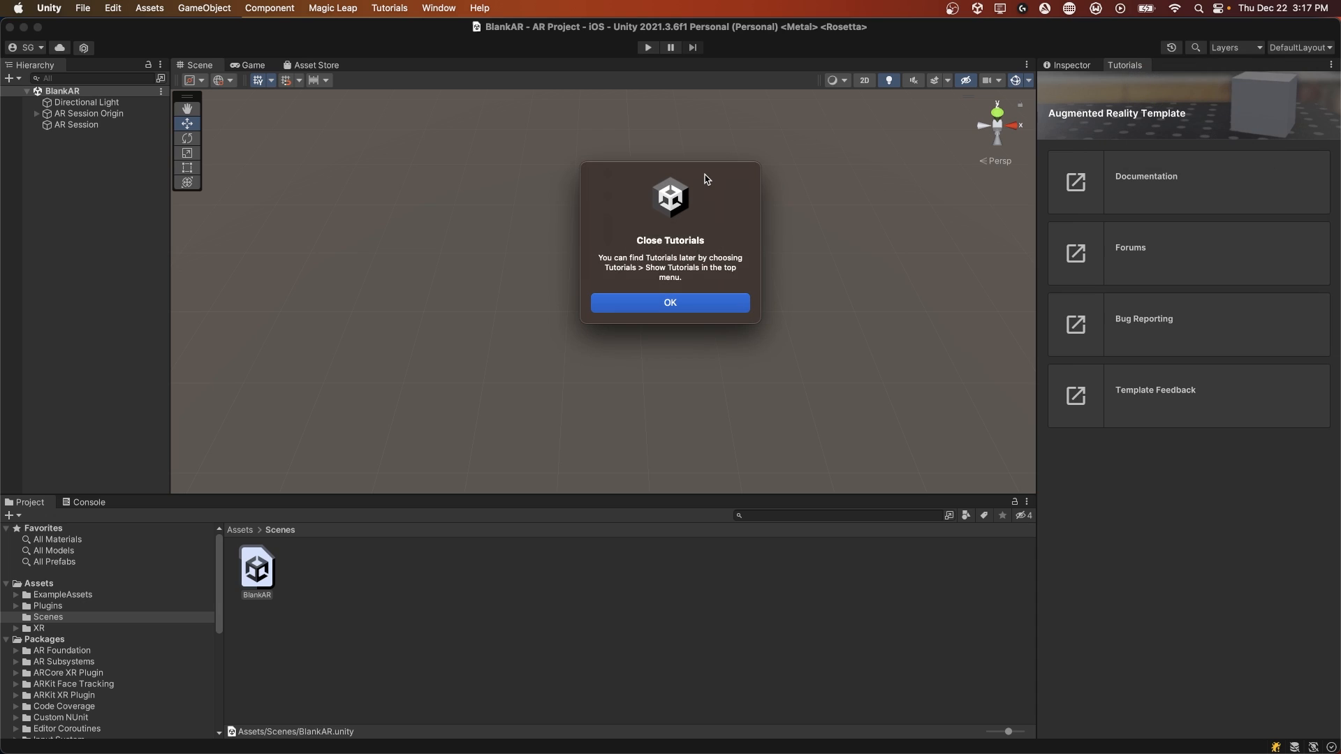
click(671, 301)
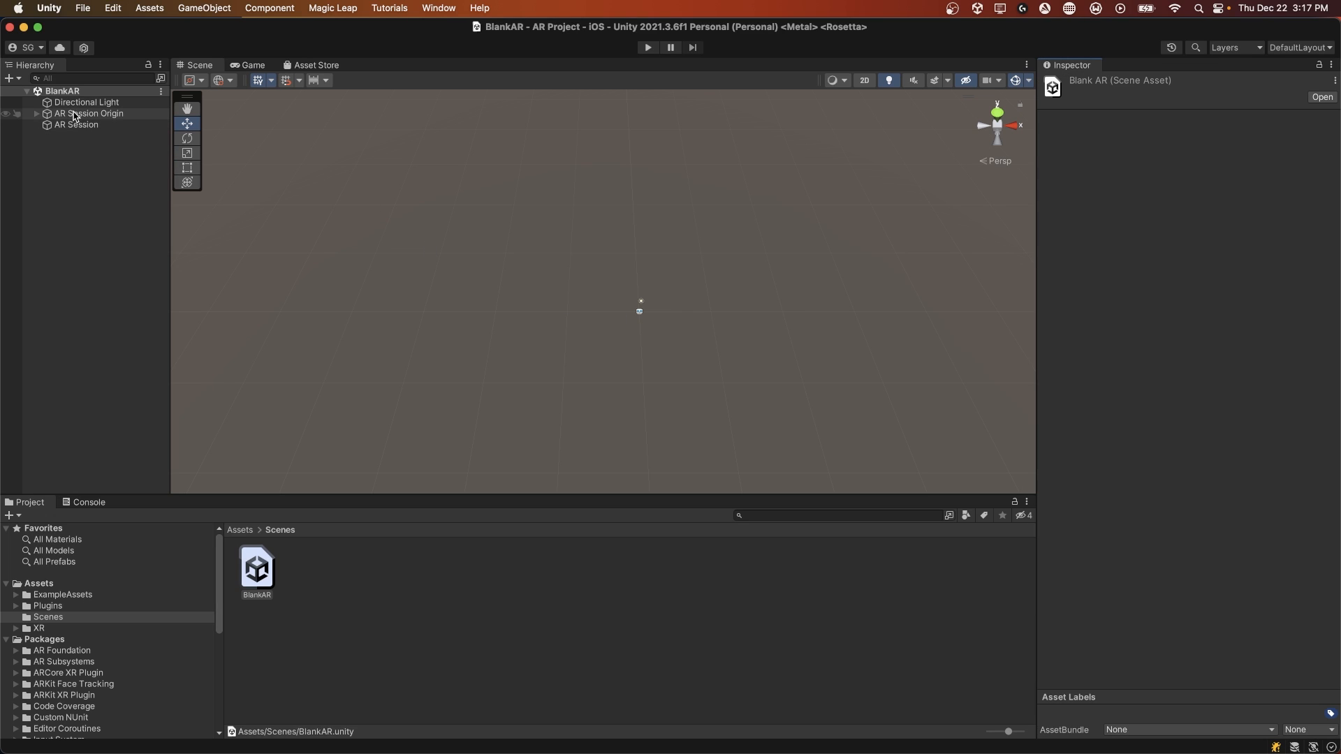
Inspect the AR Session object's components in the Inspector.
click(76, 126)
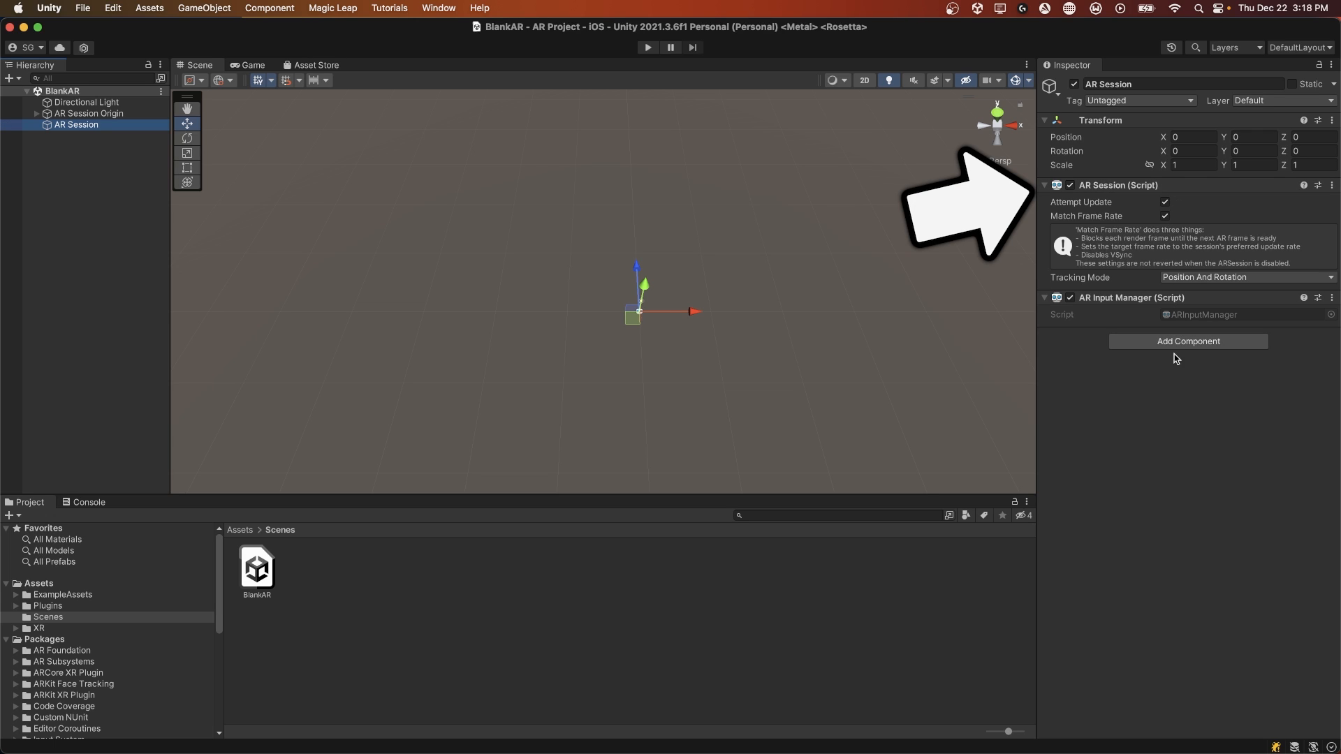
click(1187, 341)
text(ar sess)
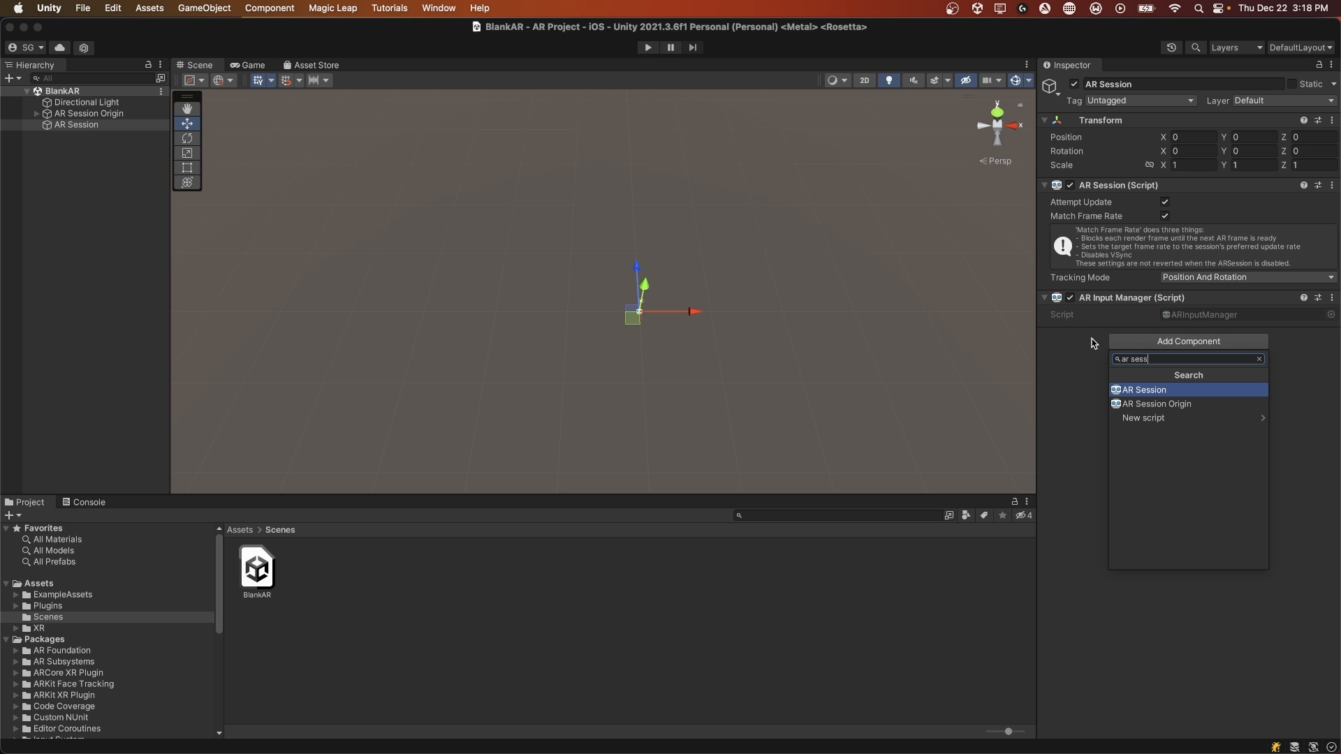
click(1145, 390)
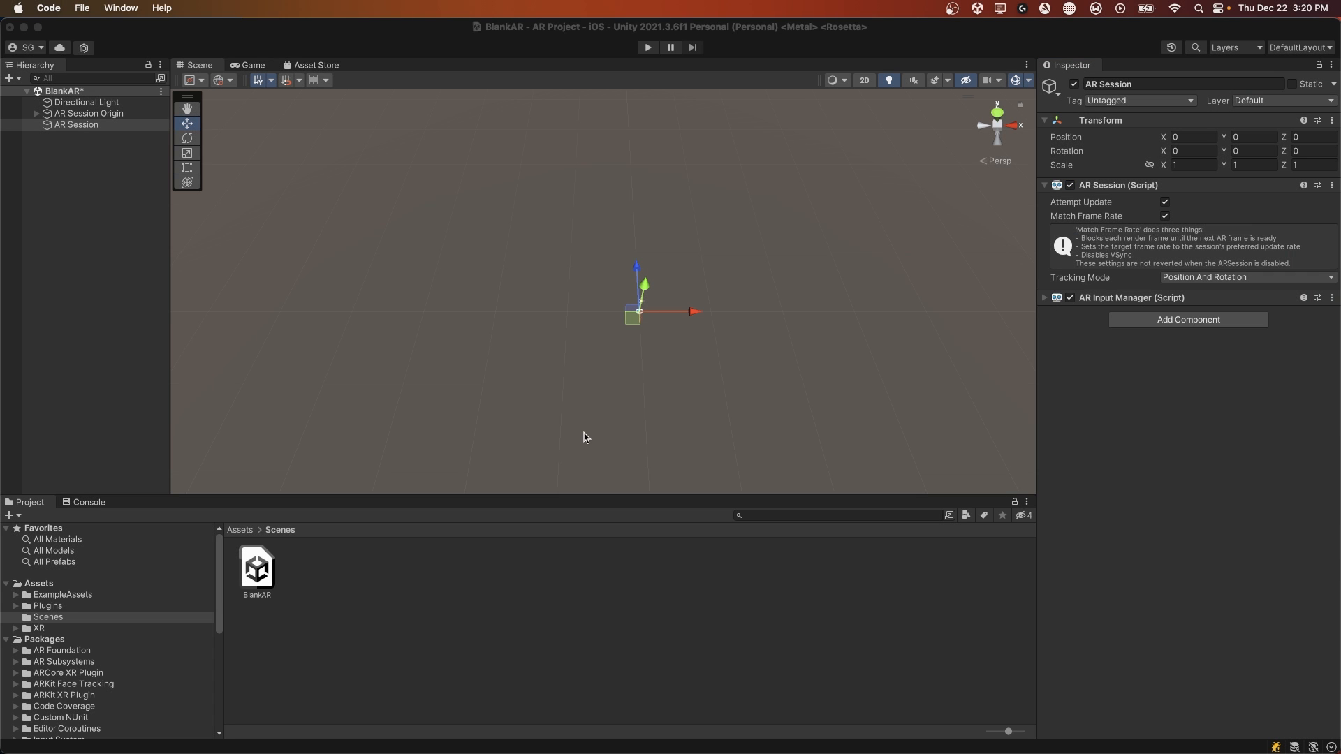
mouse_move(232, 135)
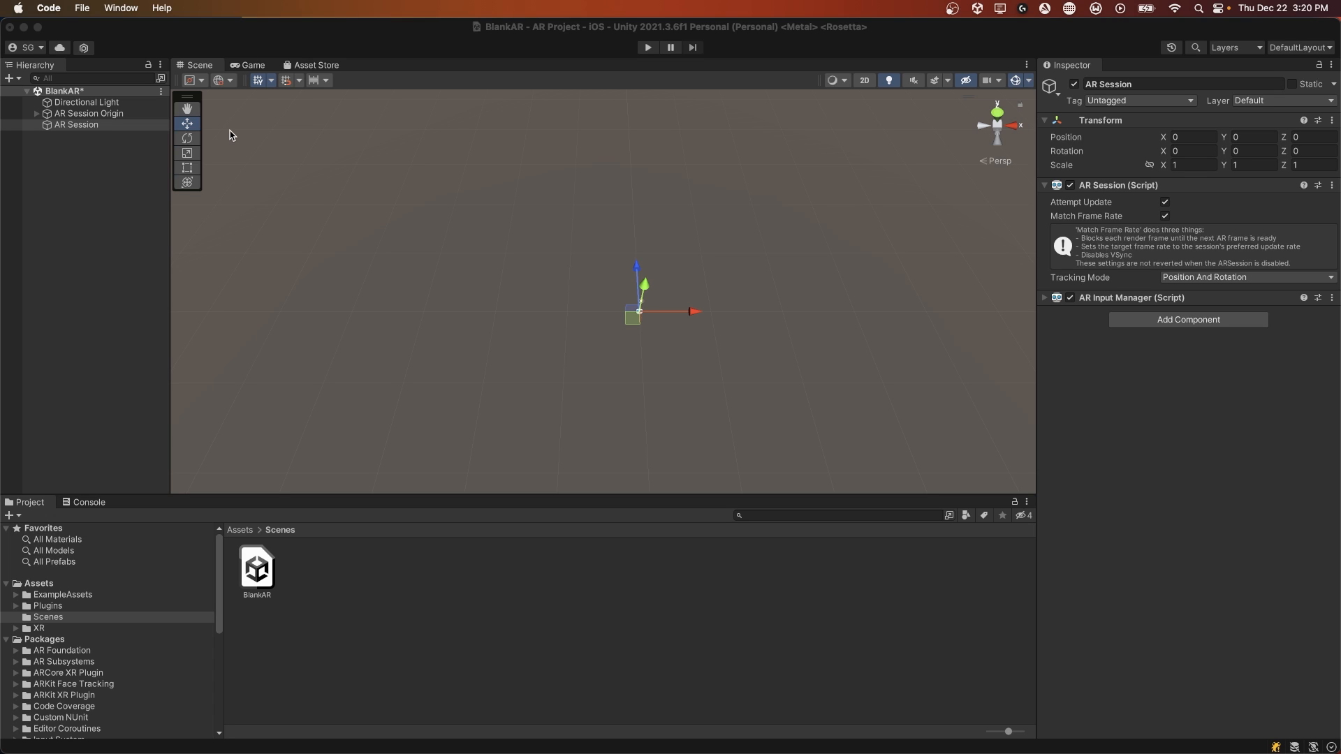
Review the AR Camera under AR Session Origin, keeping Facing Direction at World.
click(89, 113)
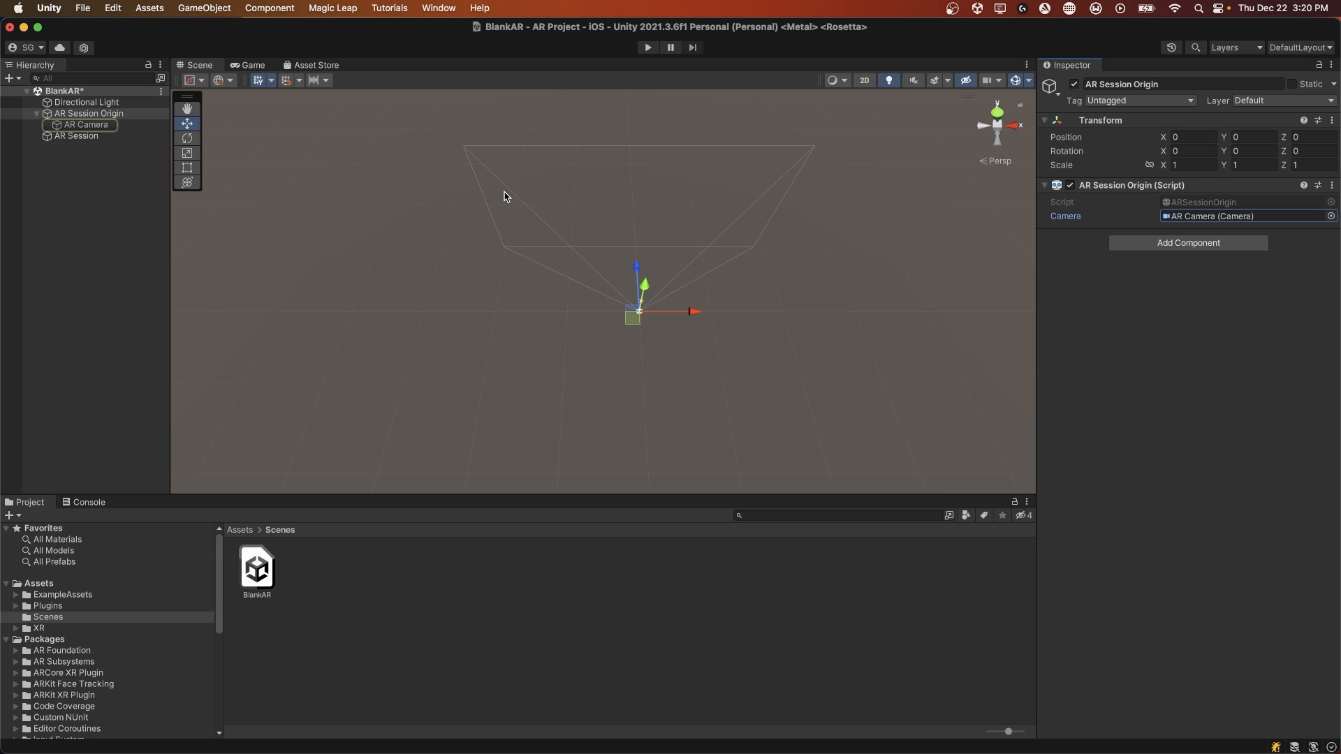
click(84, 124)
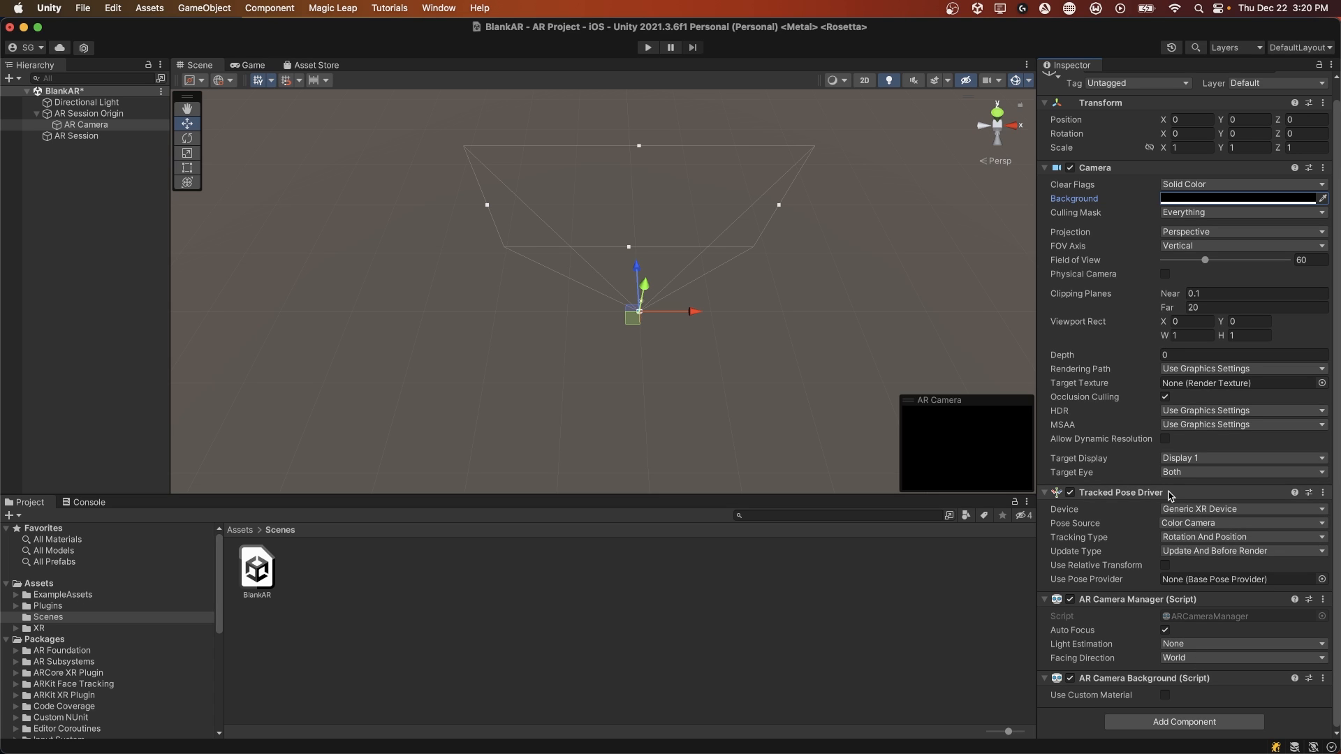
mouse_move(1131, 647)
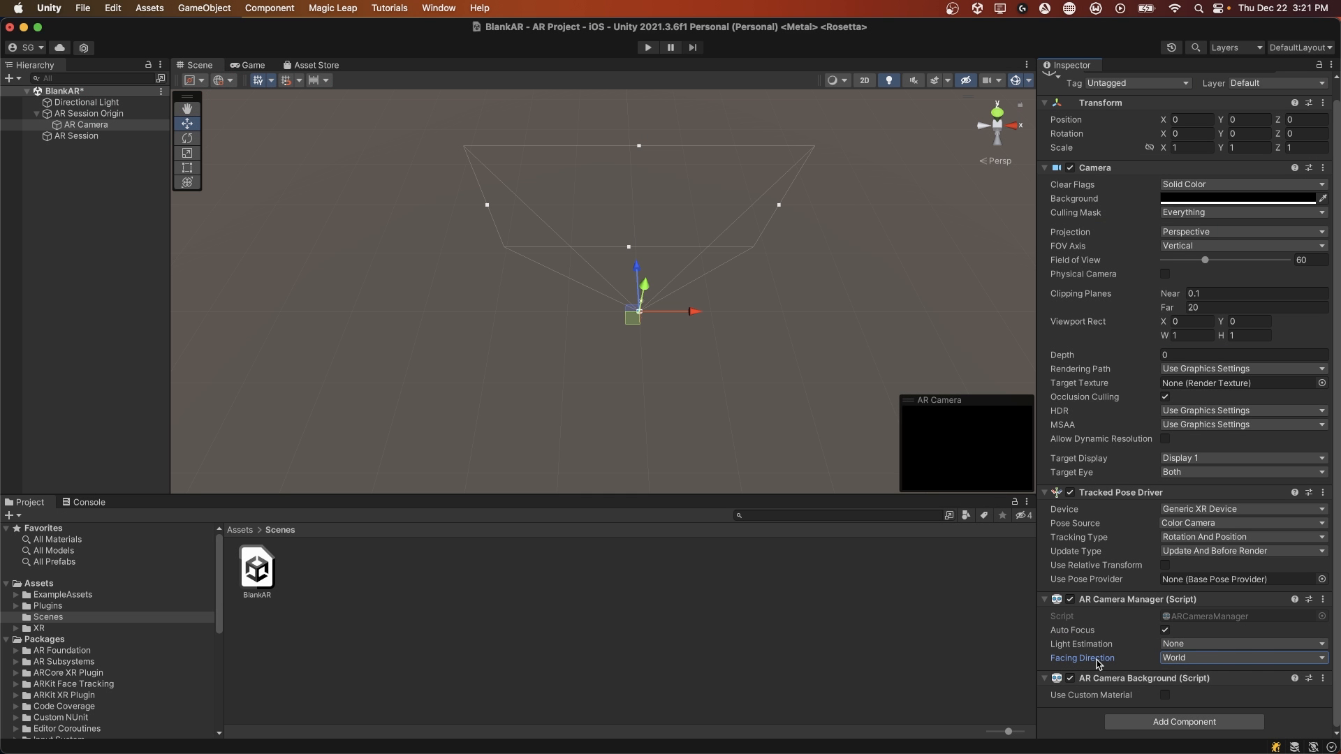
click(1243, 658)
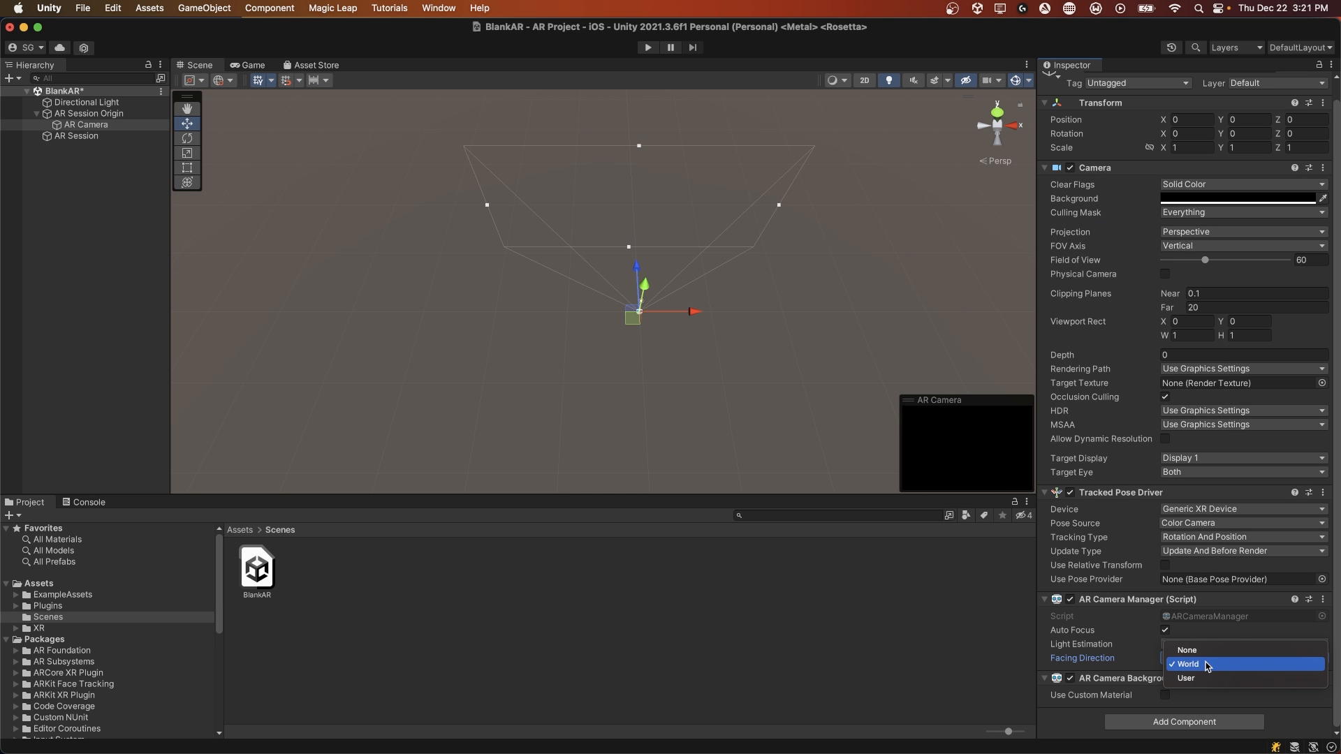
click(1185, 665)
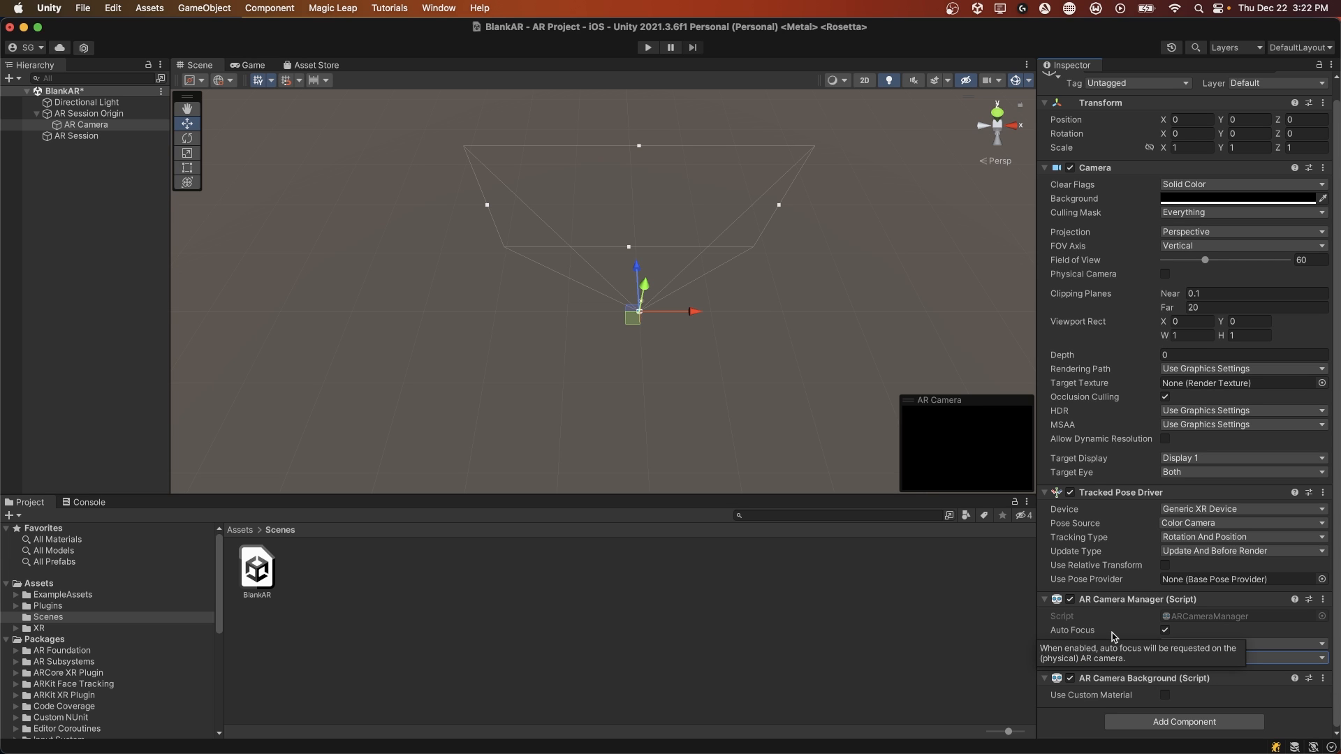
click(90, 113)
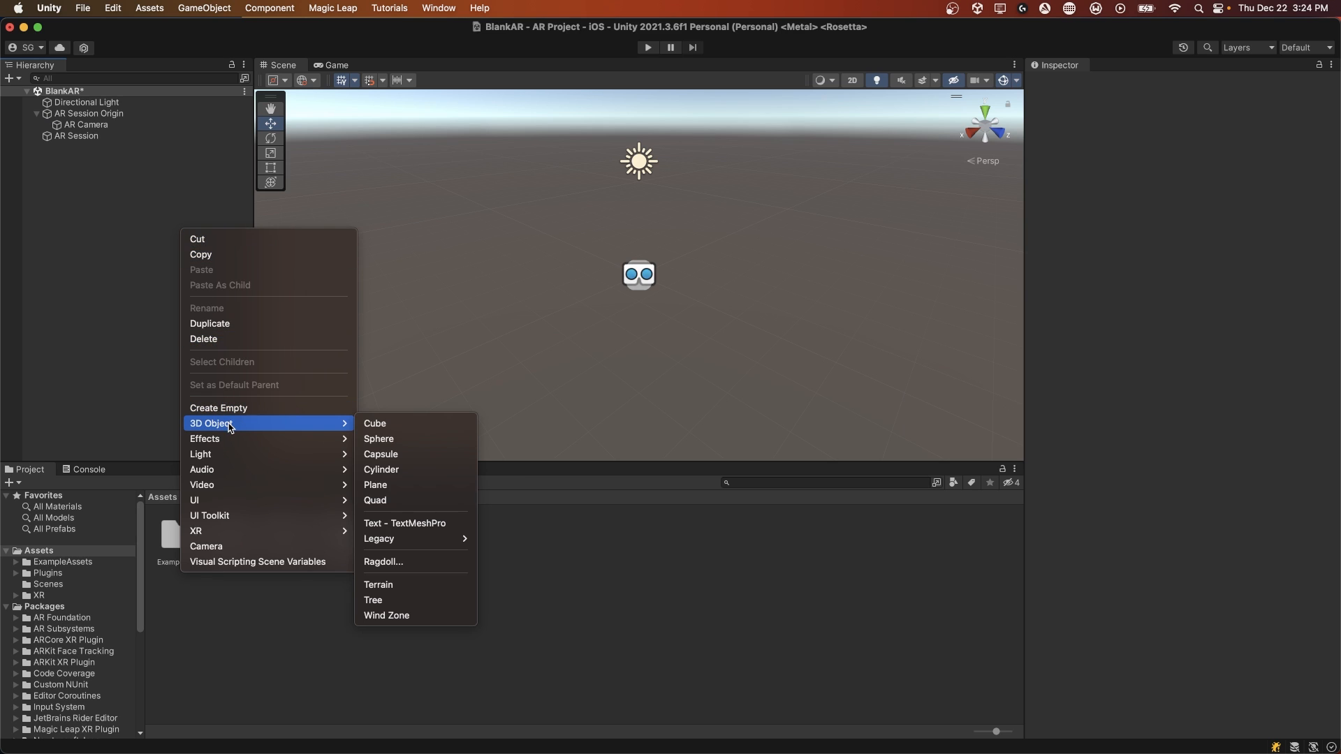
mouse_move(397, 429)
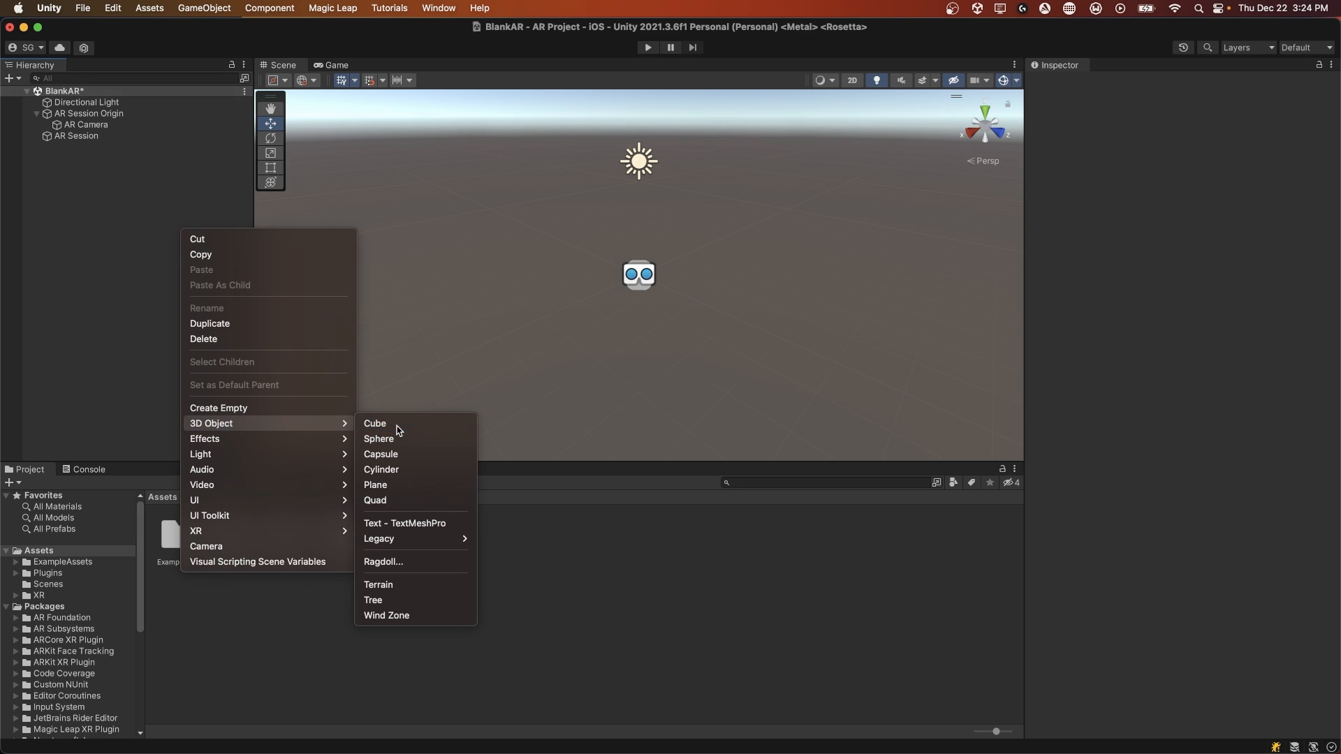
Add a Cube, move it forward to about Z 3.73, then select the AR Session Origin.
click(374, 423)
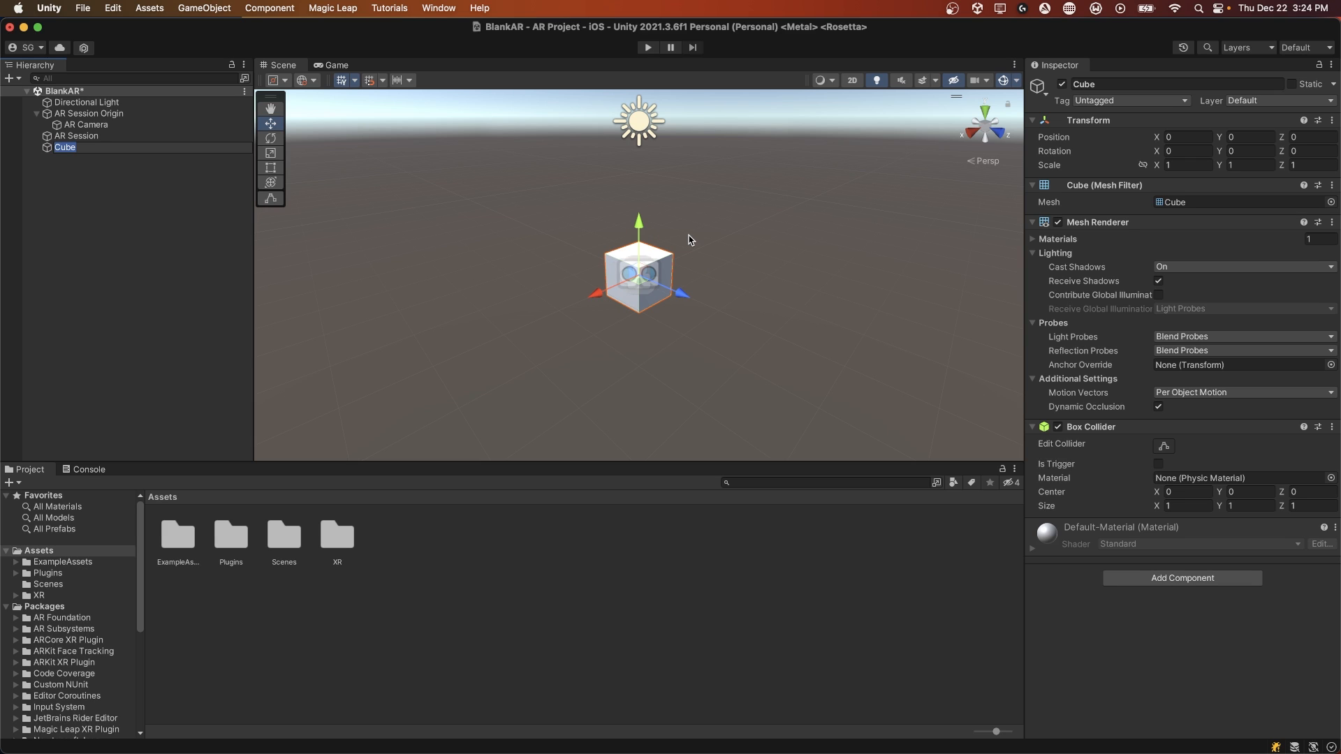
mouse_move(685, 321)
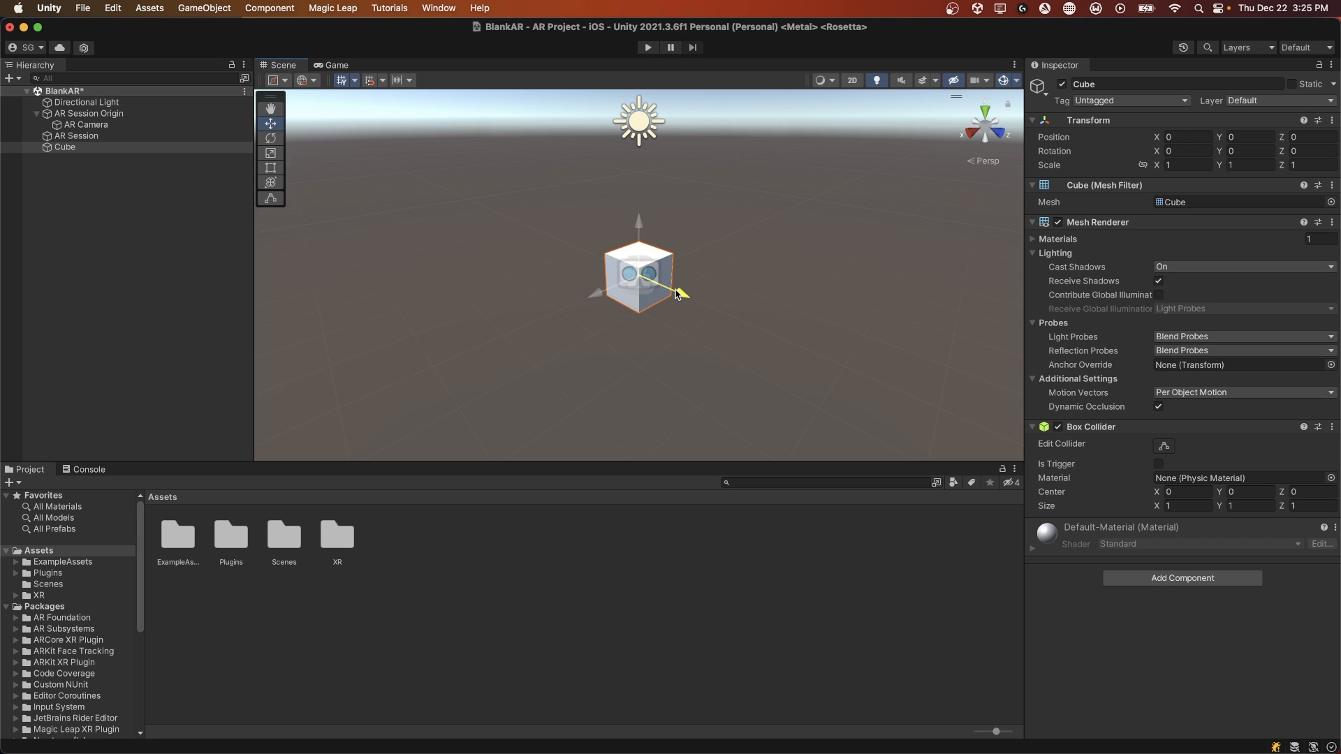
drag(676, 295, 889, 394)
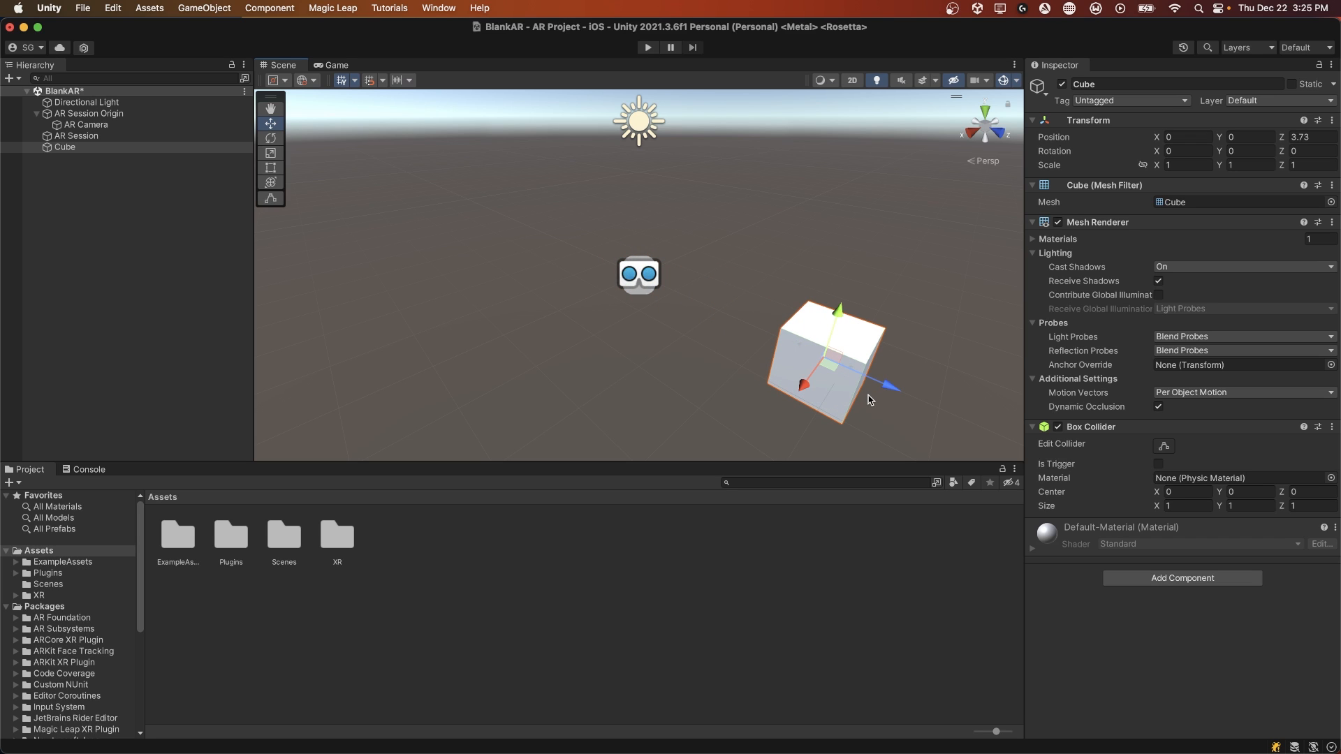
click(89, 113)
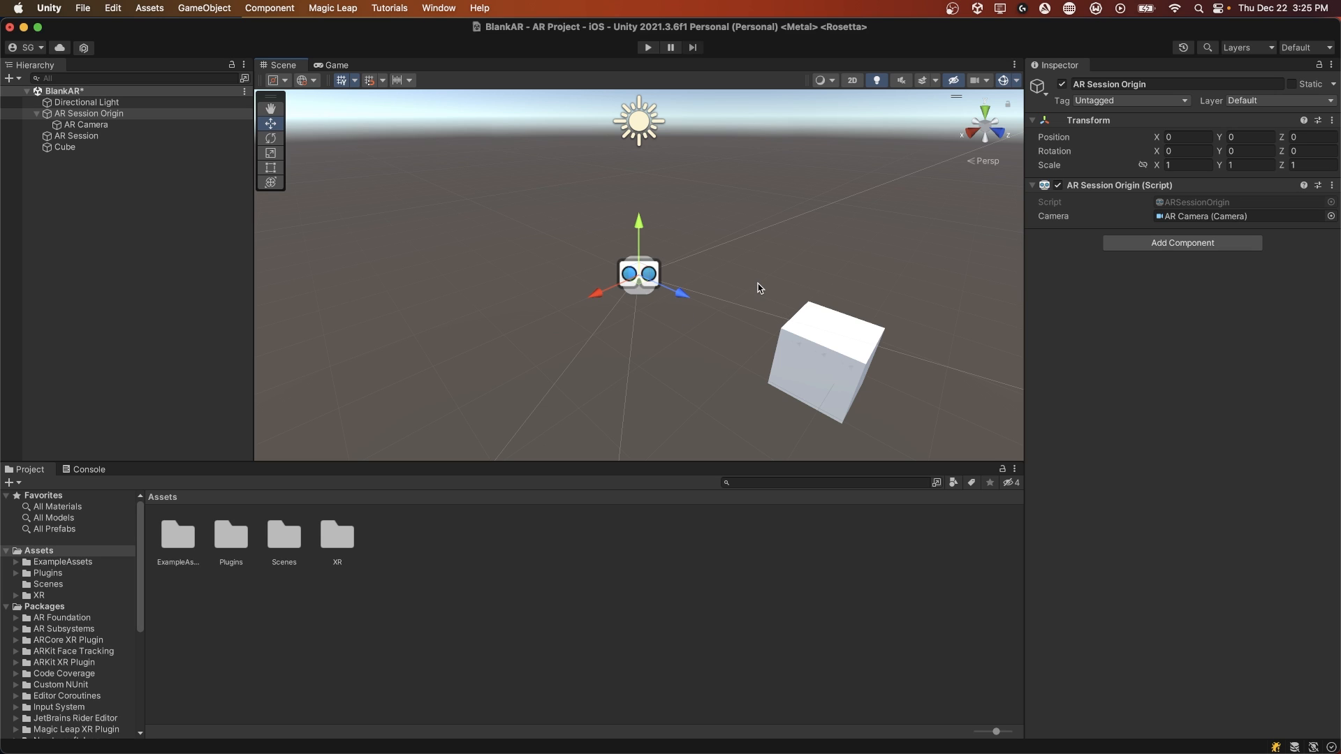
mouse_move(643, 285)
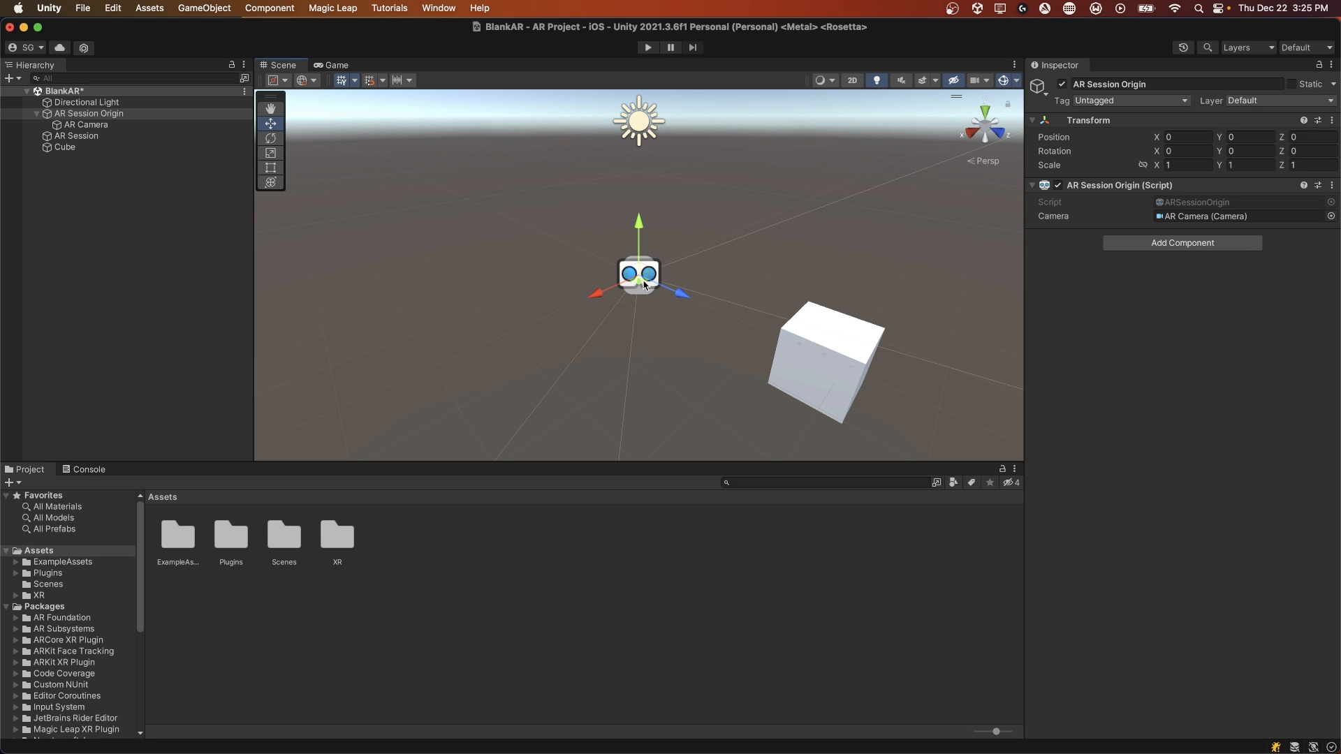
mouse_move(638, 276)
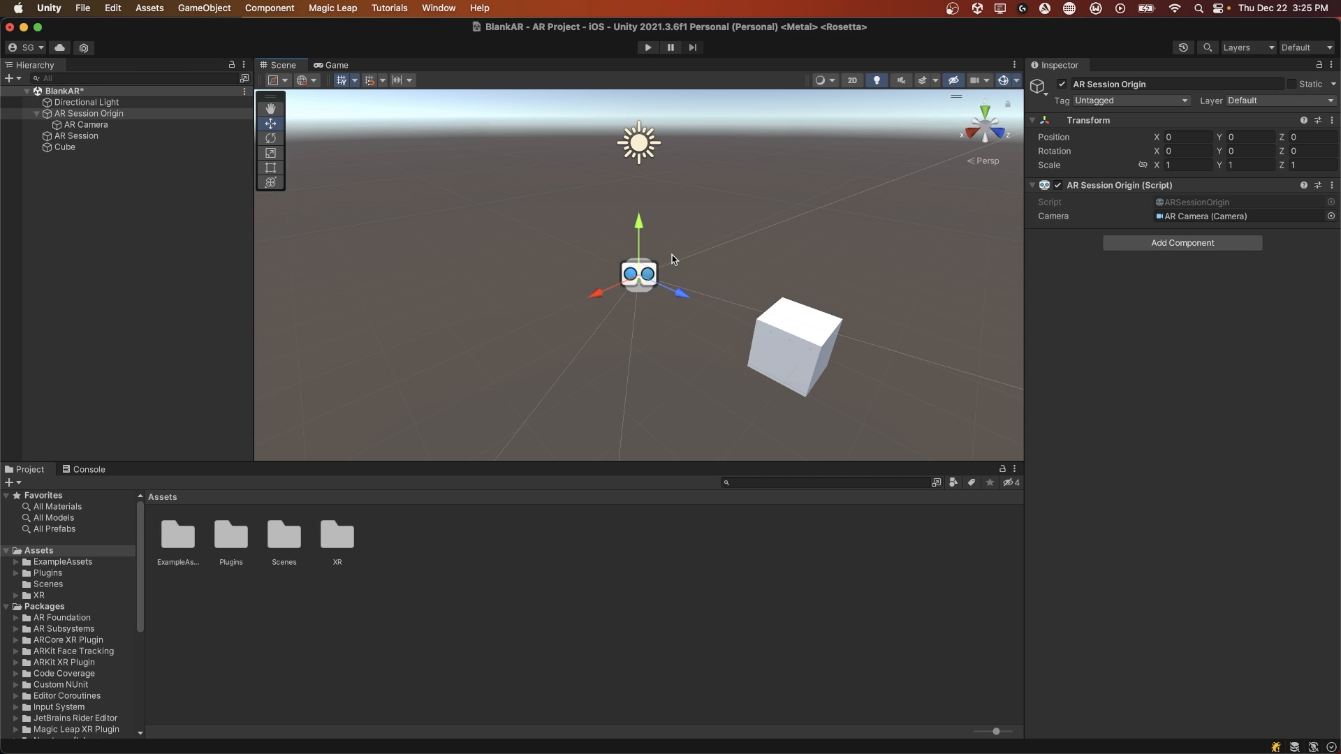
Add the open BlankAR scene to the build in Build Settings.
click(87, 7)
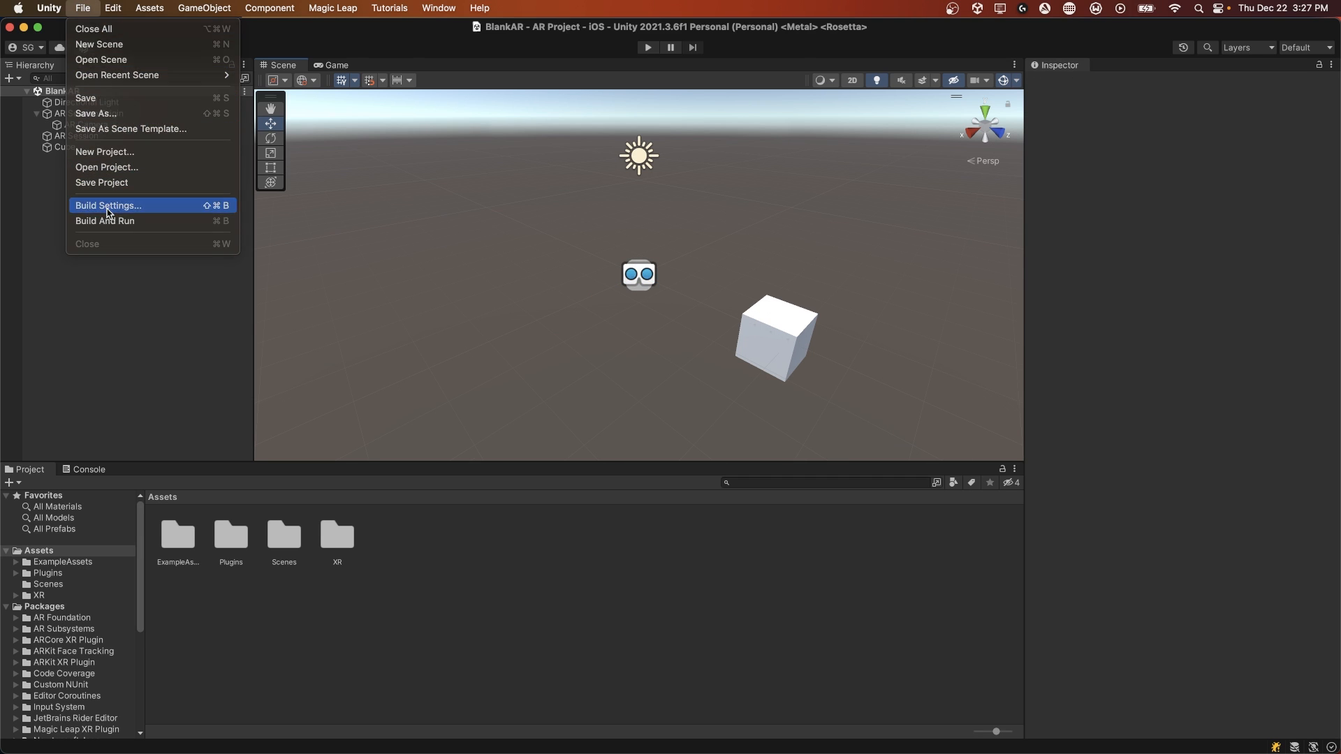
click(108, 205)
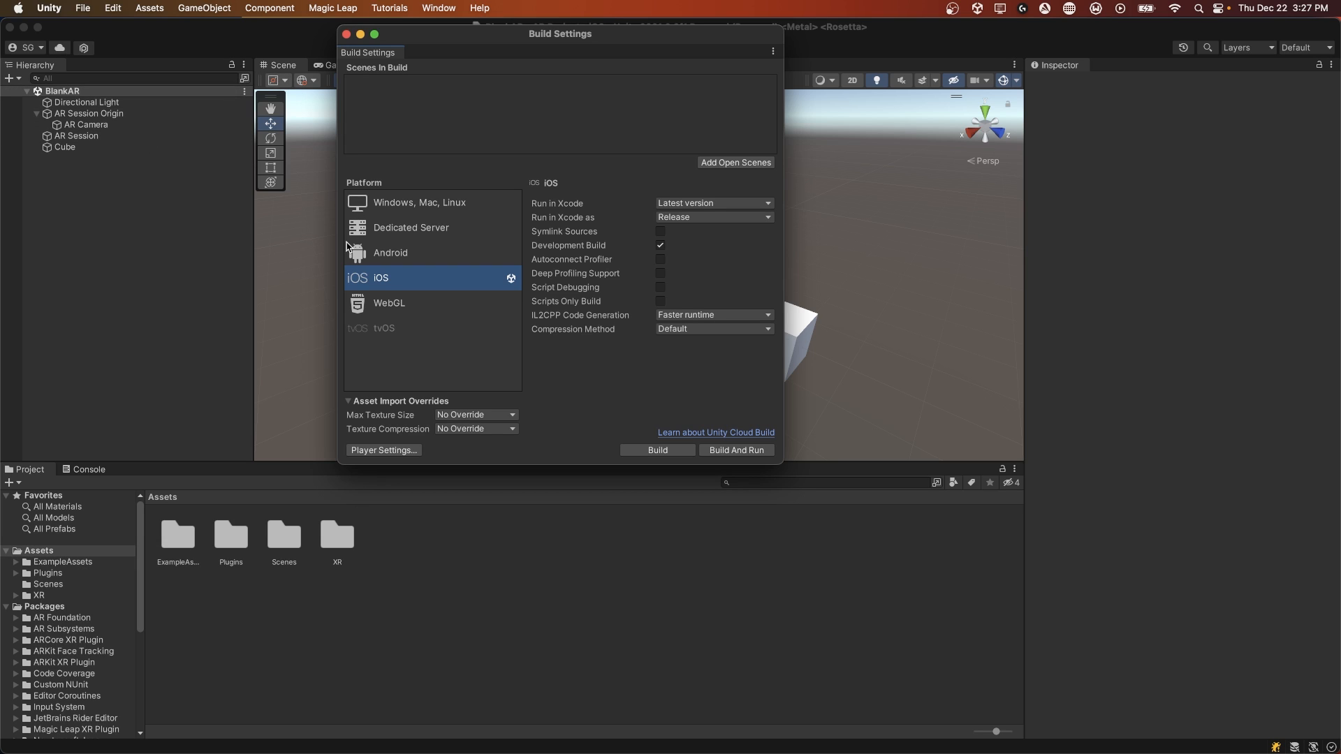
click(735, 162)
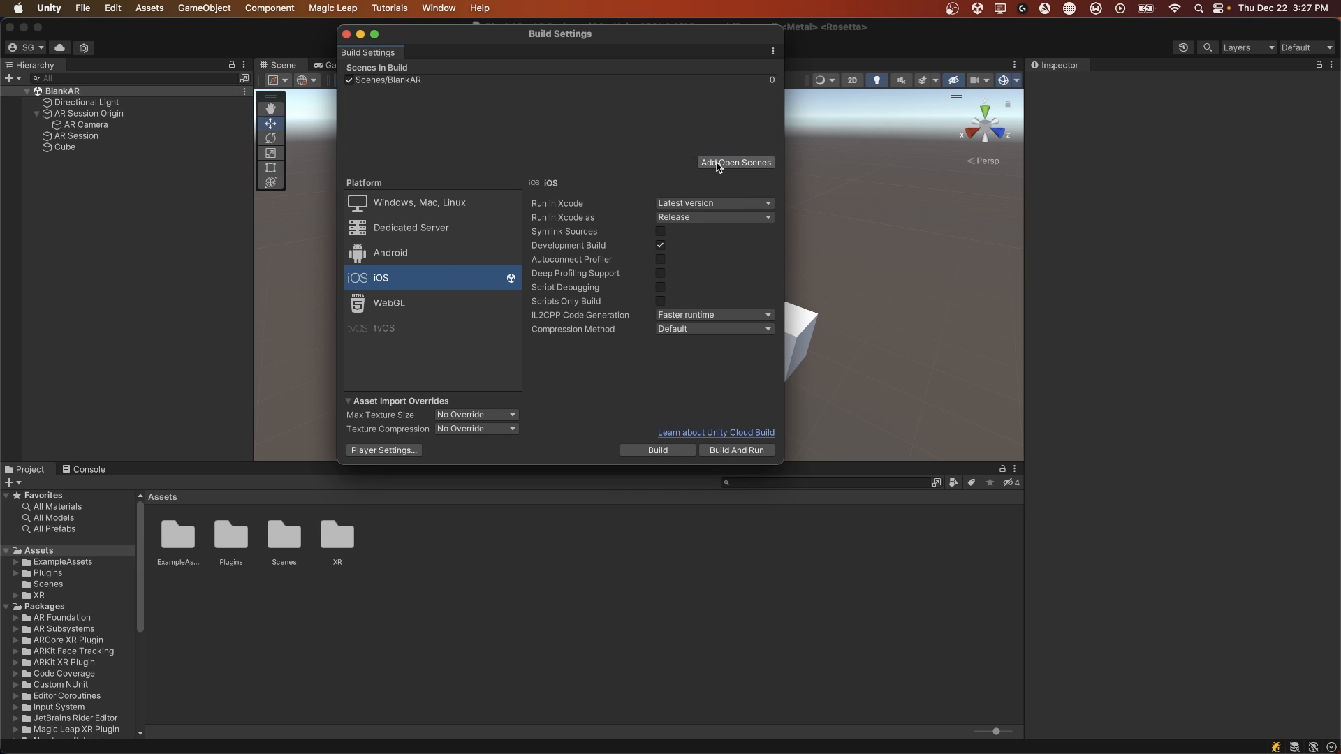
Build the iOS project into a new Builds folder until it reports Succeeded.
click(657, 450)
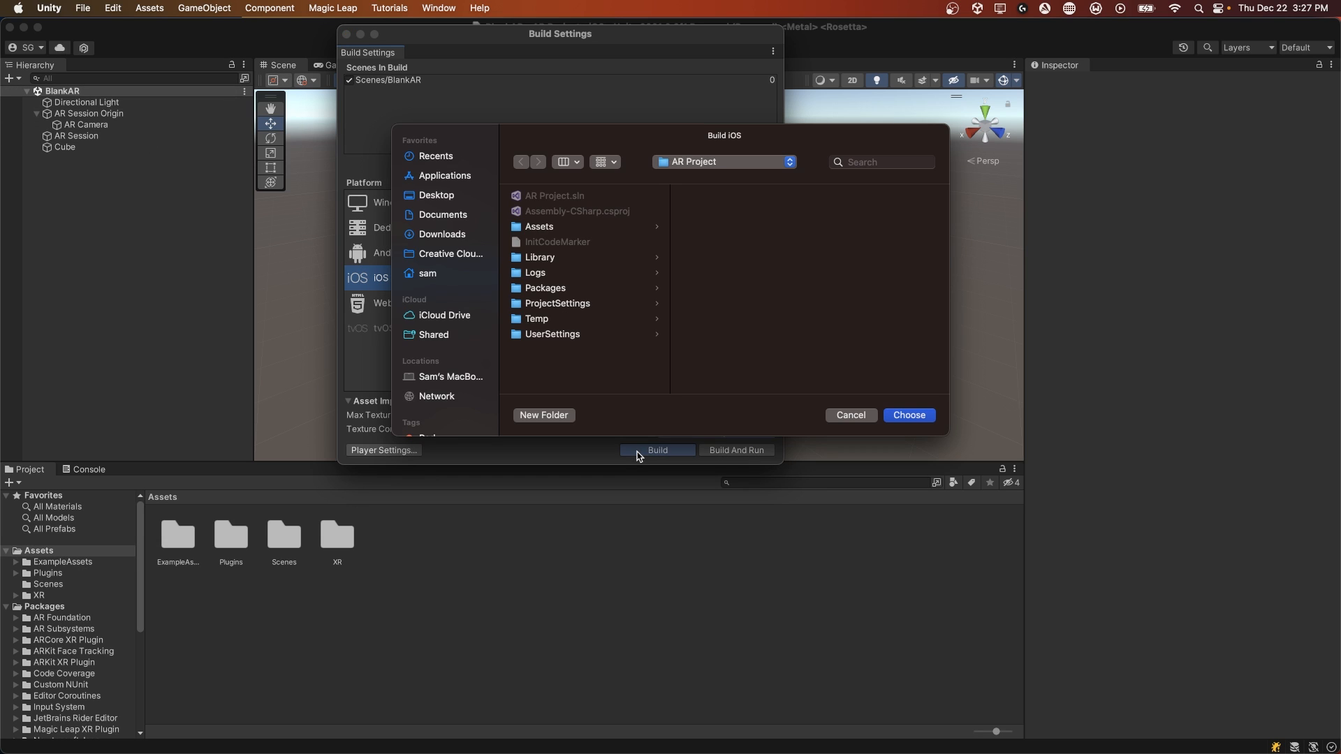
click(543, 415)
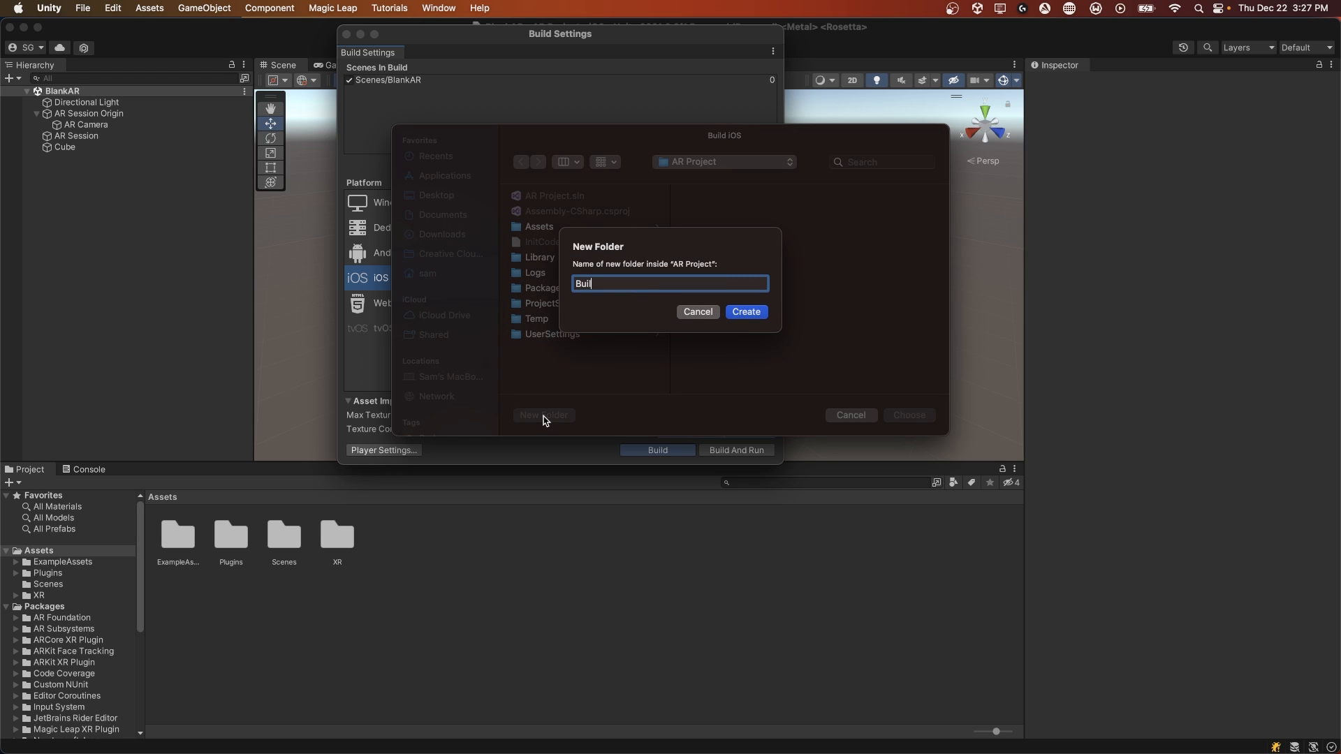
click(745, 311)
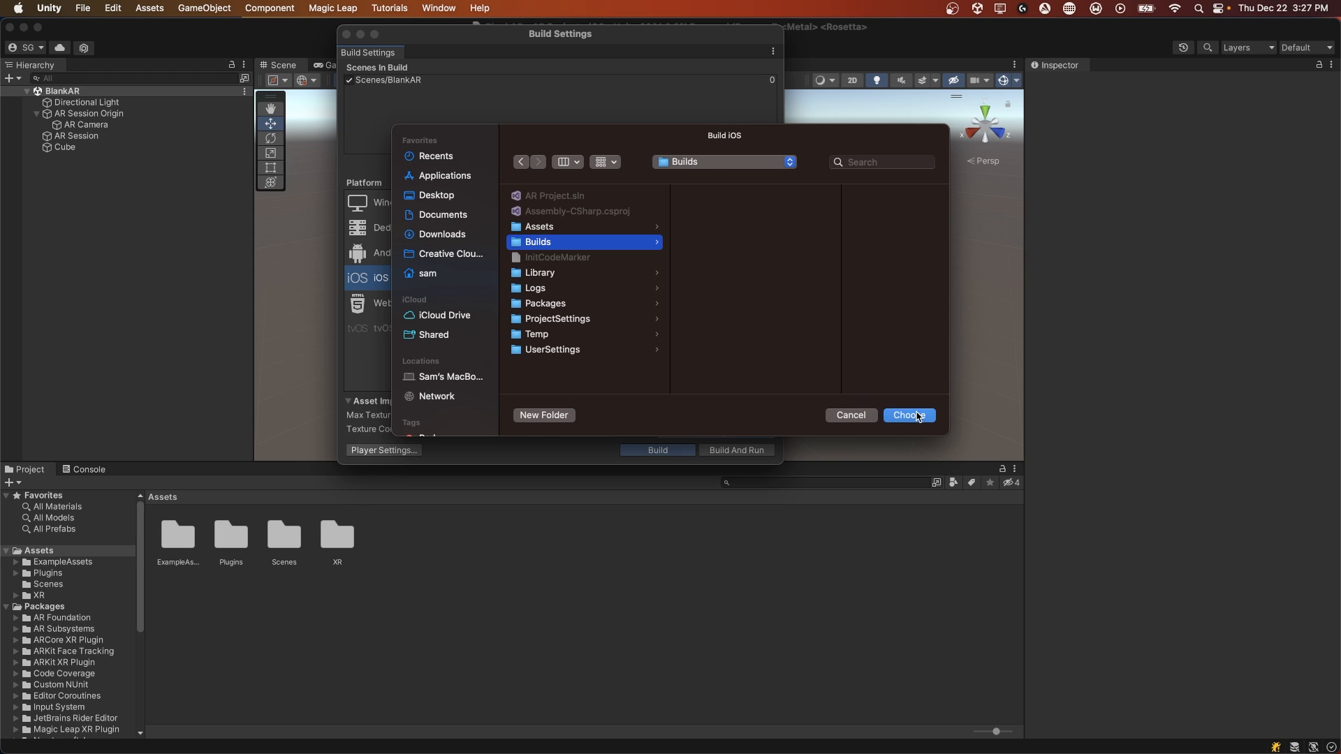
click(909, 415)
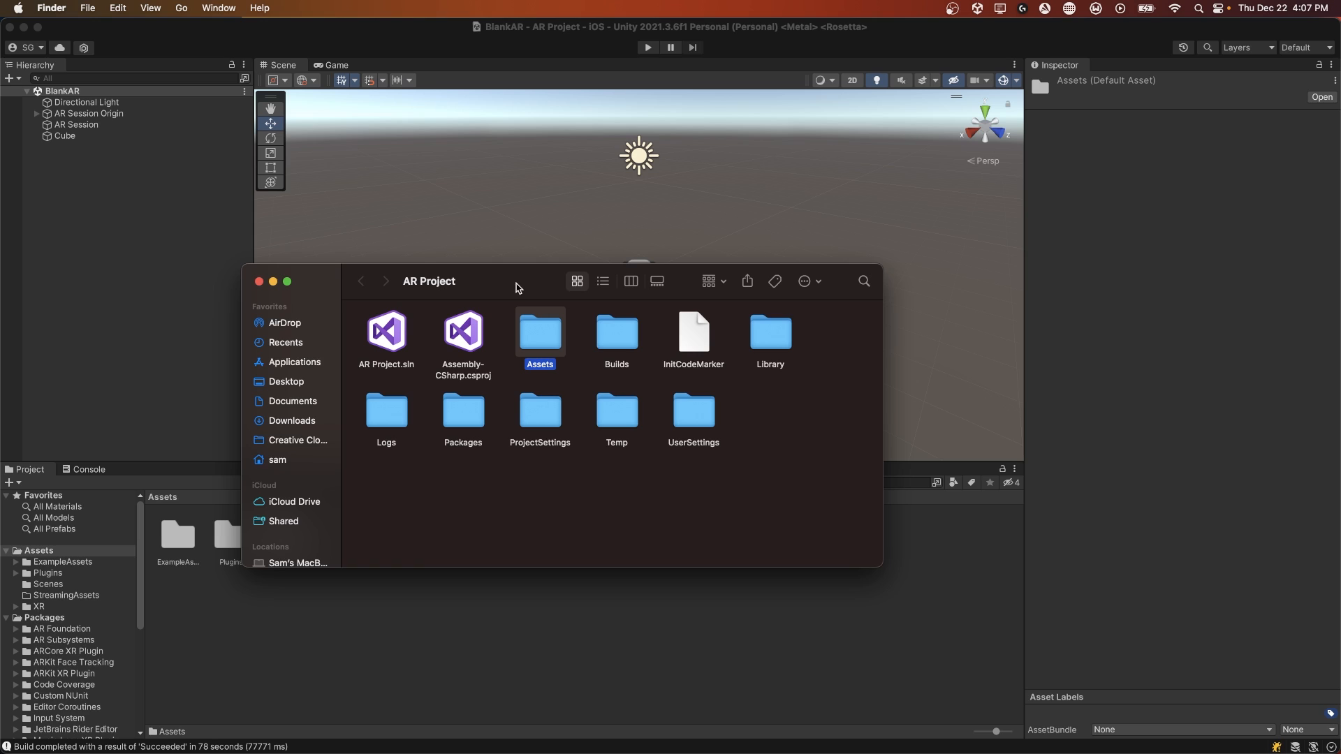
Open the Builds folder and launch Unity-iPhone.xcodeproj in Xcode.
click(617, 332)
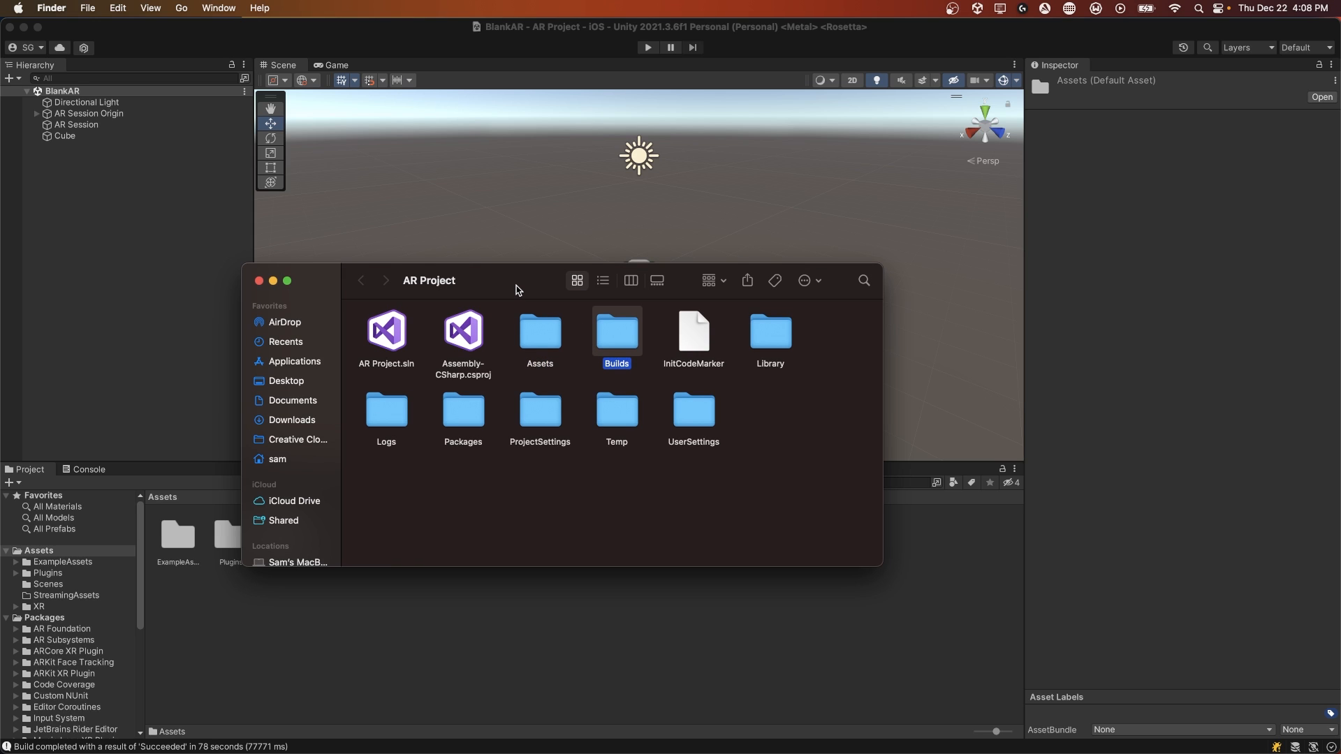
double_click(617, 332)
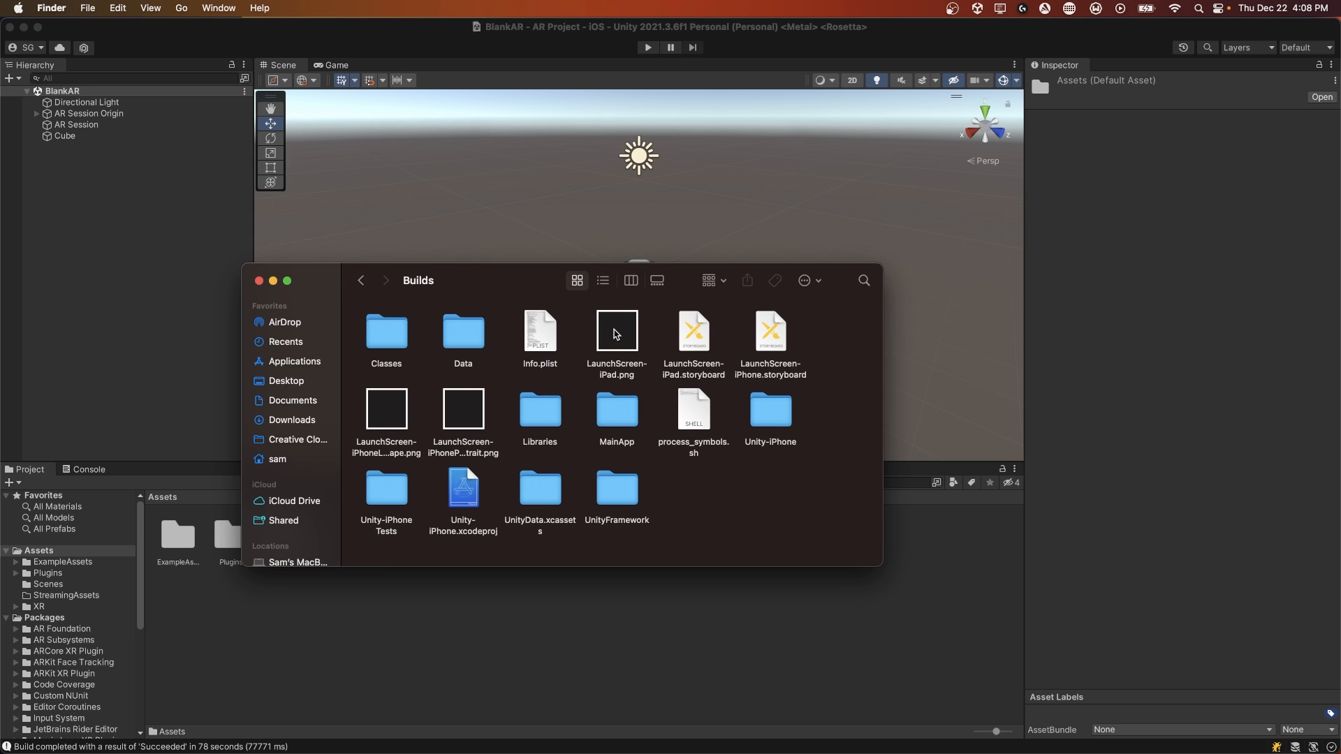
click(462, 489)
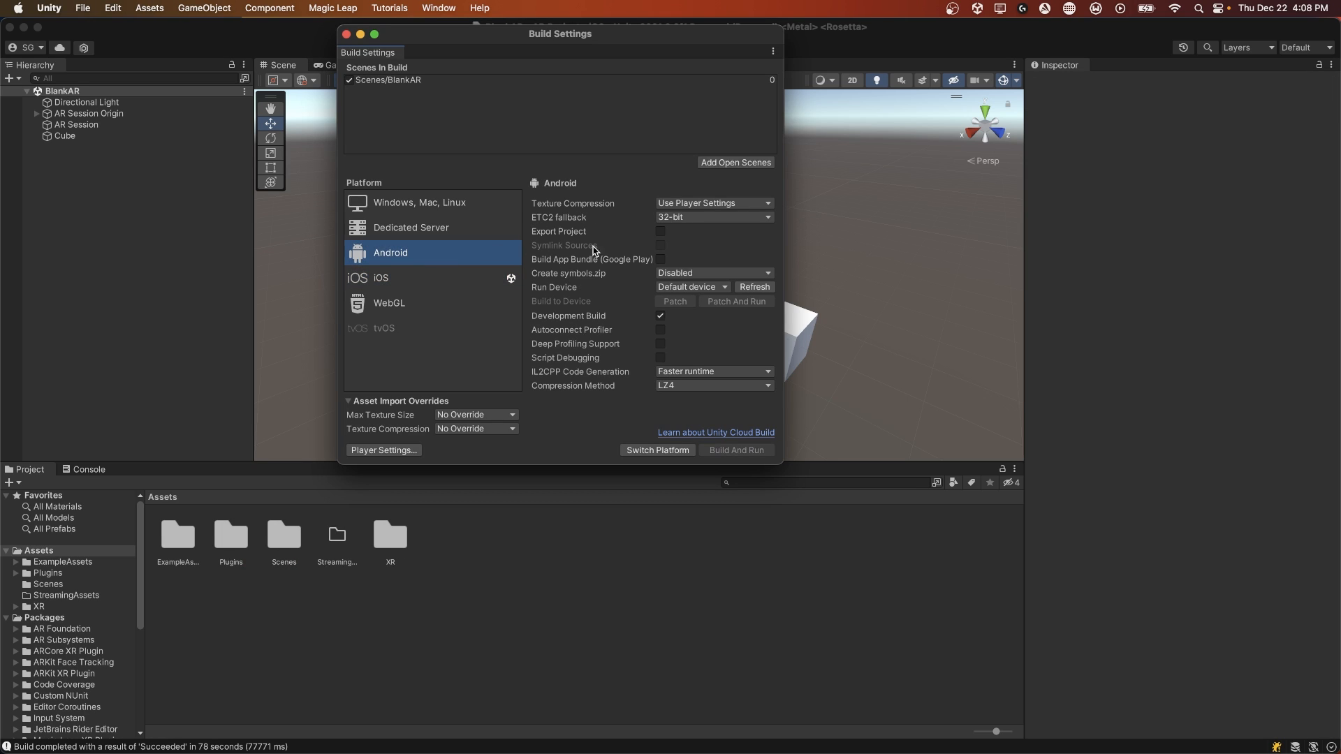
click(692, 287)
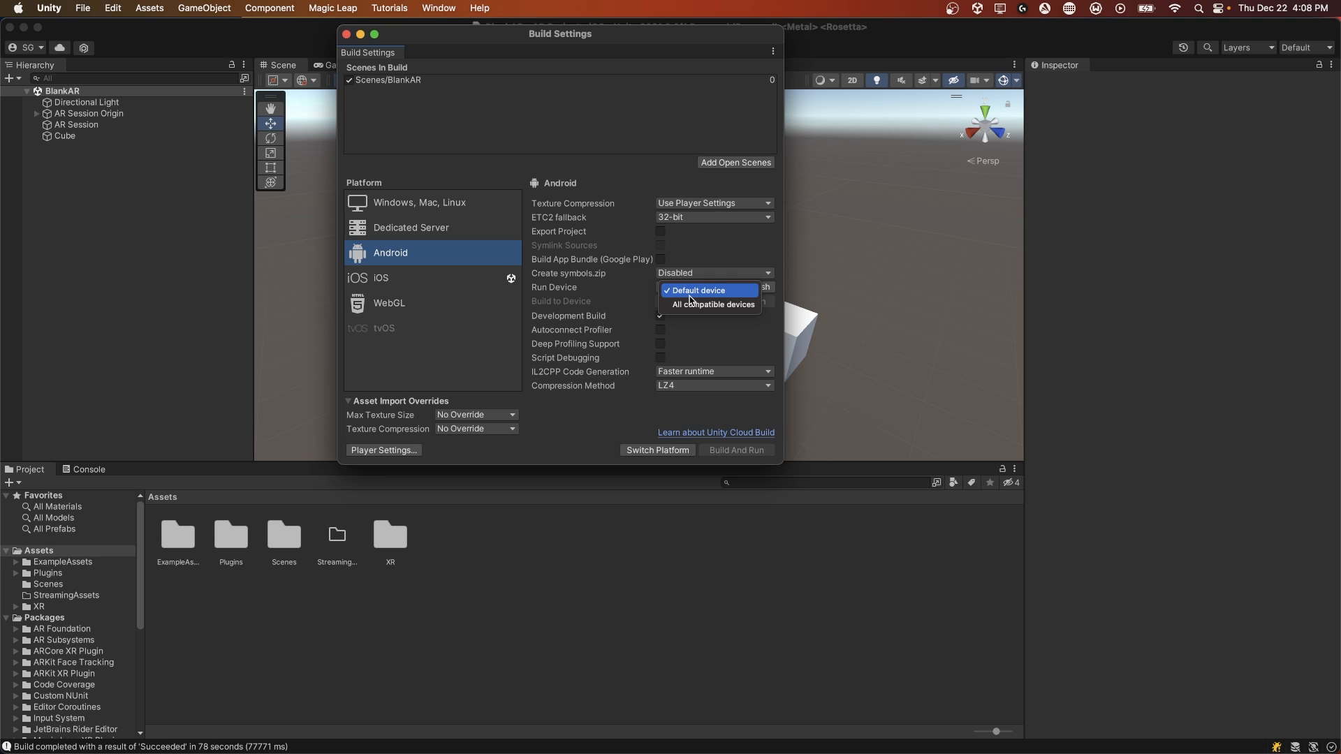
mouse_move(696, 292)
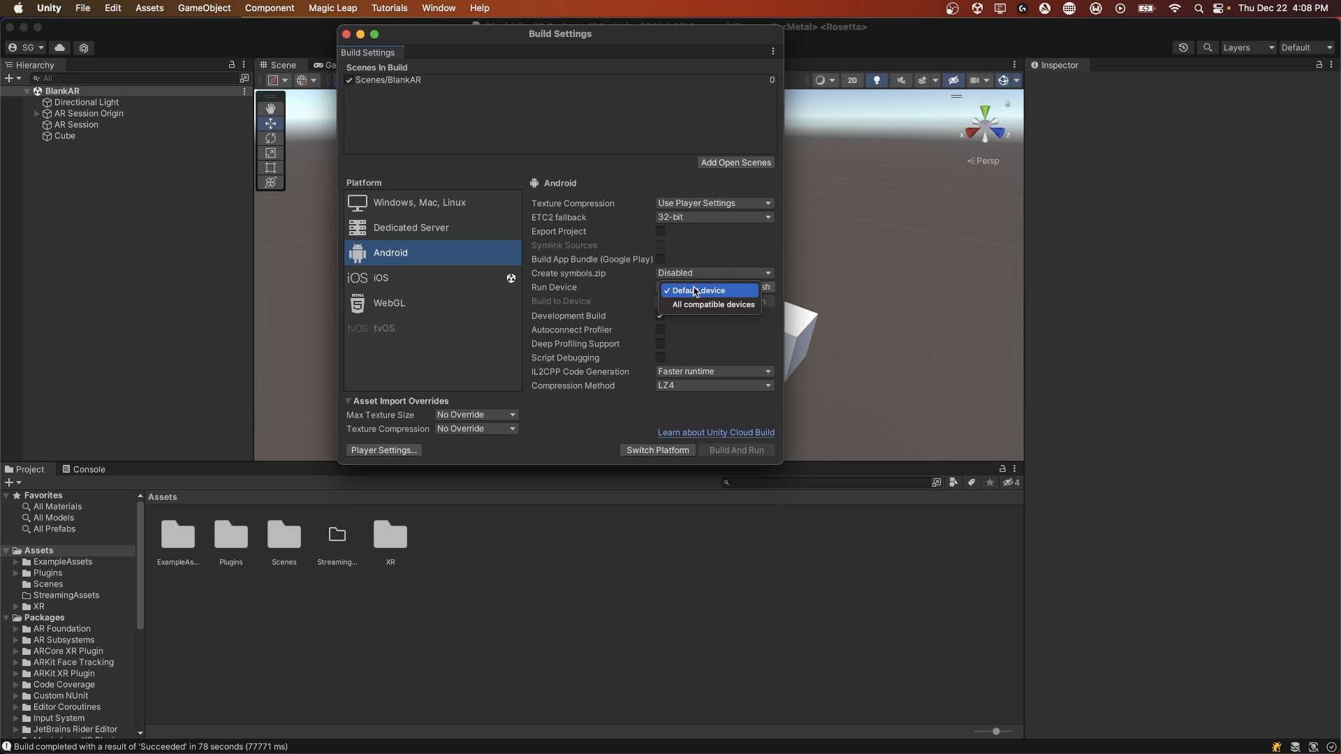
mouse_move(730, 304)
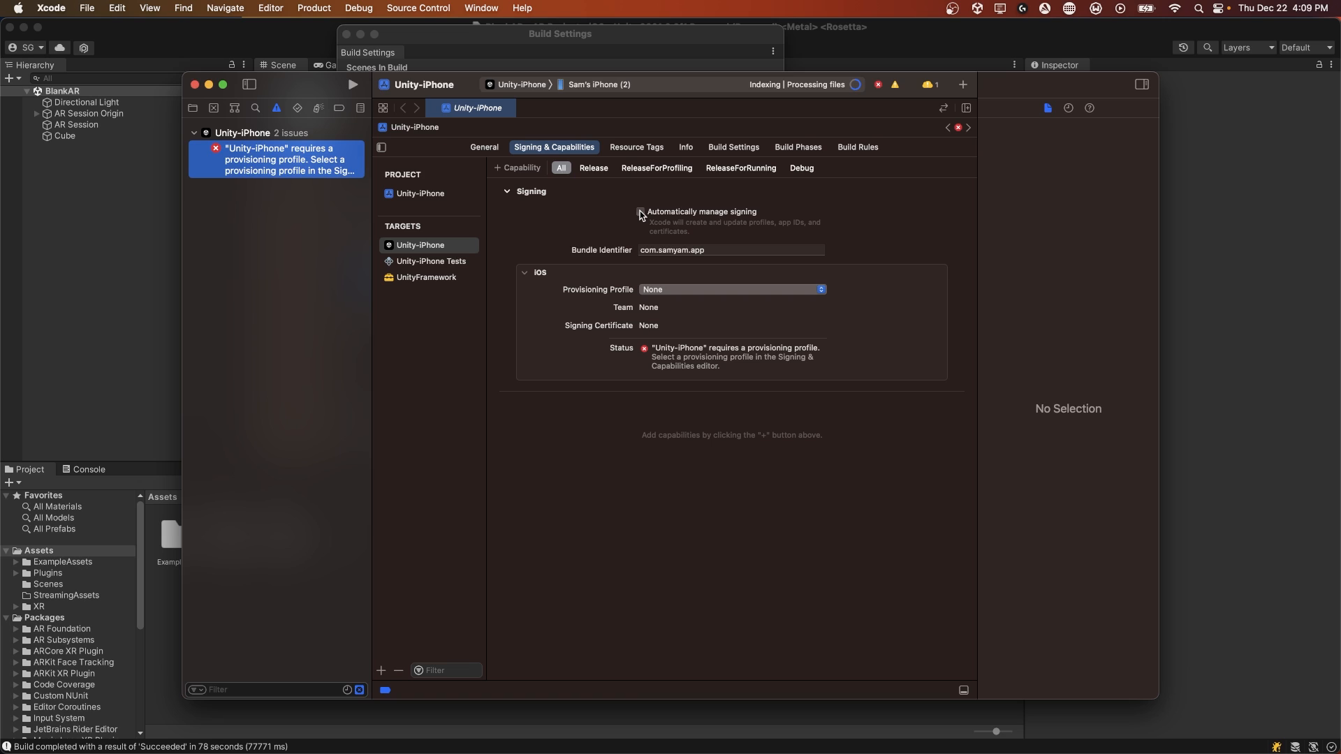
Enable automatic signing for the Unity-iPhone target and choose the personal team.
click(639, 213)
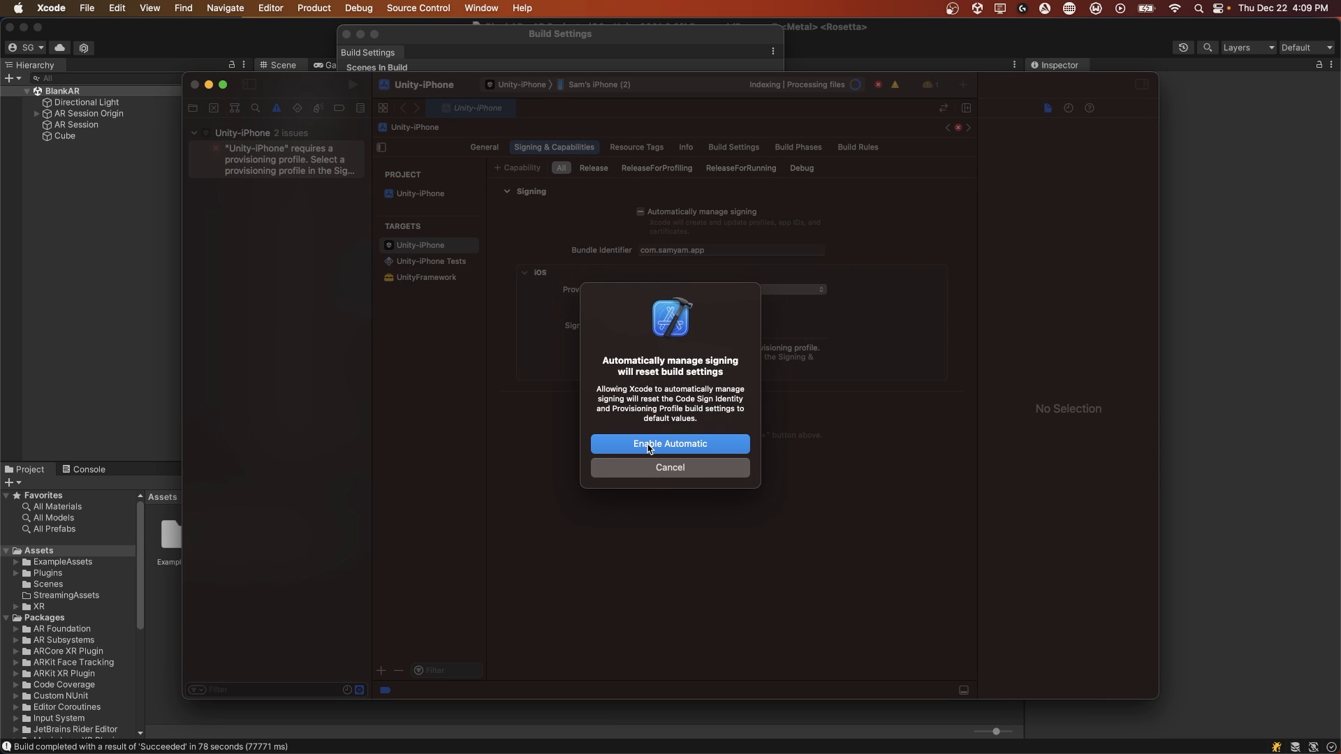
click(670, 444)
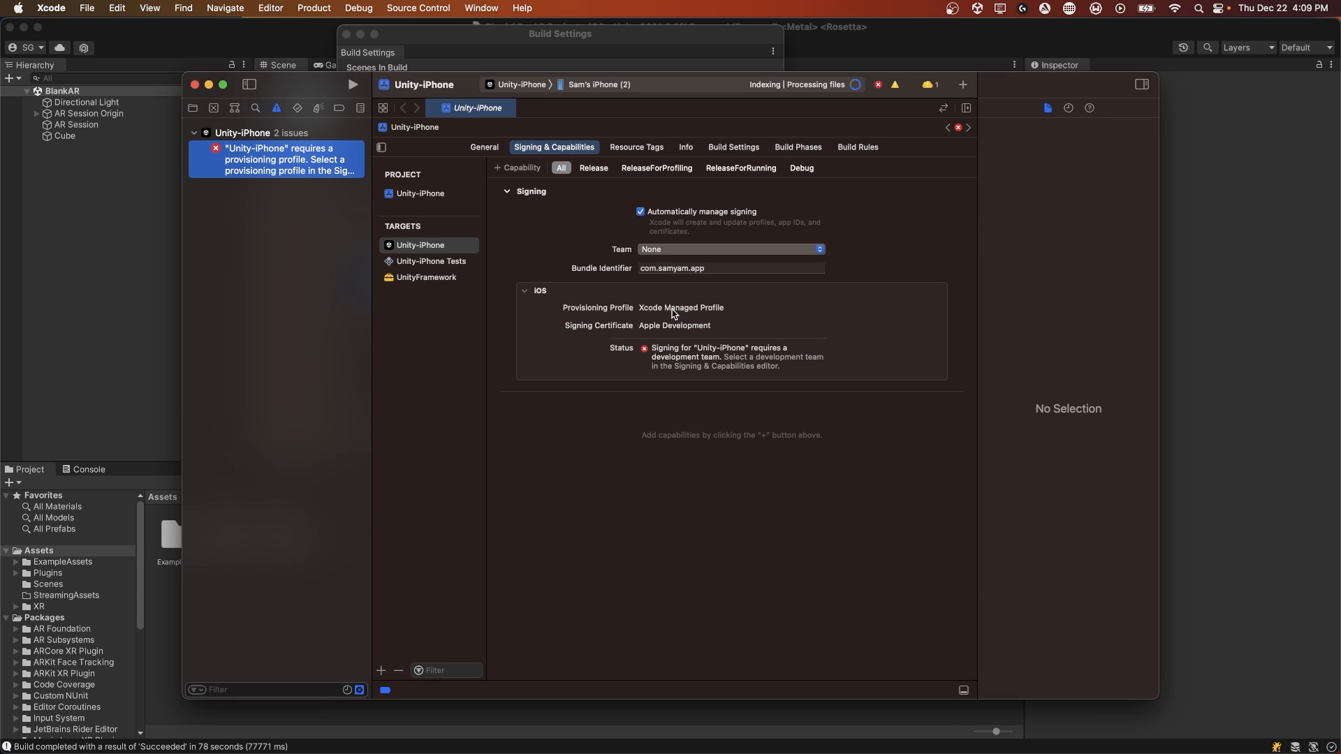
click(731, 249)
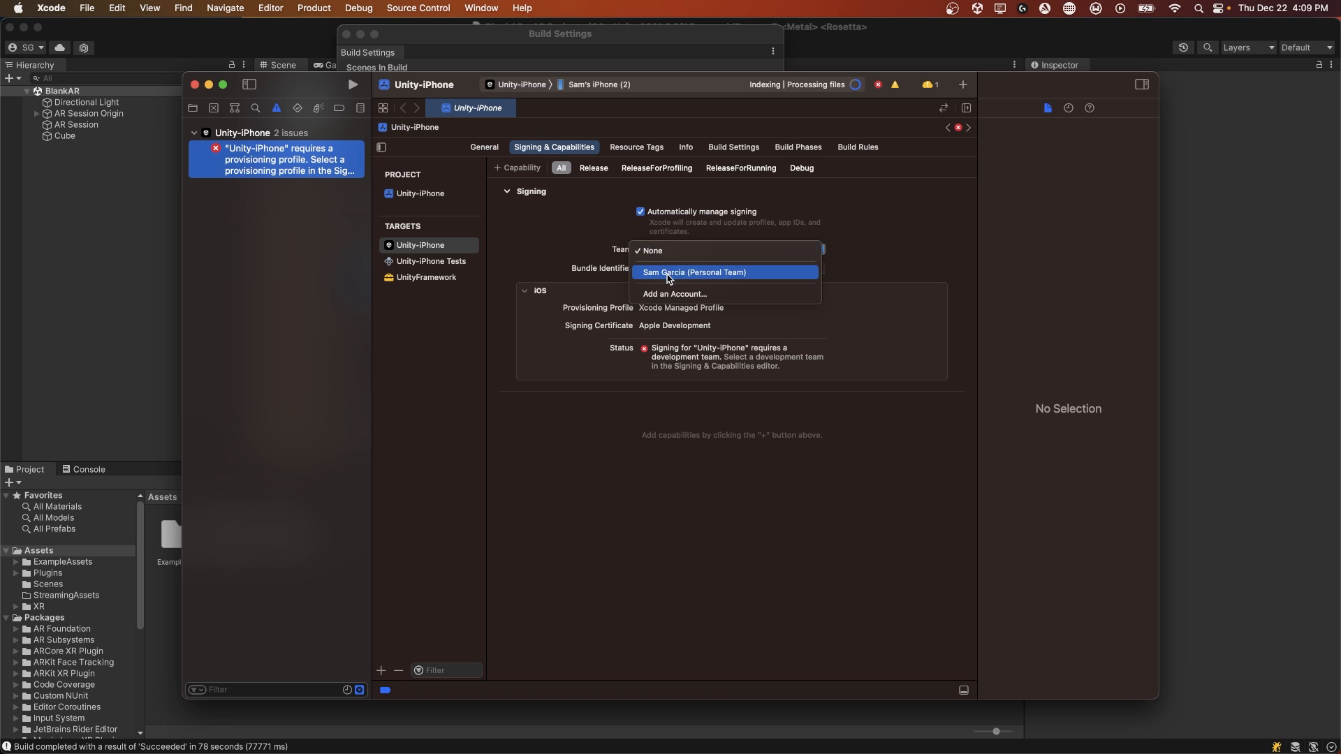
click(692, 272)
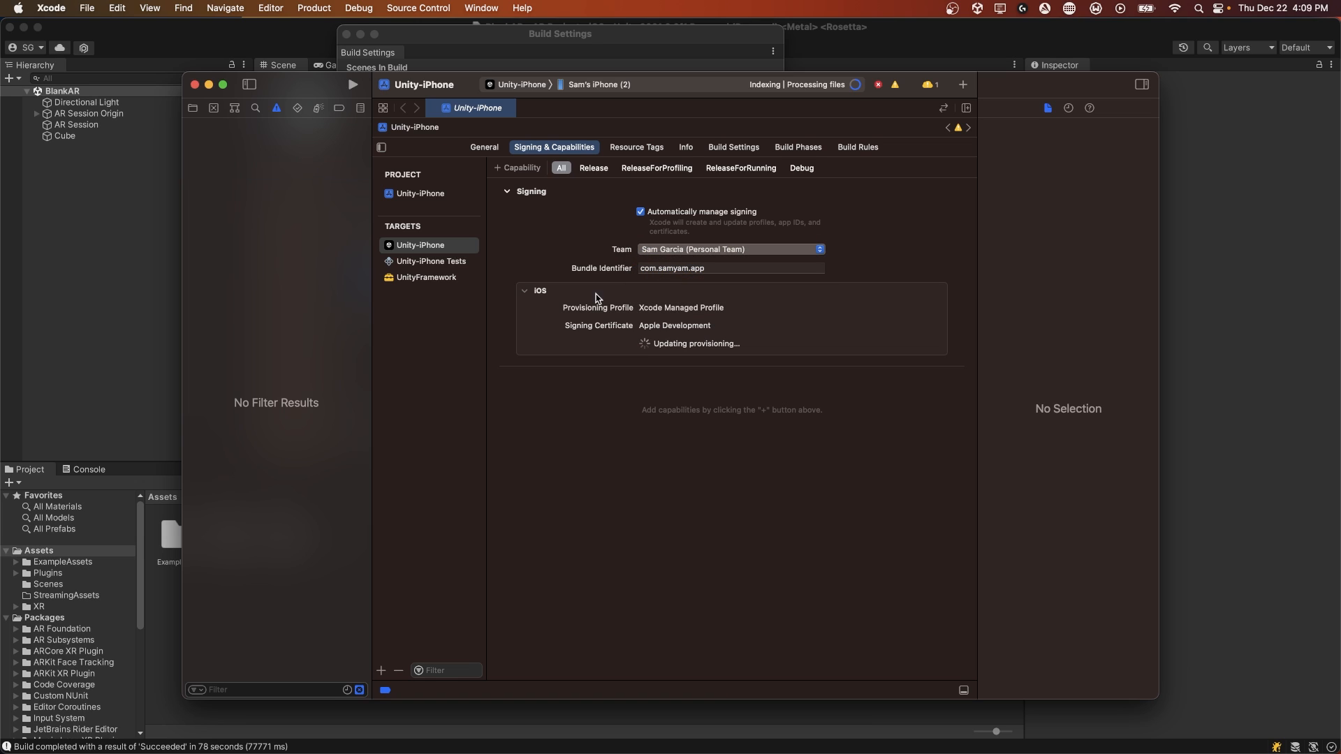
click(353, 83)
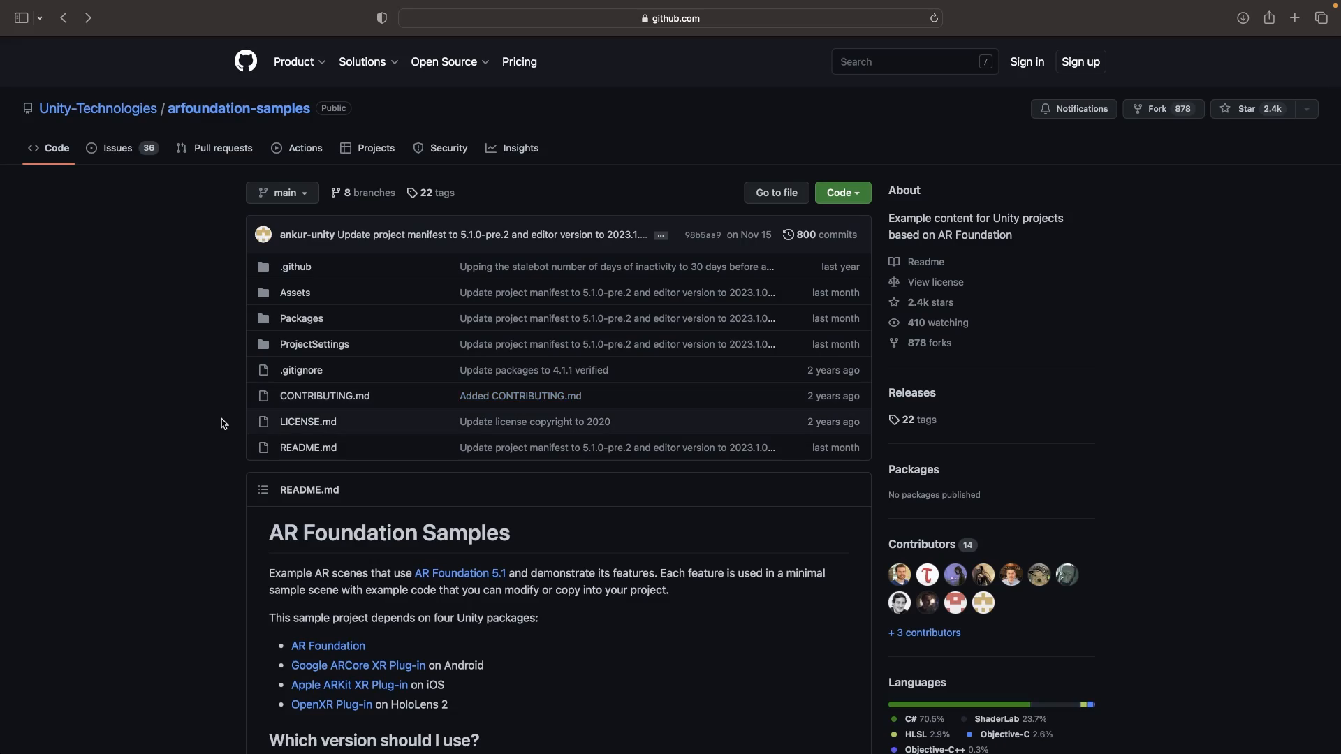
mouse_move(201, 514)
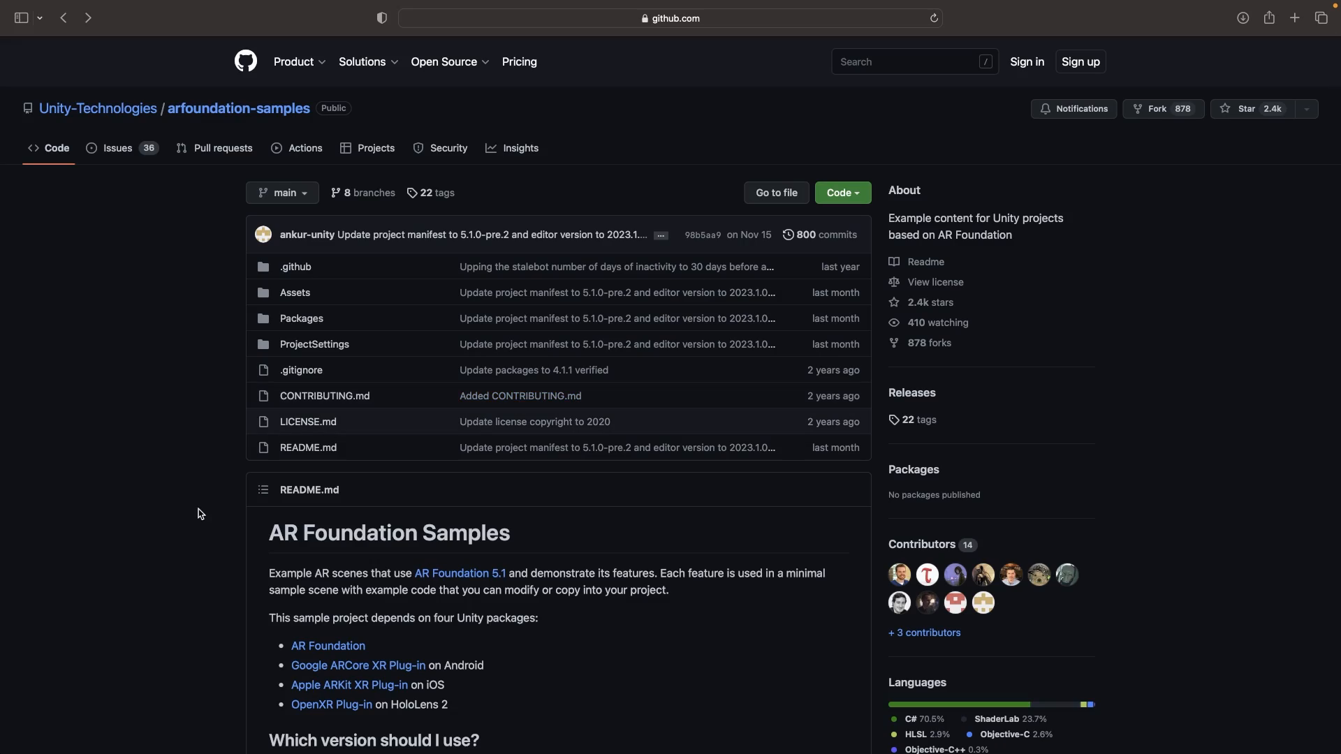
mouse_move(857, 168)
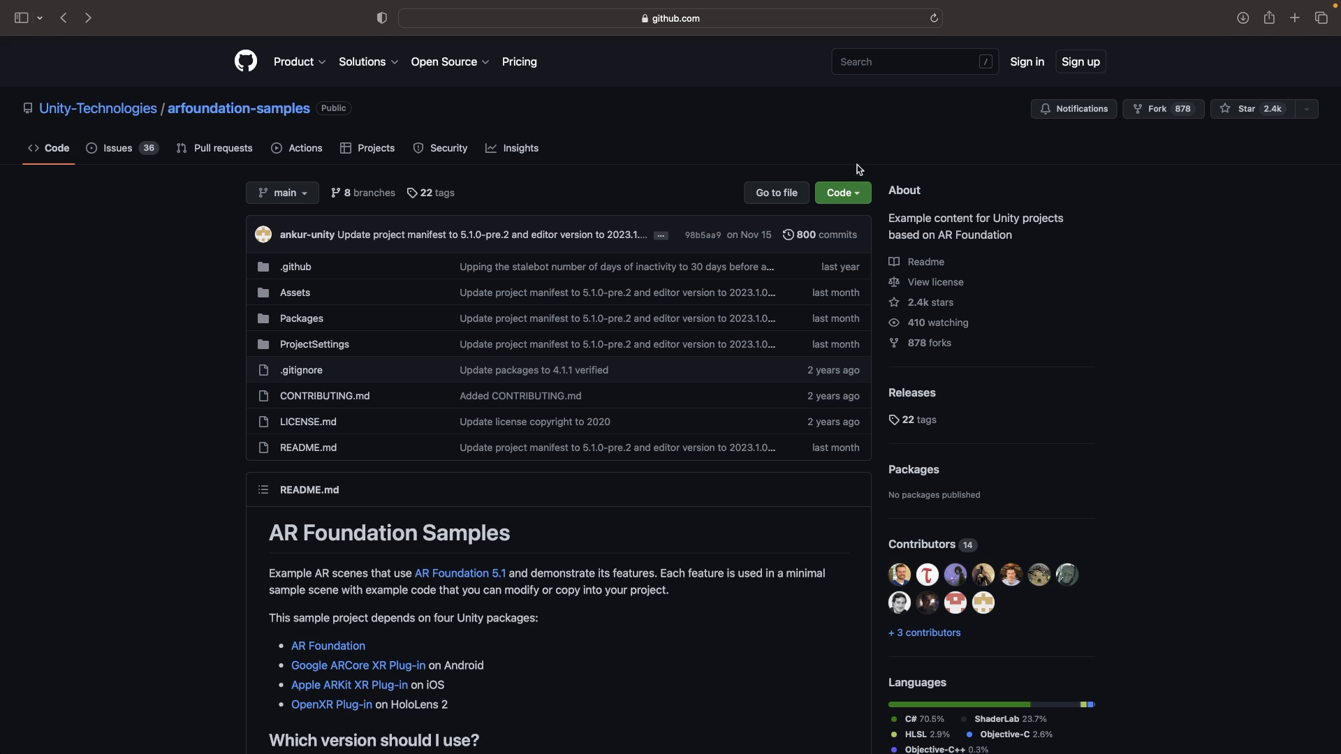
Get the arfoundation-samples code via the Code menu and review the usage instructions.
click(842, 193)
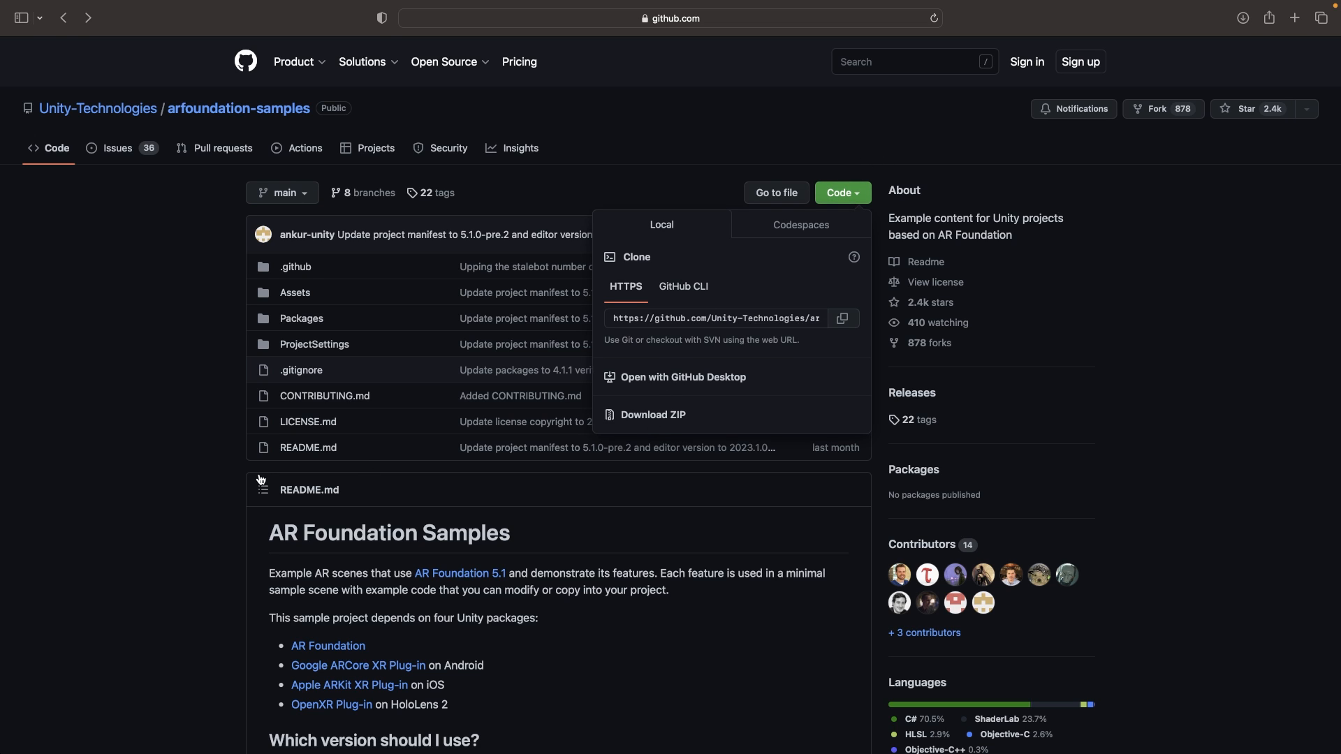
scroll(down, 3)
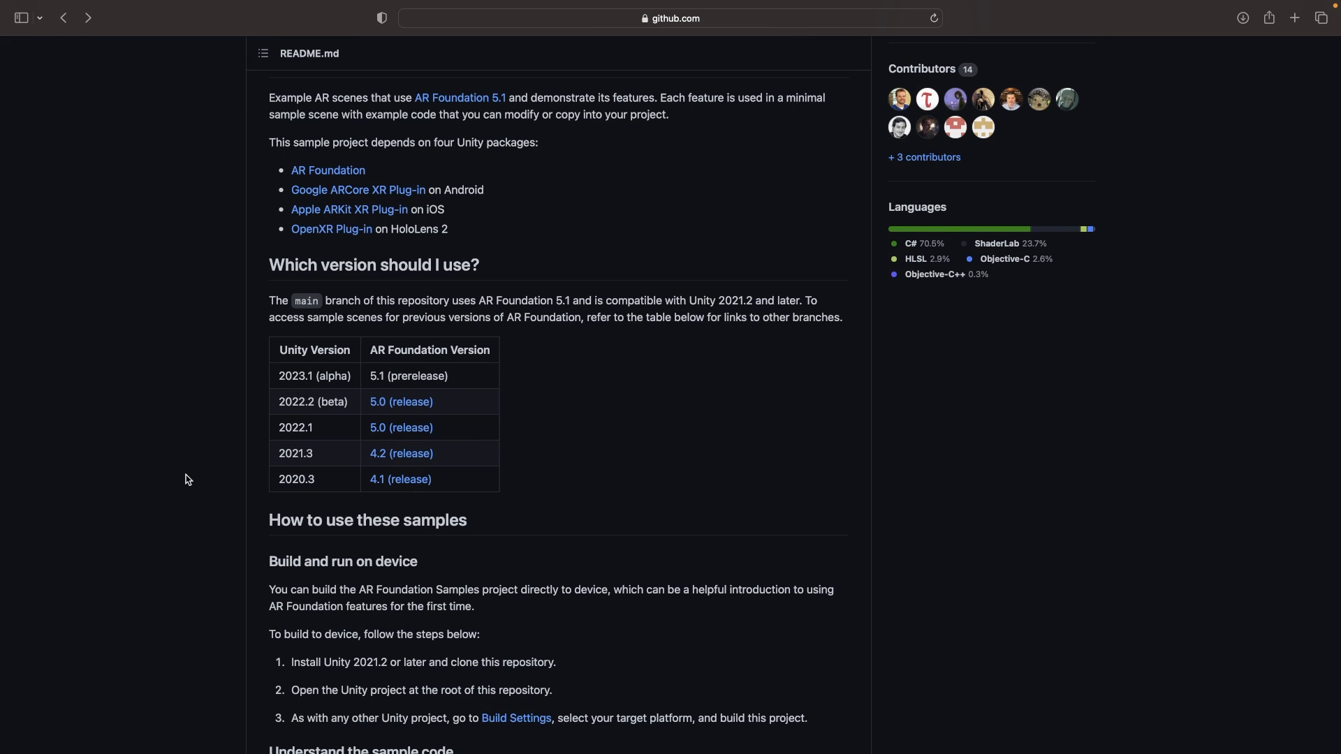
scroll(down, 3)
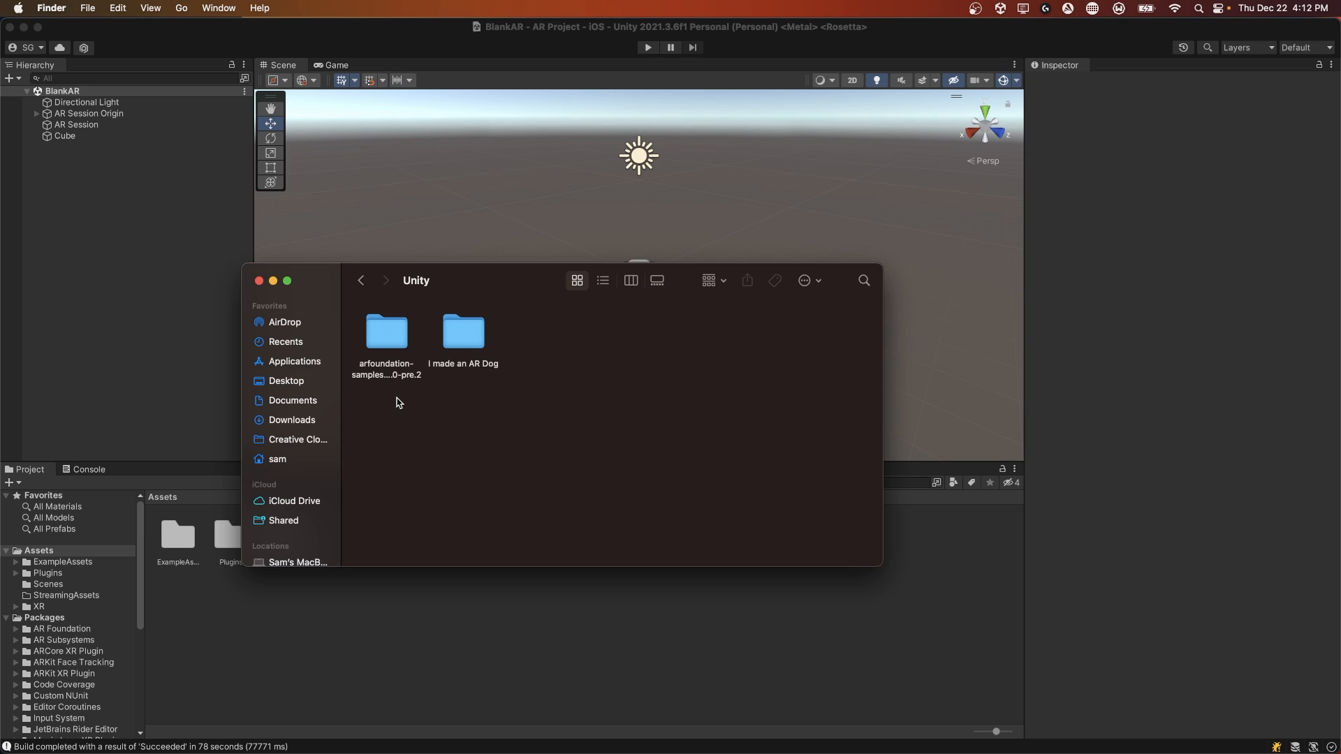
mouse_move(384, 338)
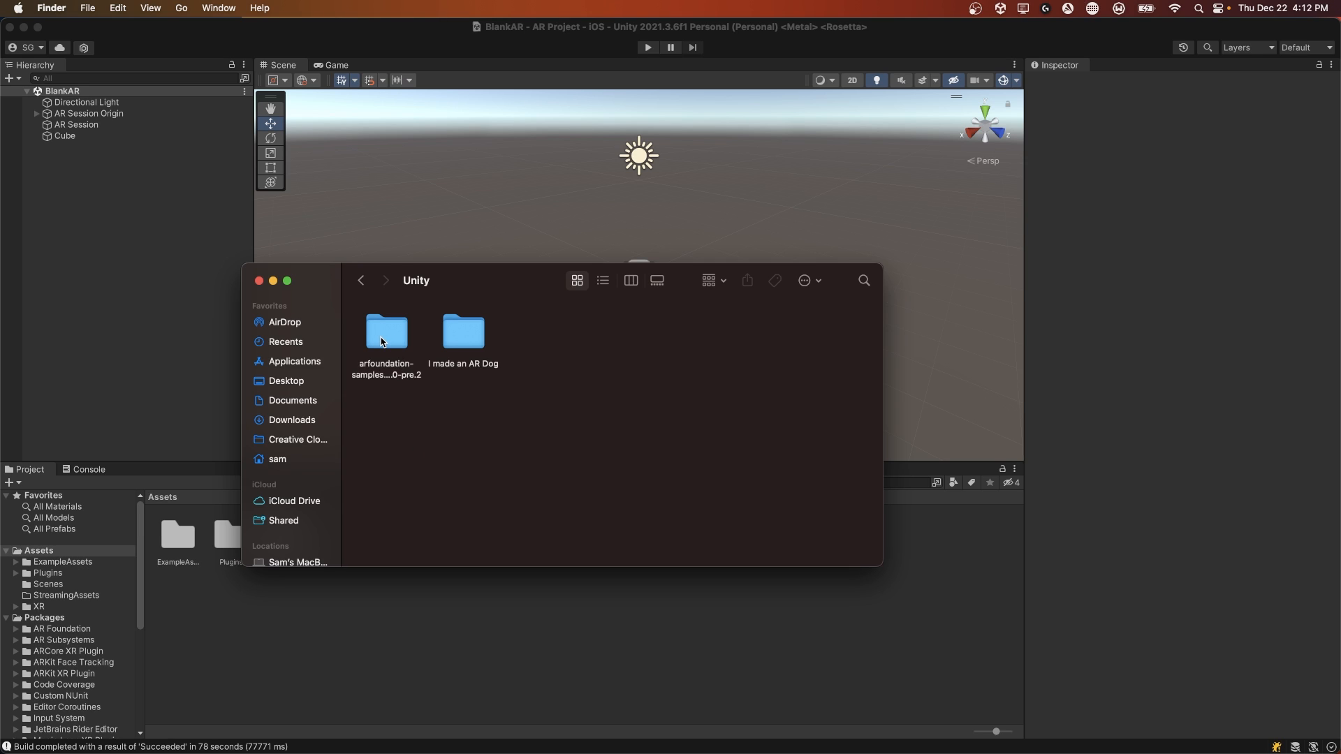
Add the downloaded arfoundation-samples folder in Unity Hub and open it in the editor.
double_click(386, 332)
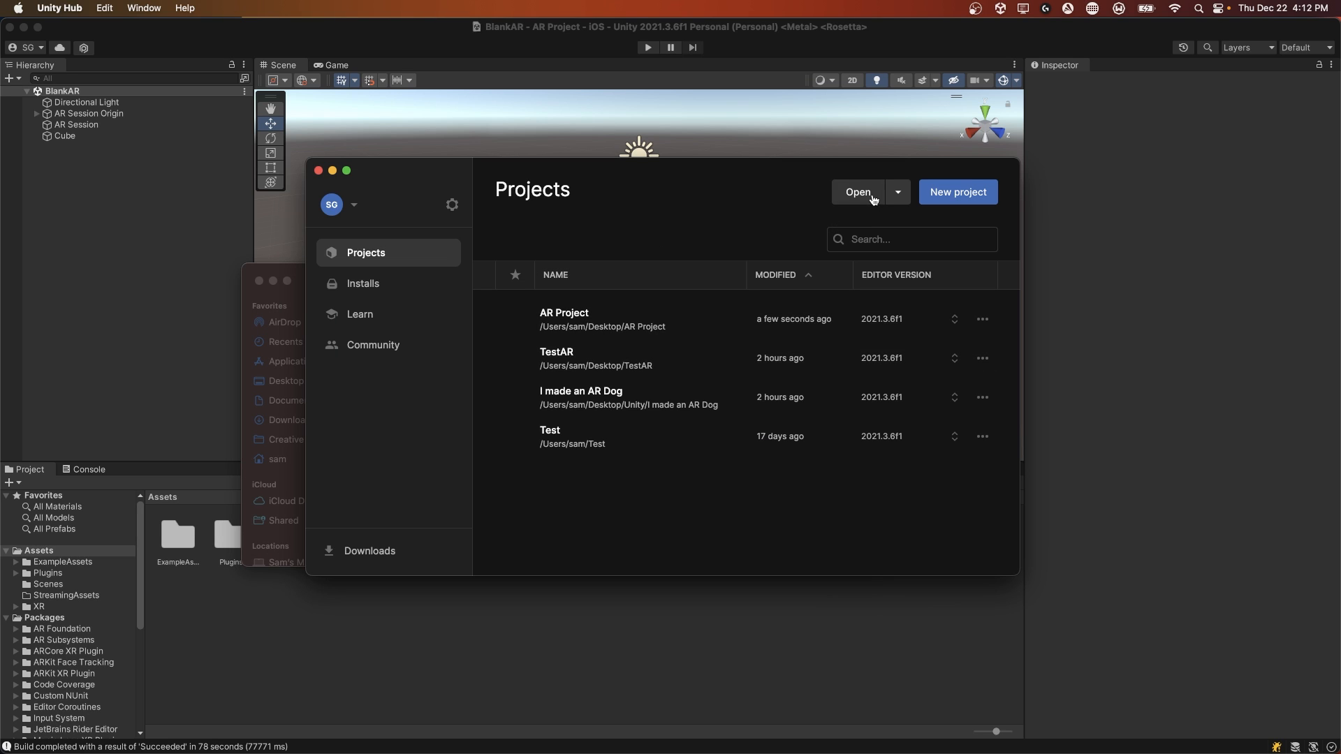
click(858, 192)
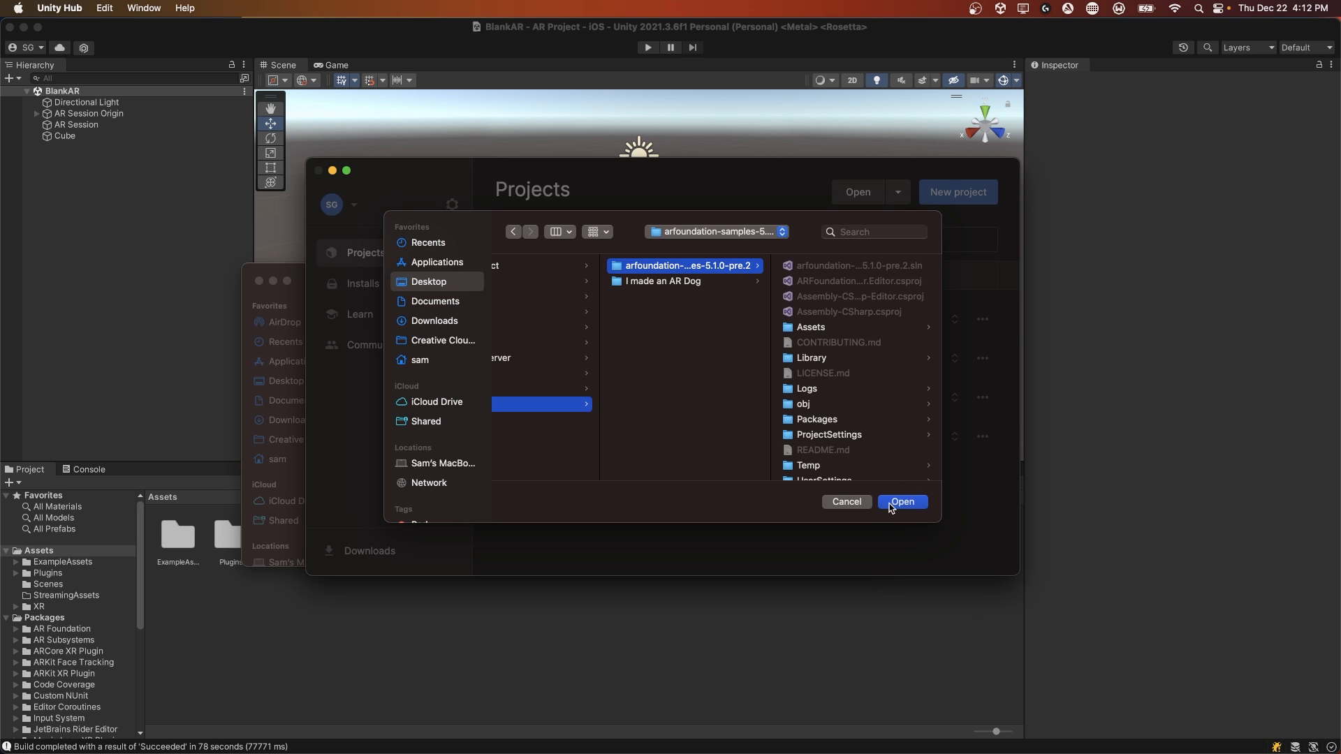
click(902, 501)
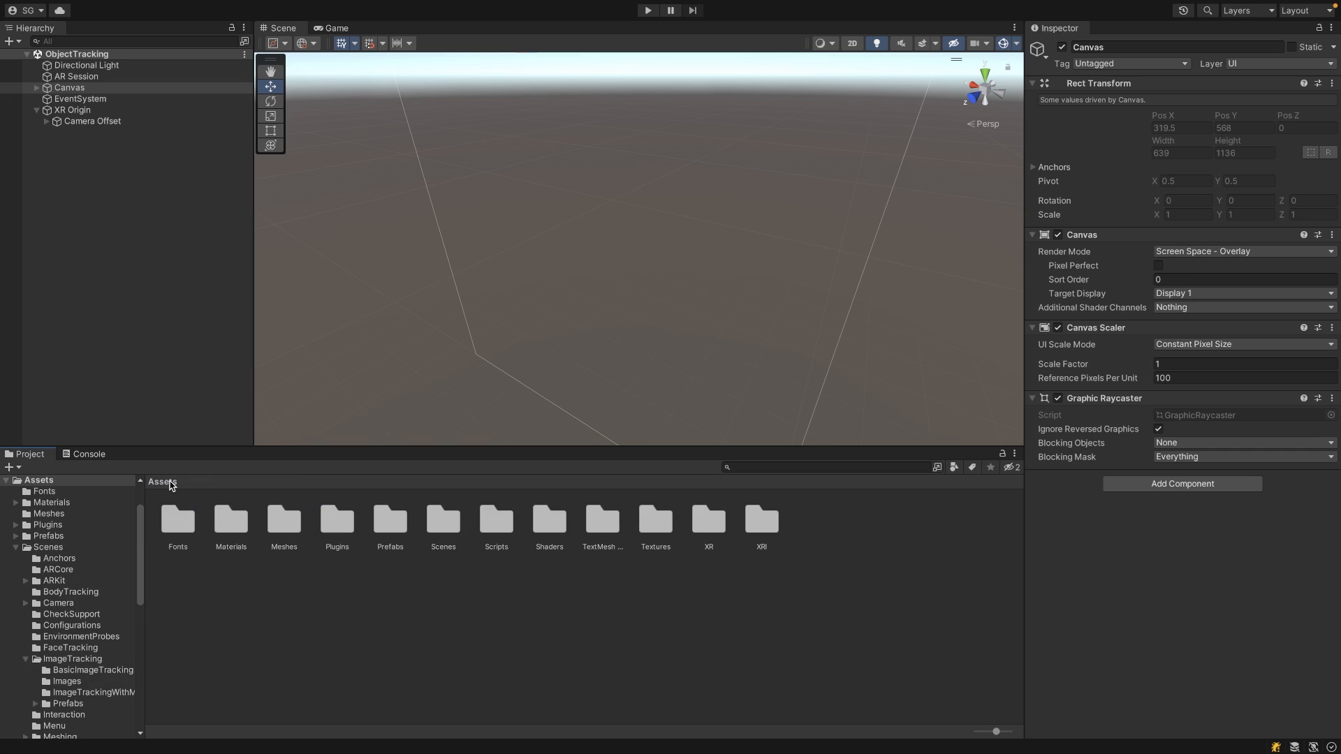
mouse_move(529, 511)
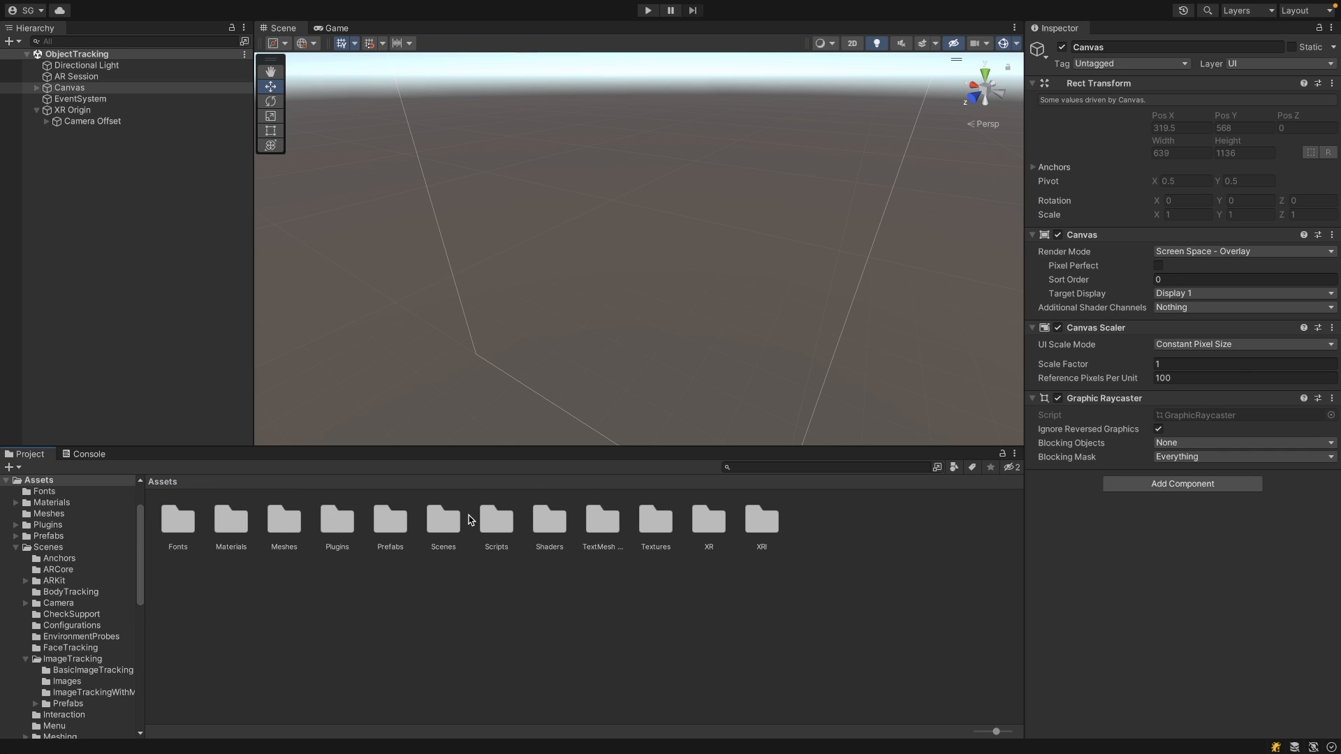
Load Scenes > ImageTracking > BasicImageTracking and view TrackedImageInfoManager.cs.
double_click(442, 519)
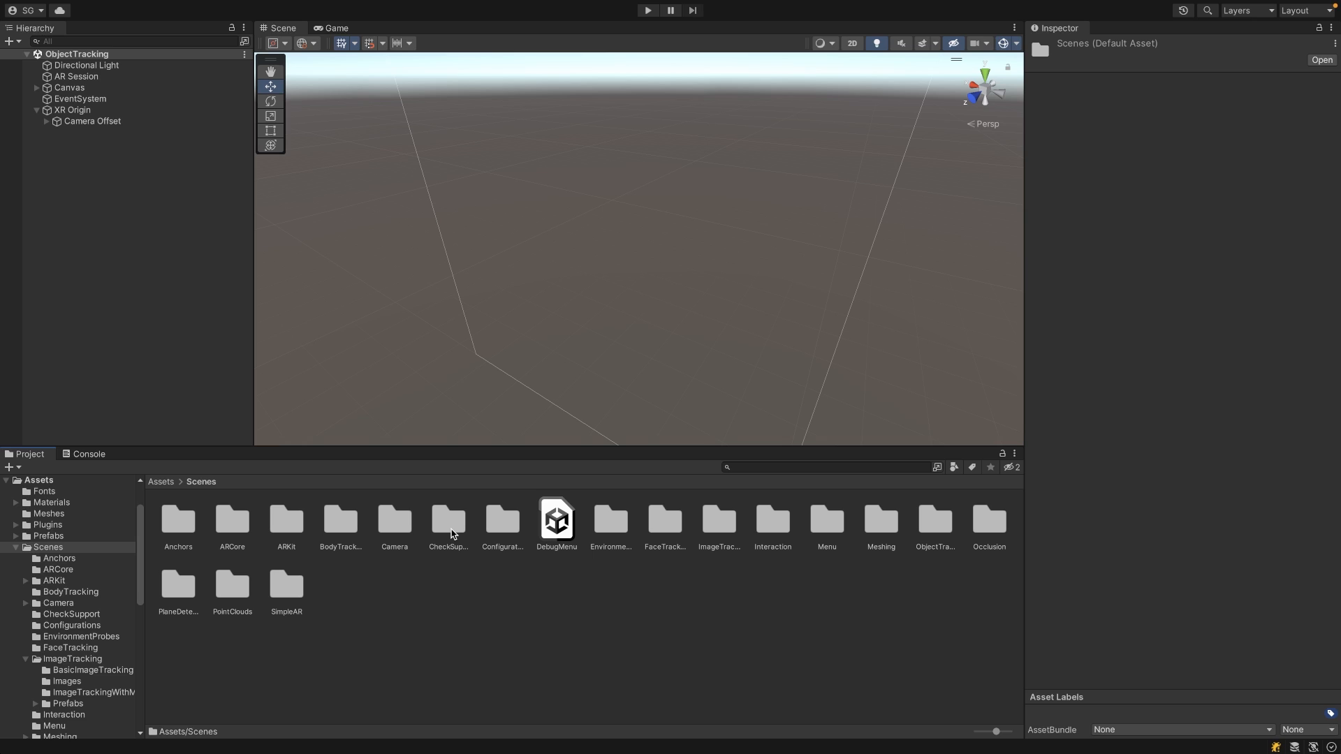
mouse_move(709, 533)
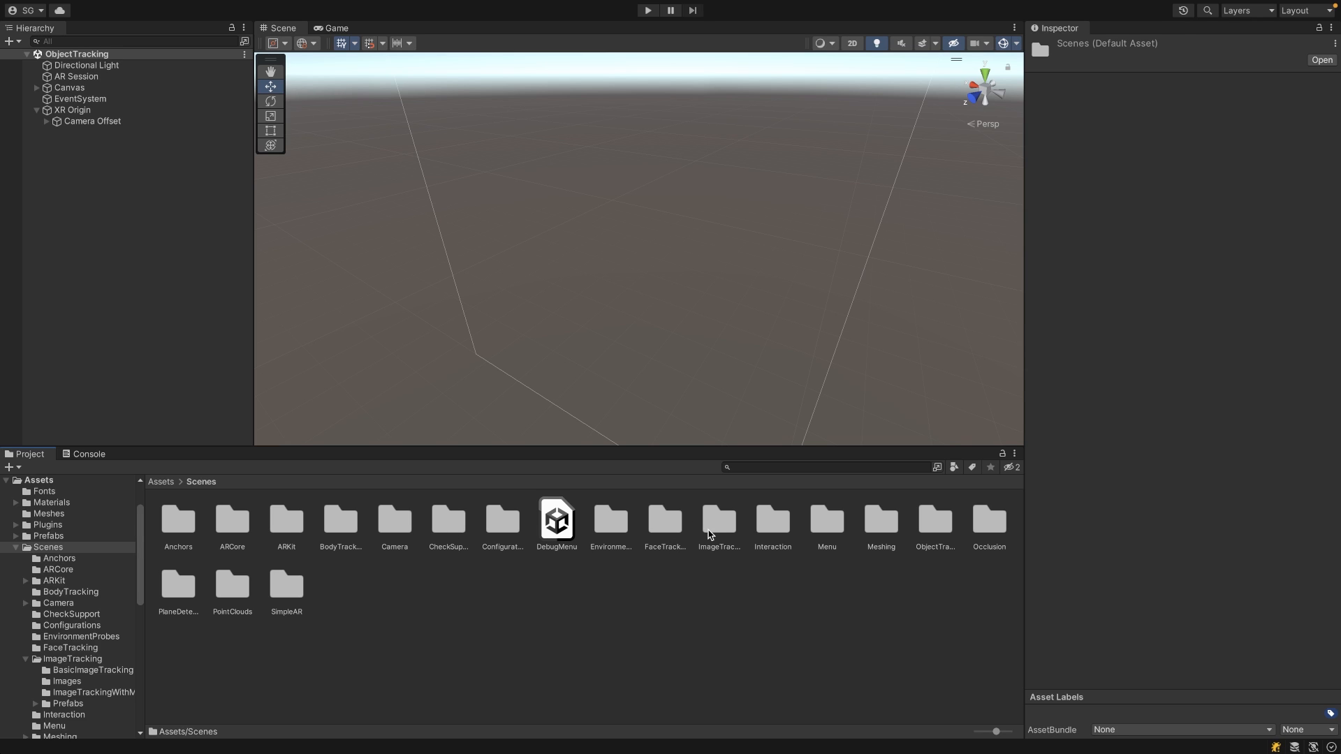
double_click(719, 518)
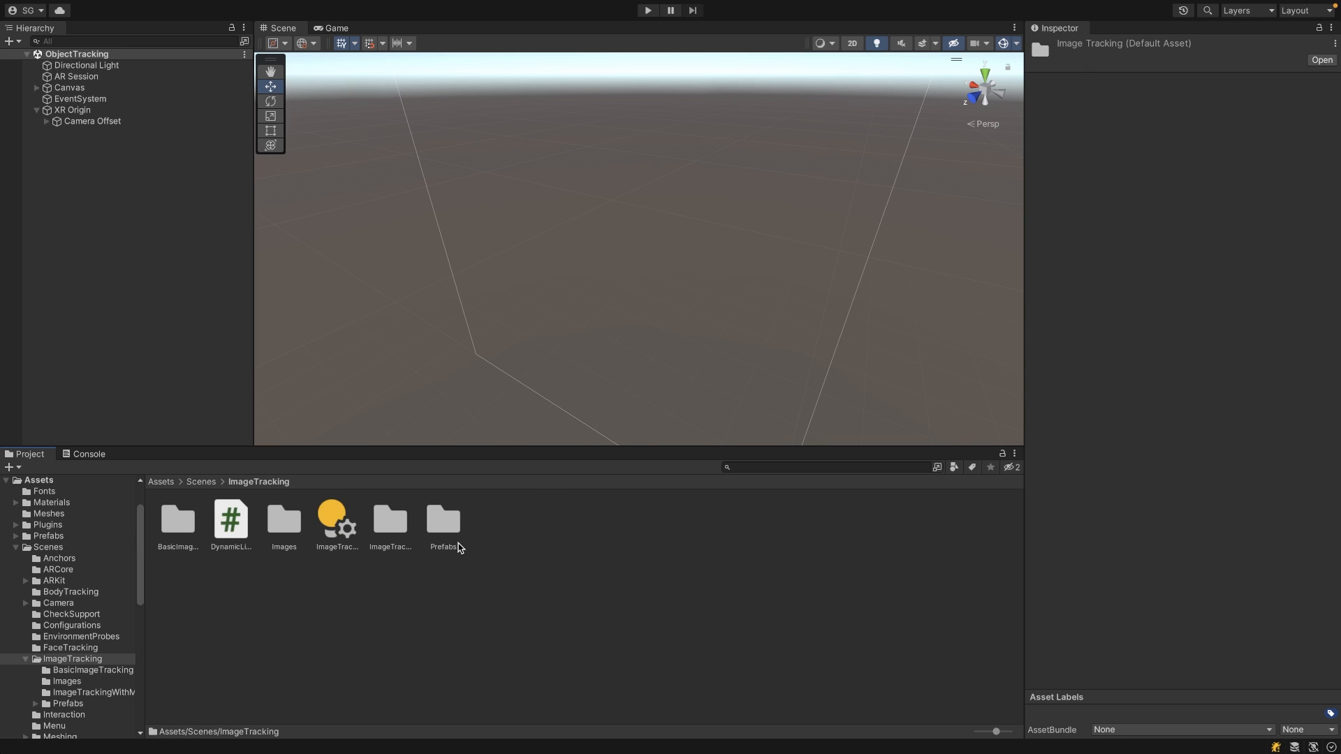
double_click(177, 518)
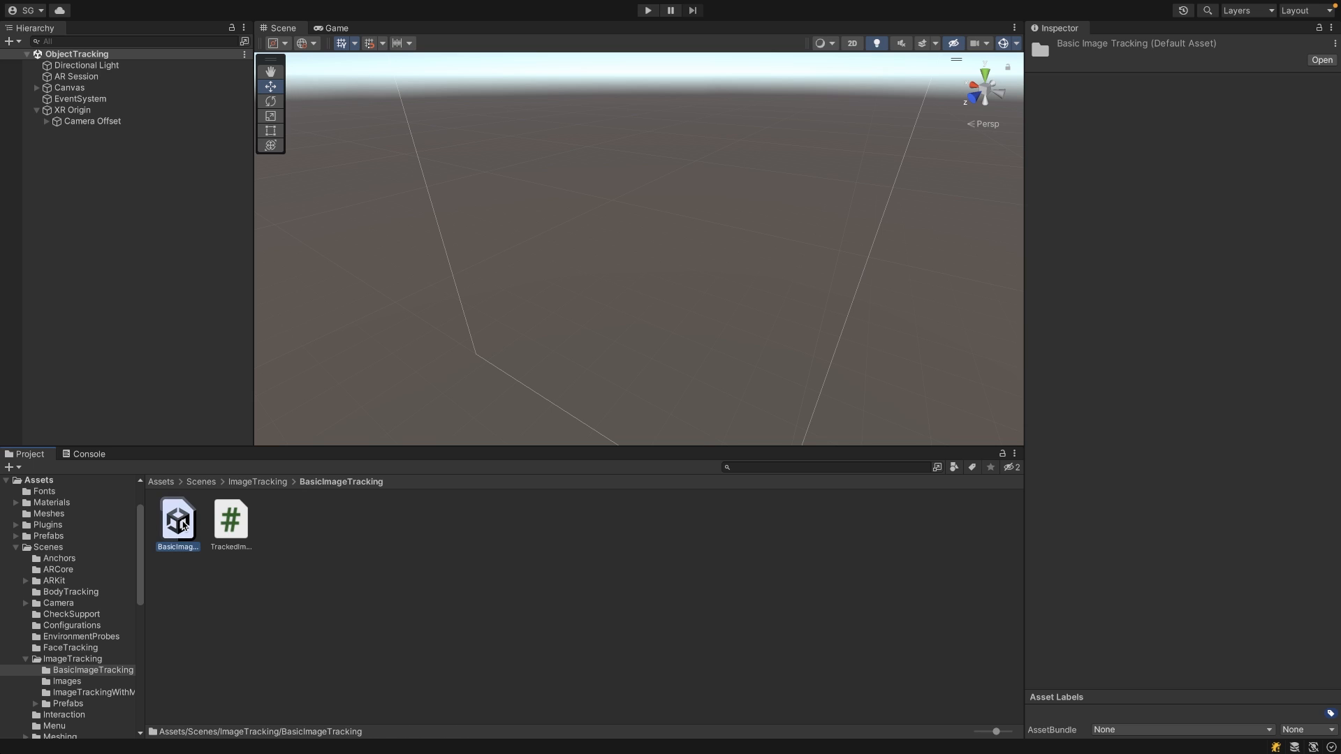
double_click(179, 520)
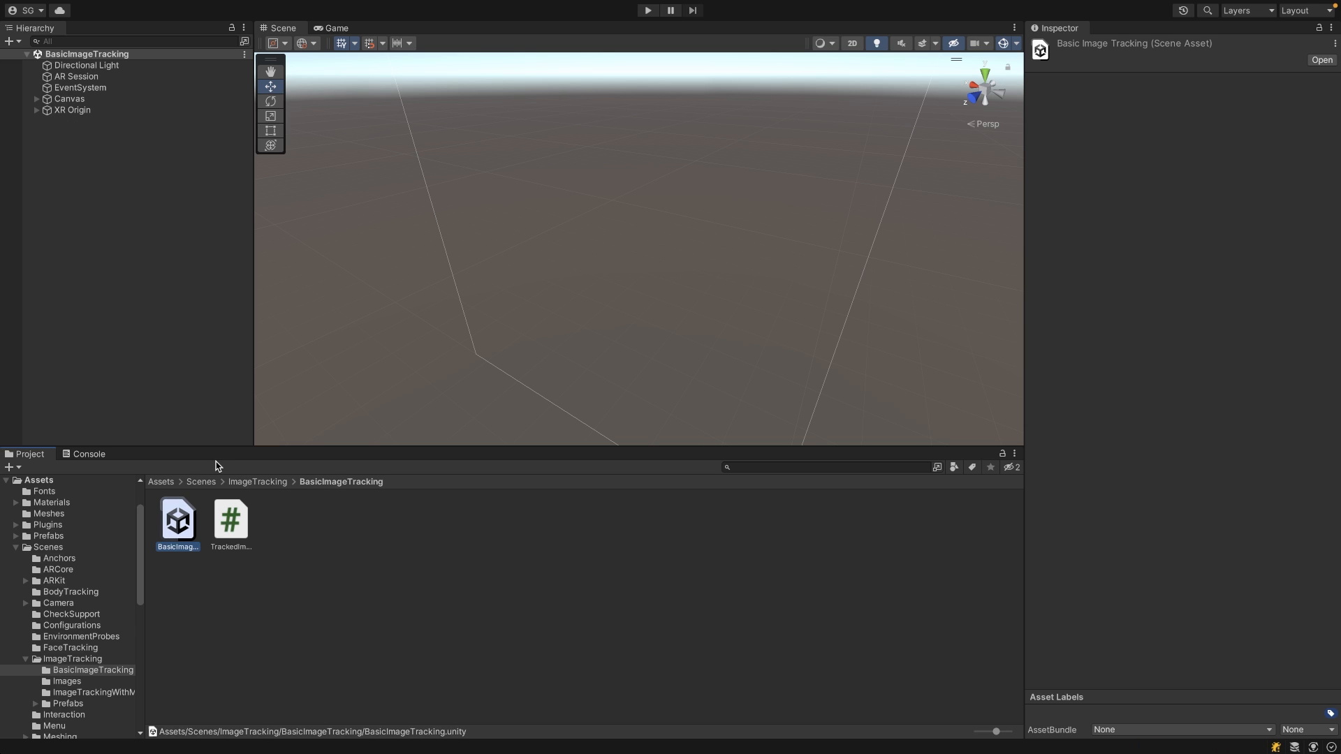
click(231, 518)
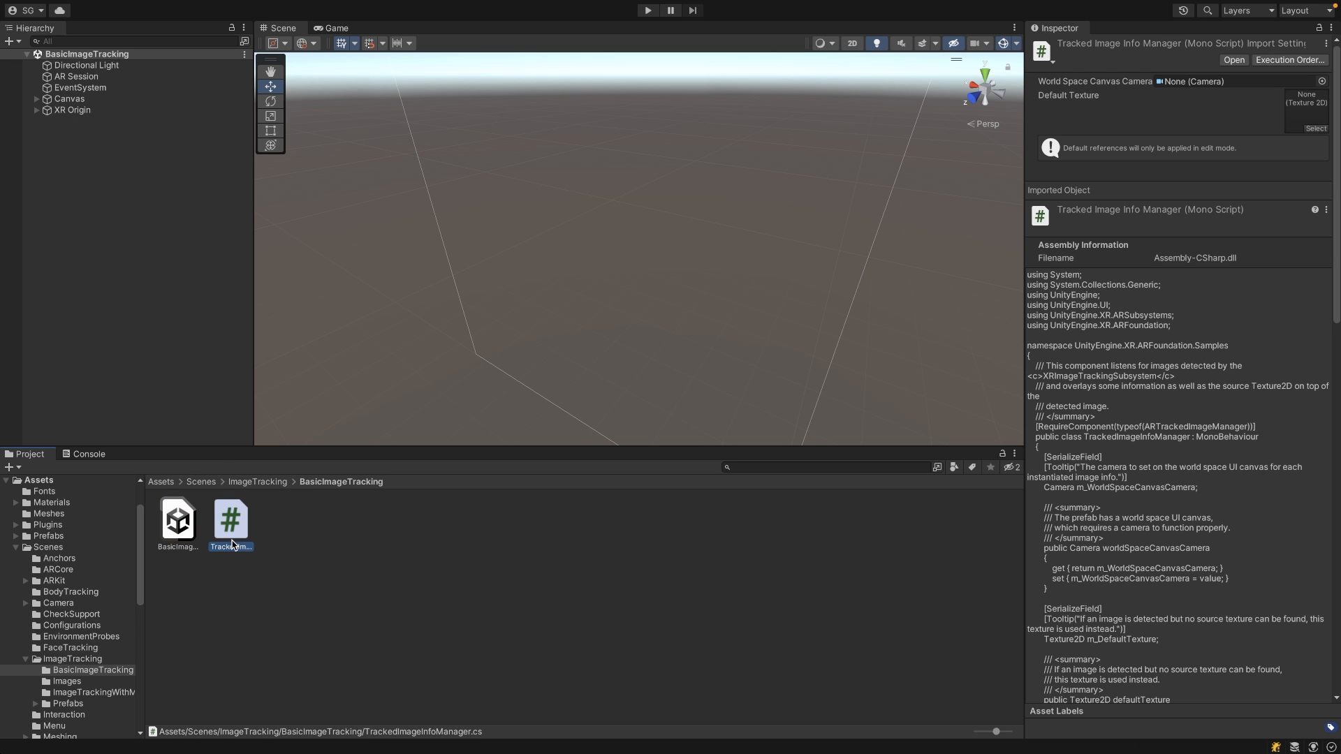